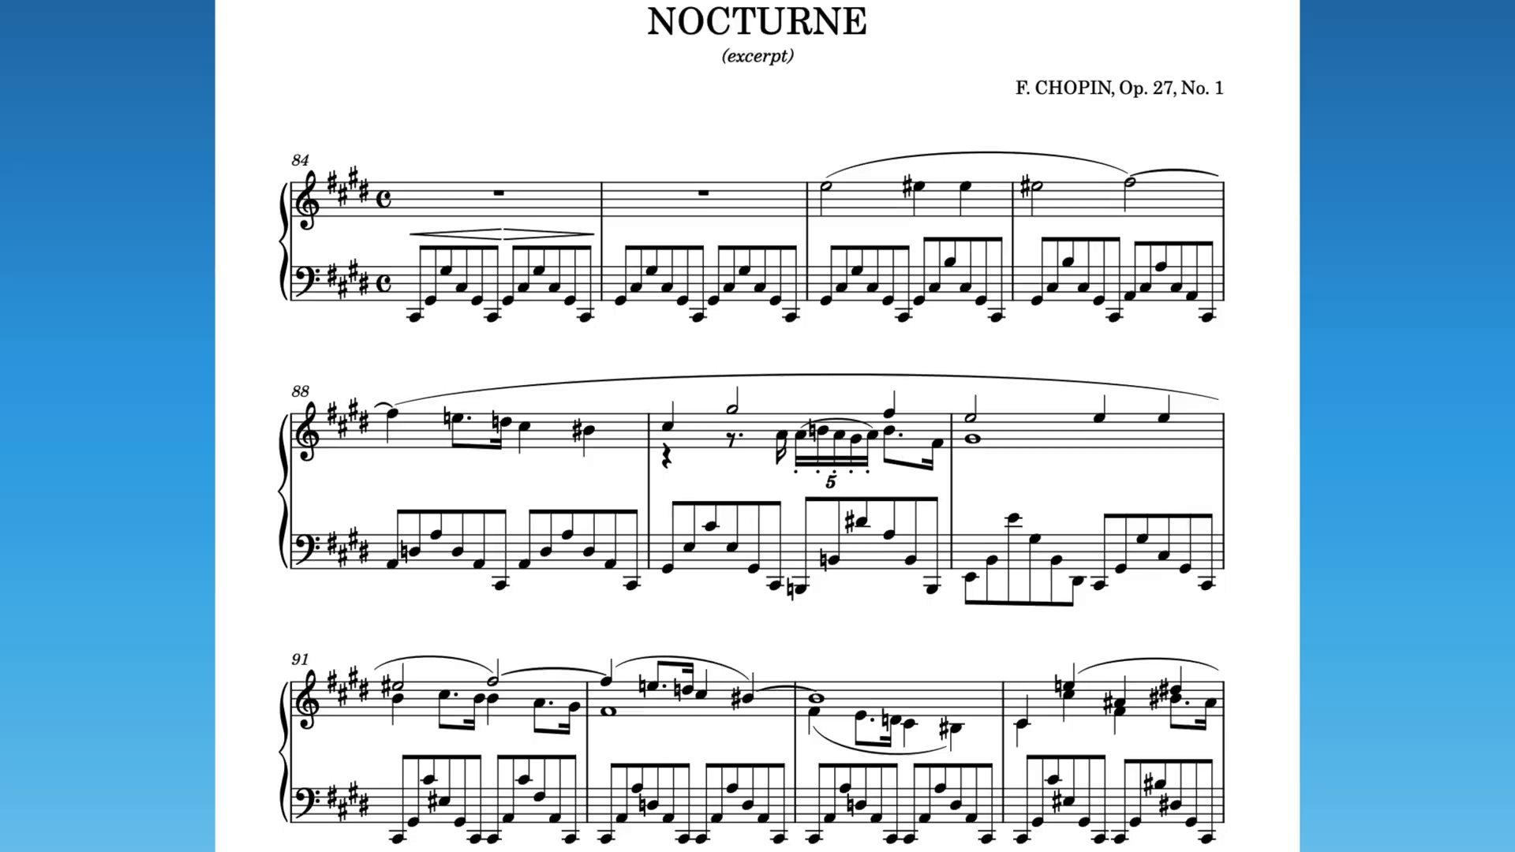
Show the 'Erase background behind stems' option under Notes in the 'erase' search results
scroll("down", 3)
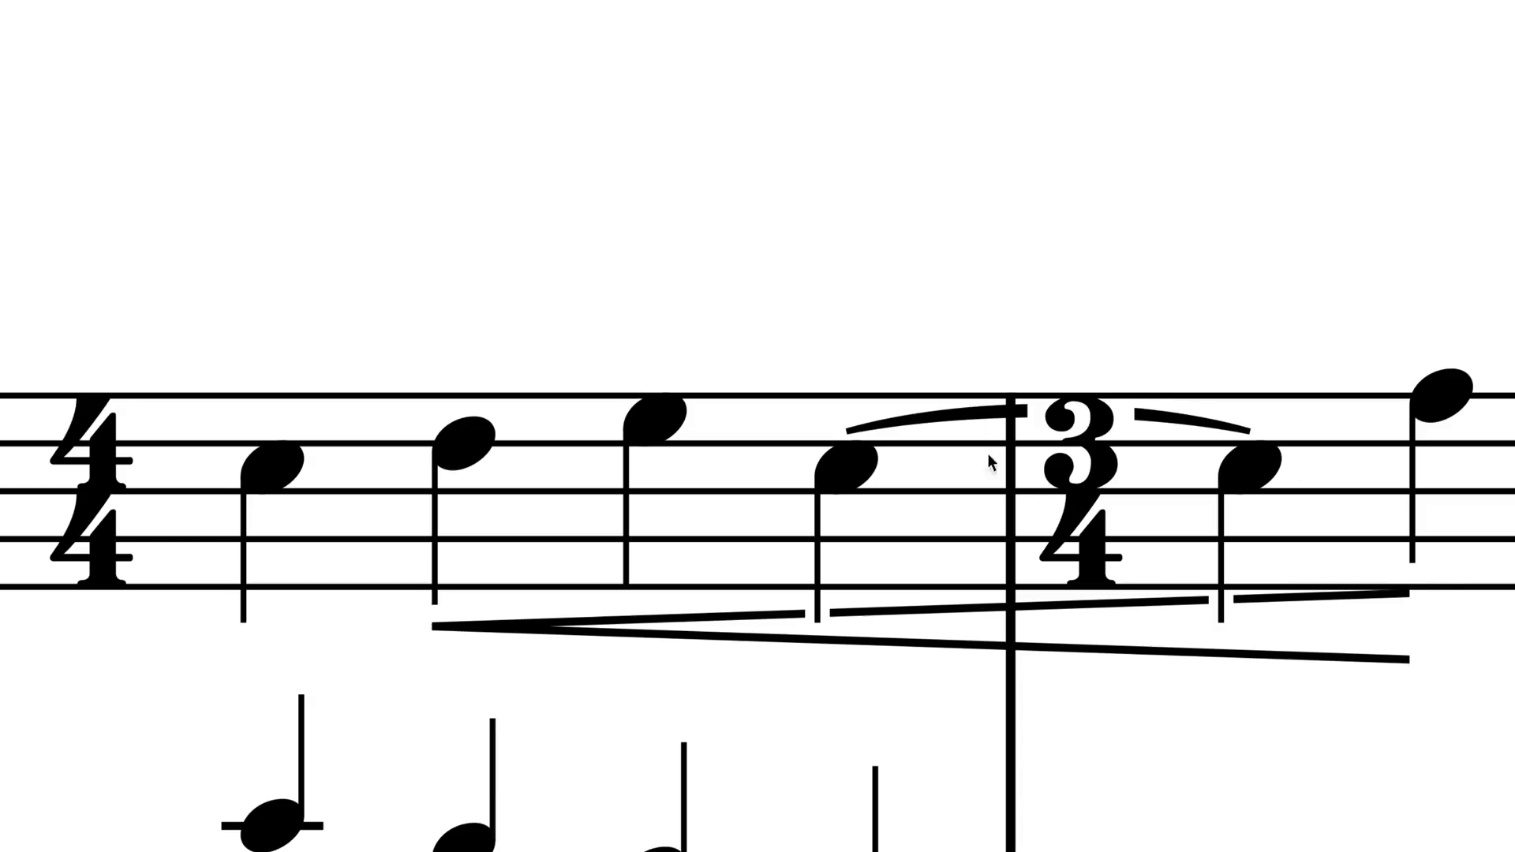
mouse_move(1083, 518)
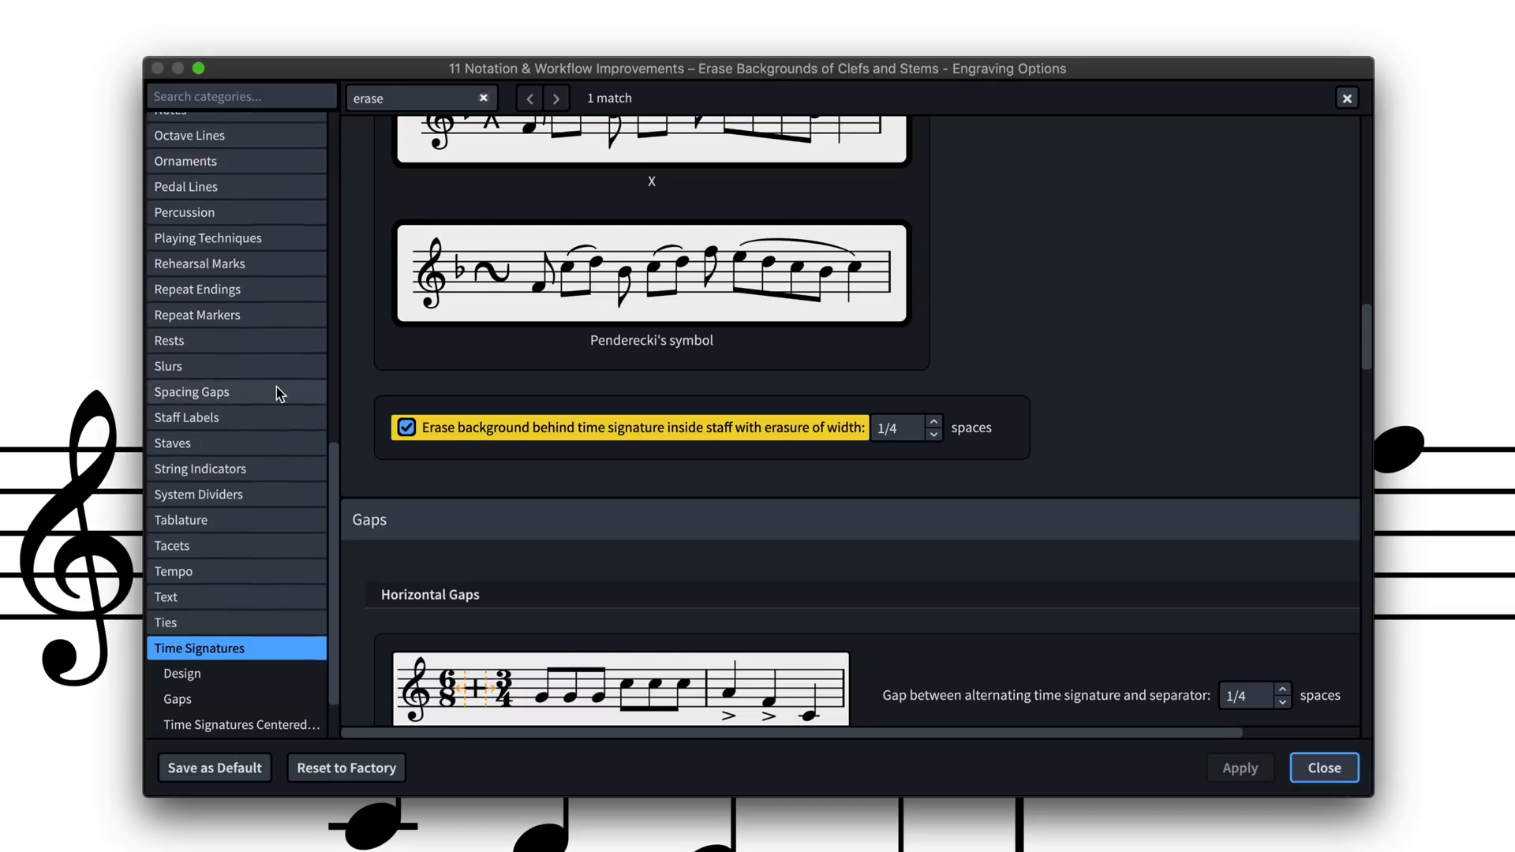
left_click(170, 192)
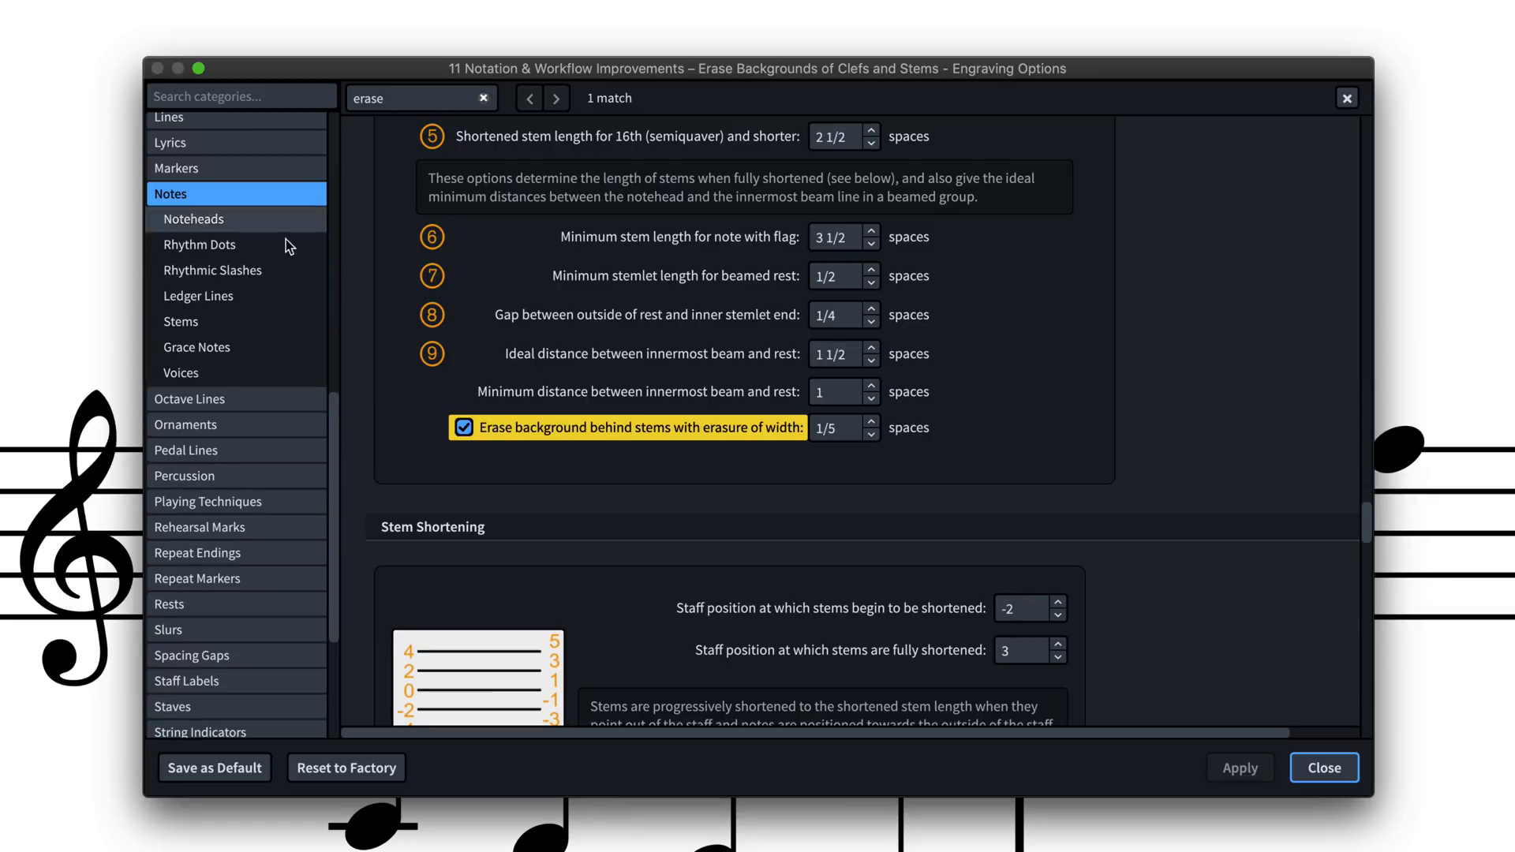
mouse_move(592, 459)
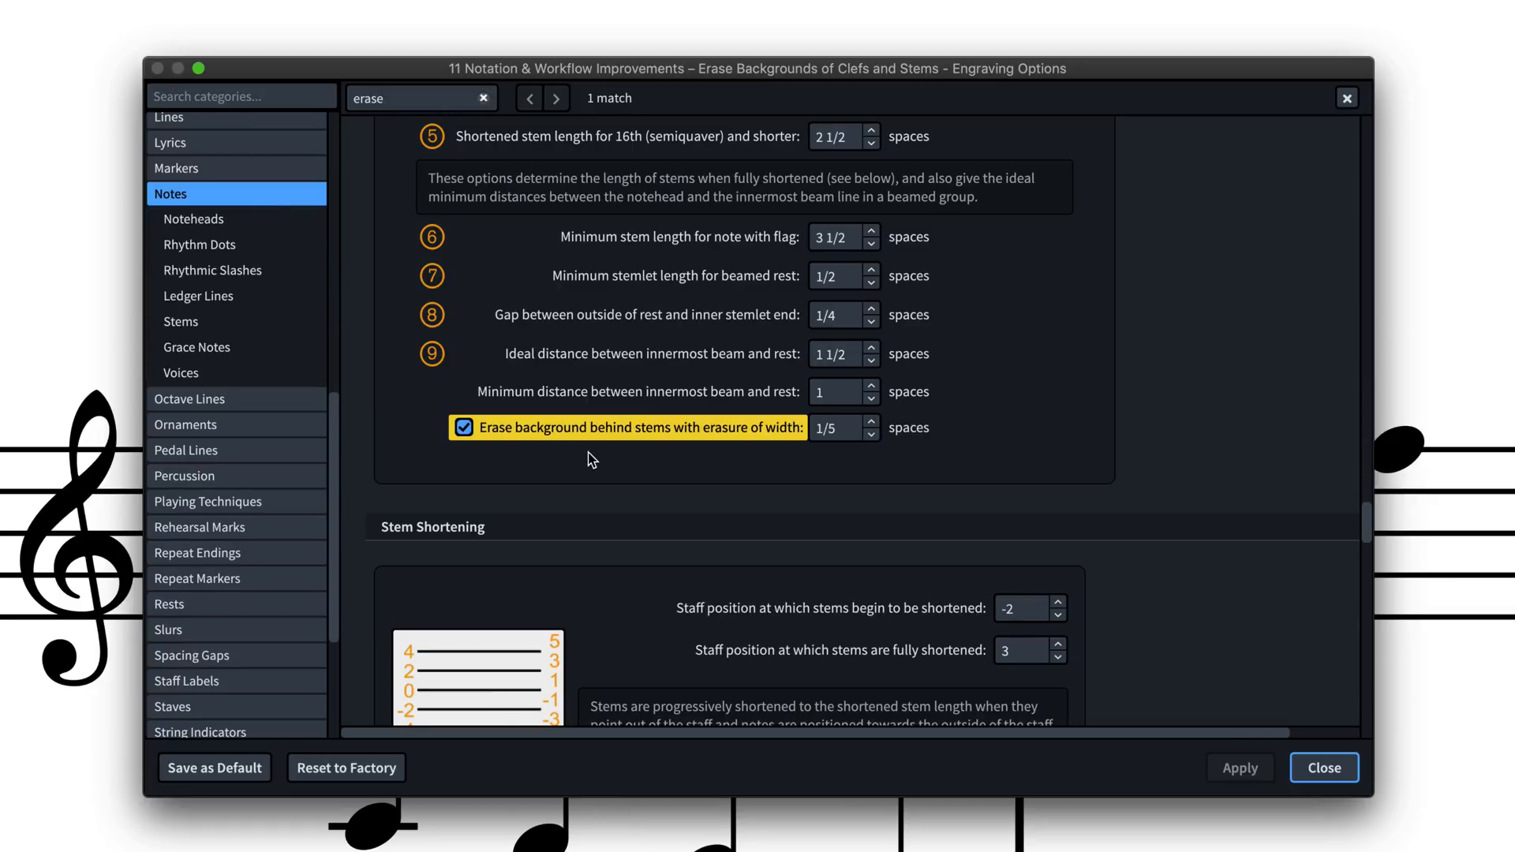
Select the Oboe-only direction text in the full score and hide it via the Hidden property
left_click(1323, 767)
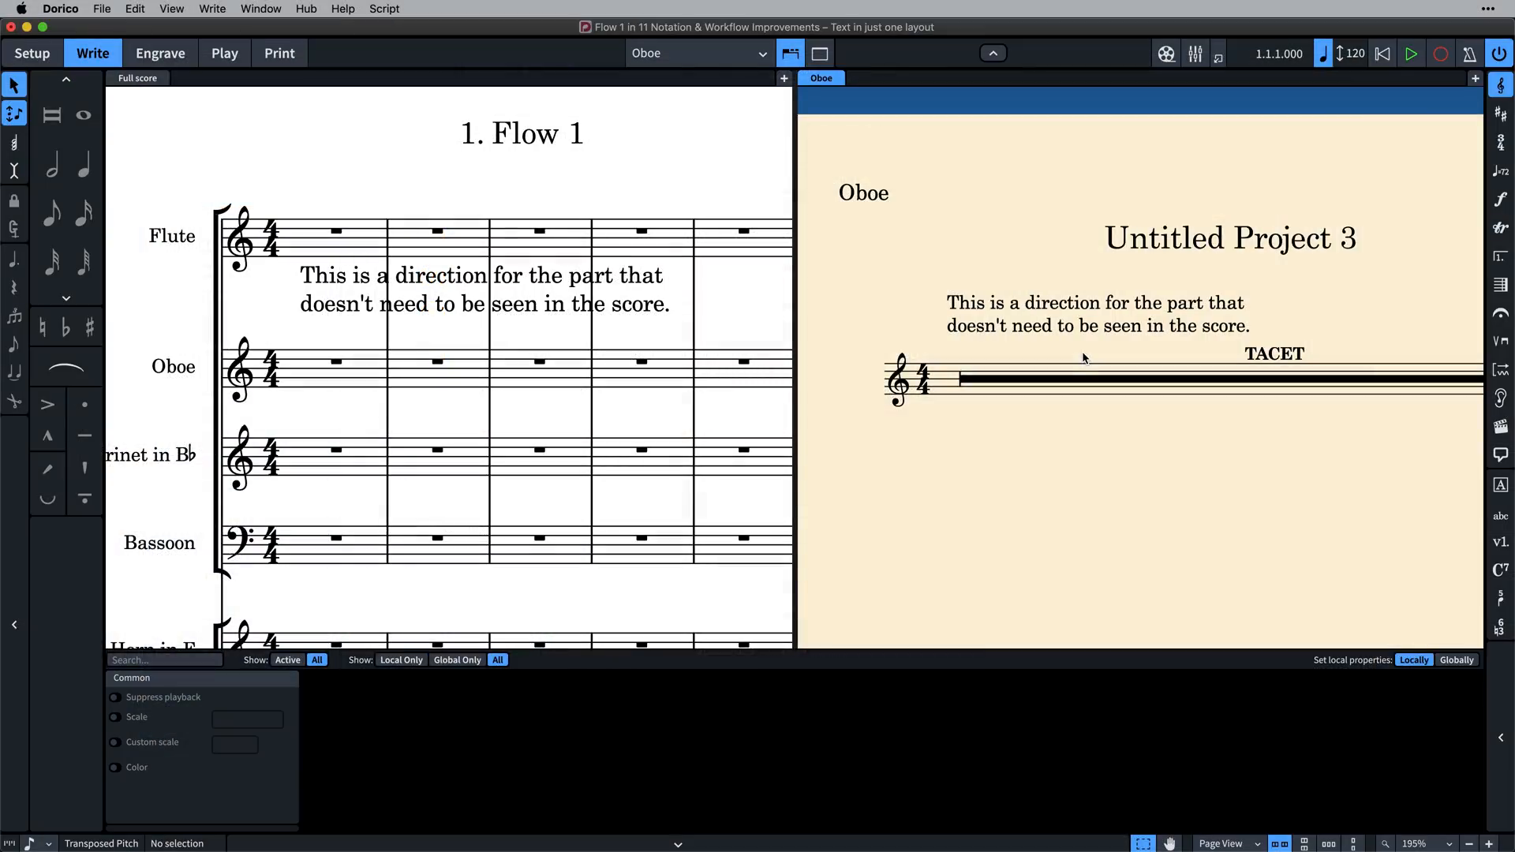
mouse_move(1038, 352)
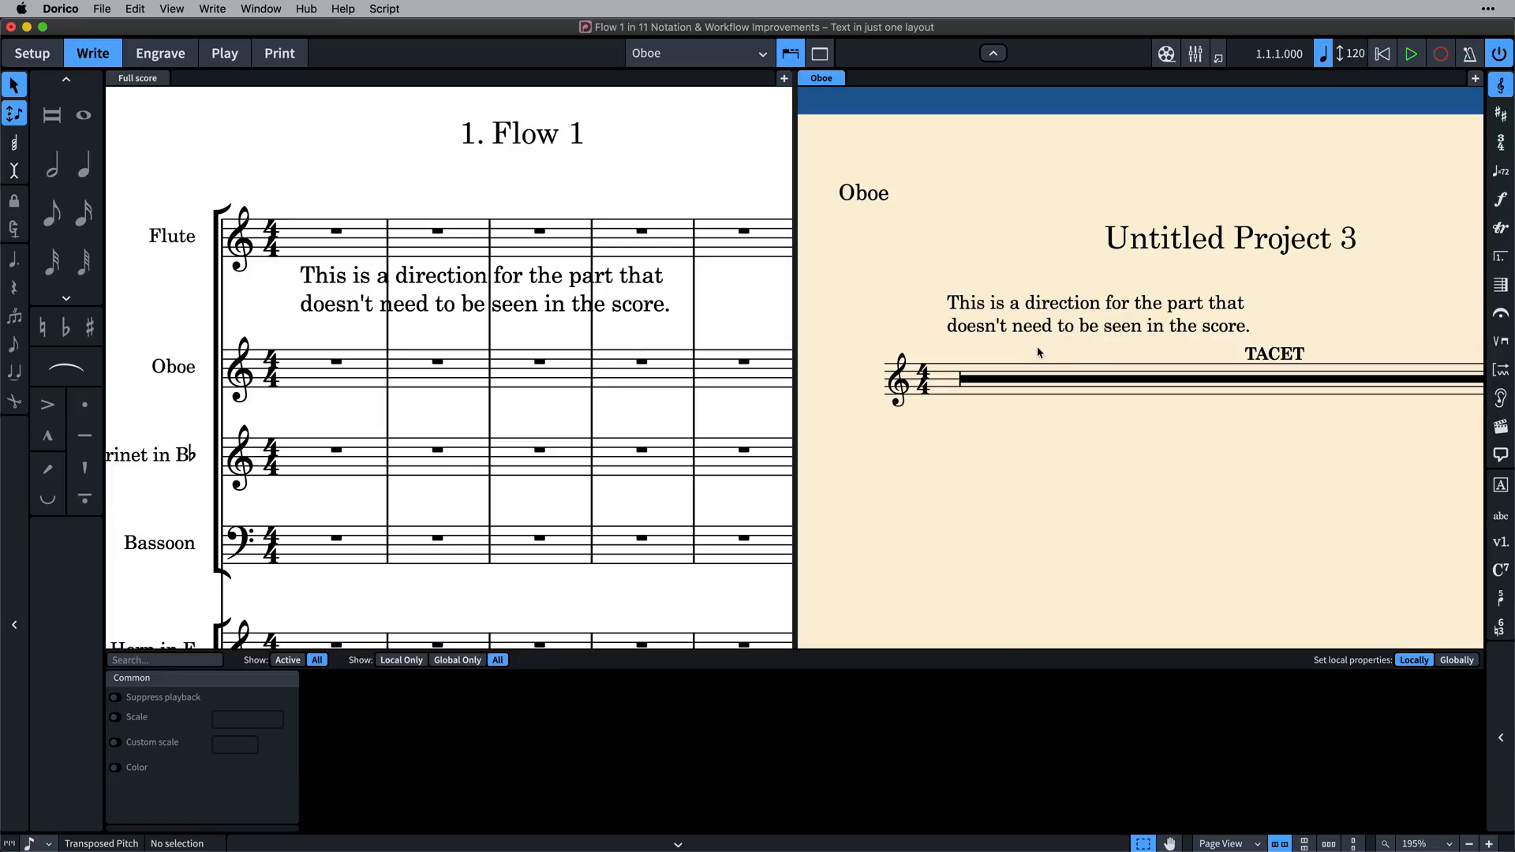
mouse_move(1129, 347)
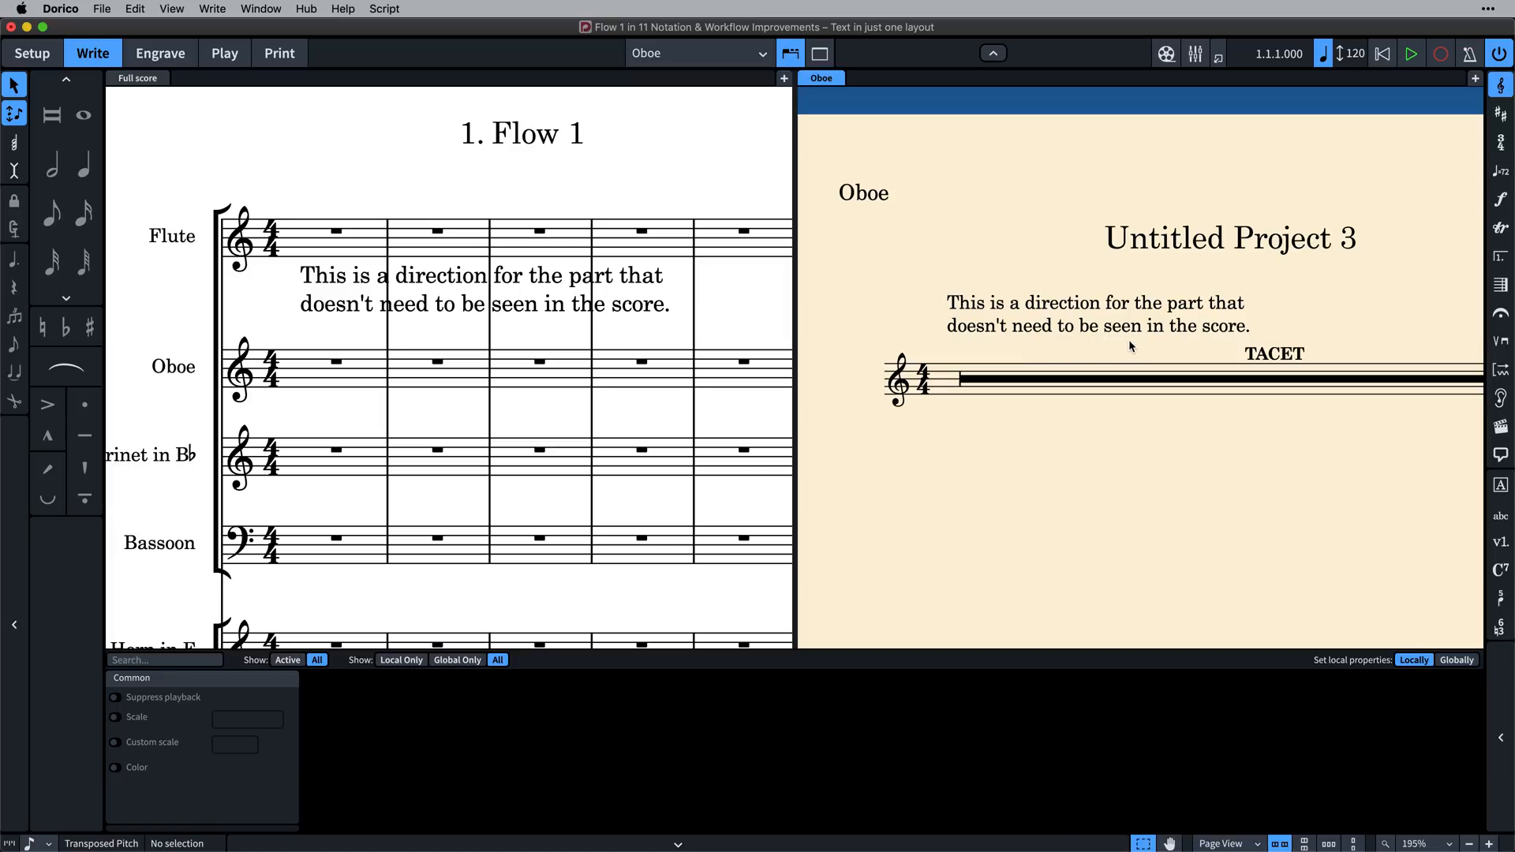
mouse_move(394, 316)
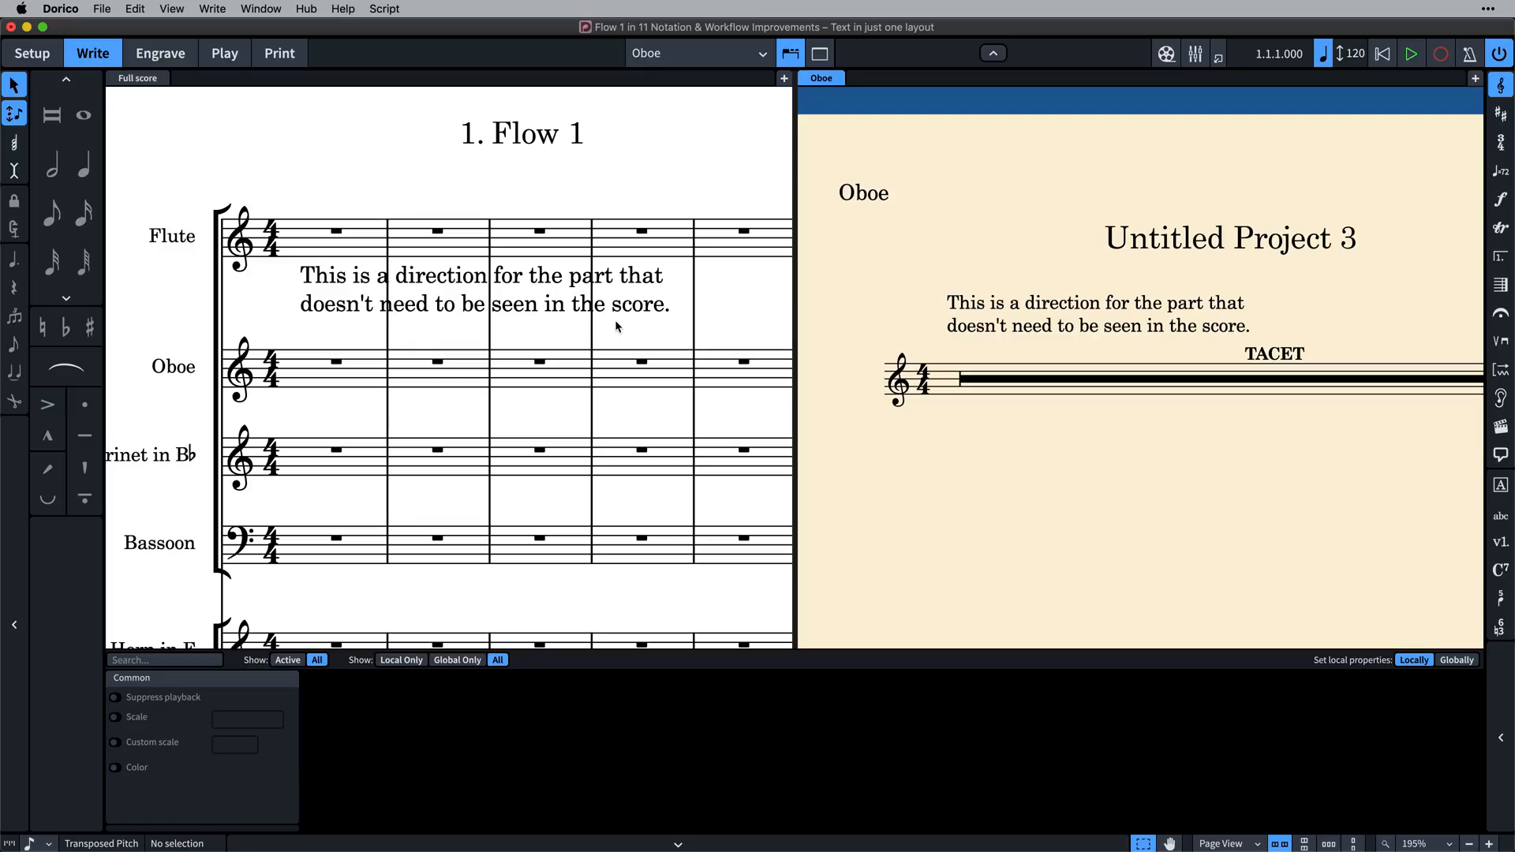
mouse_move(595, 333)
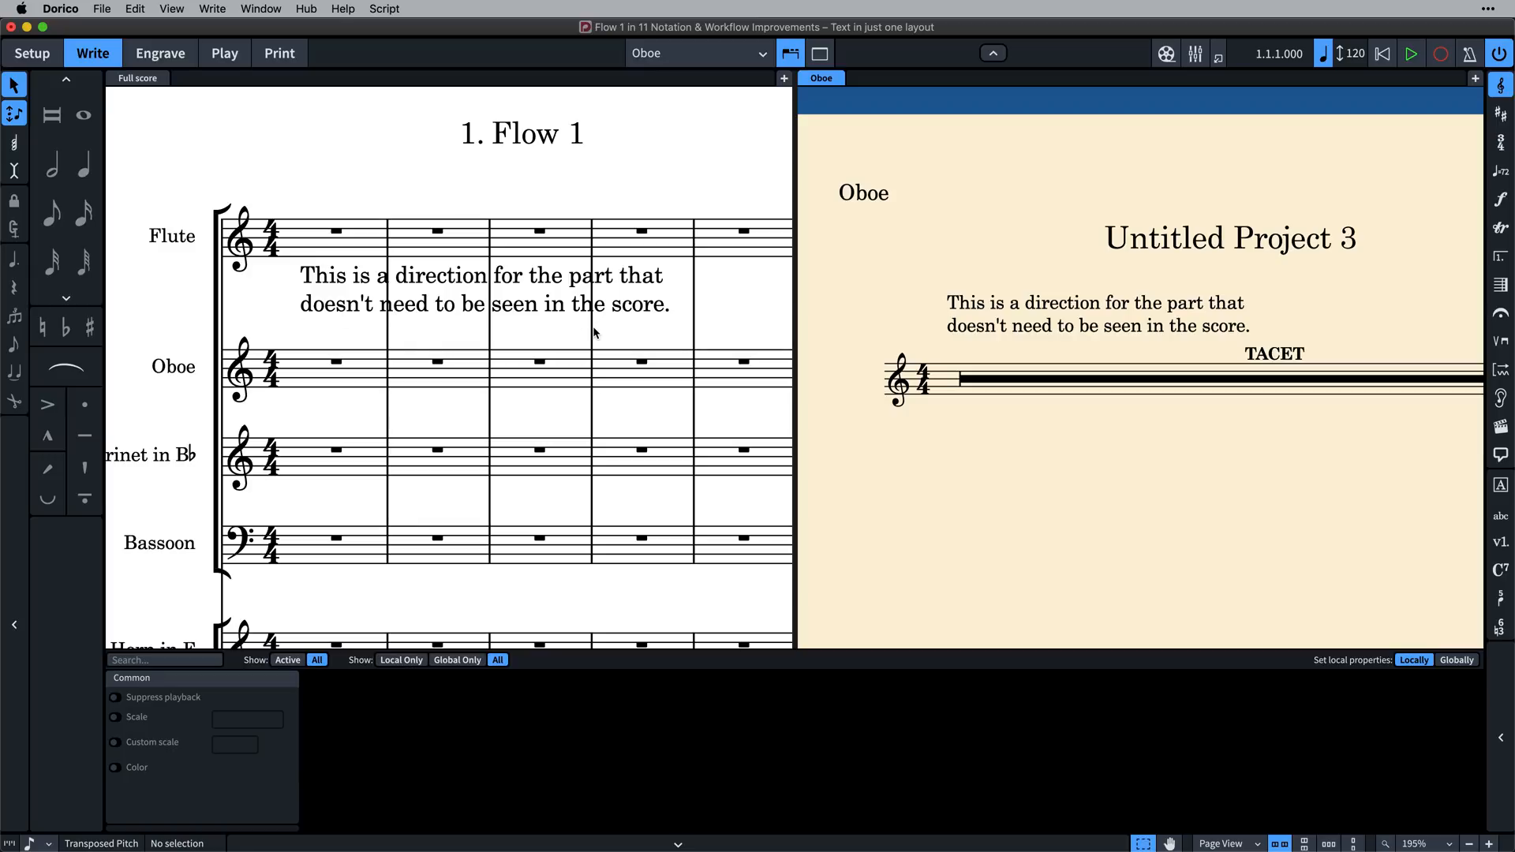
mouse_move(563, 333)
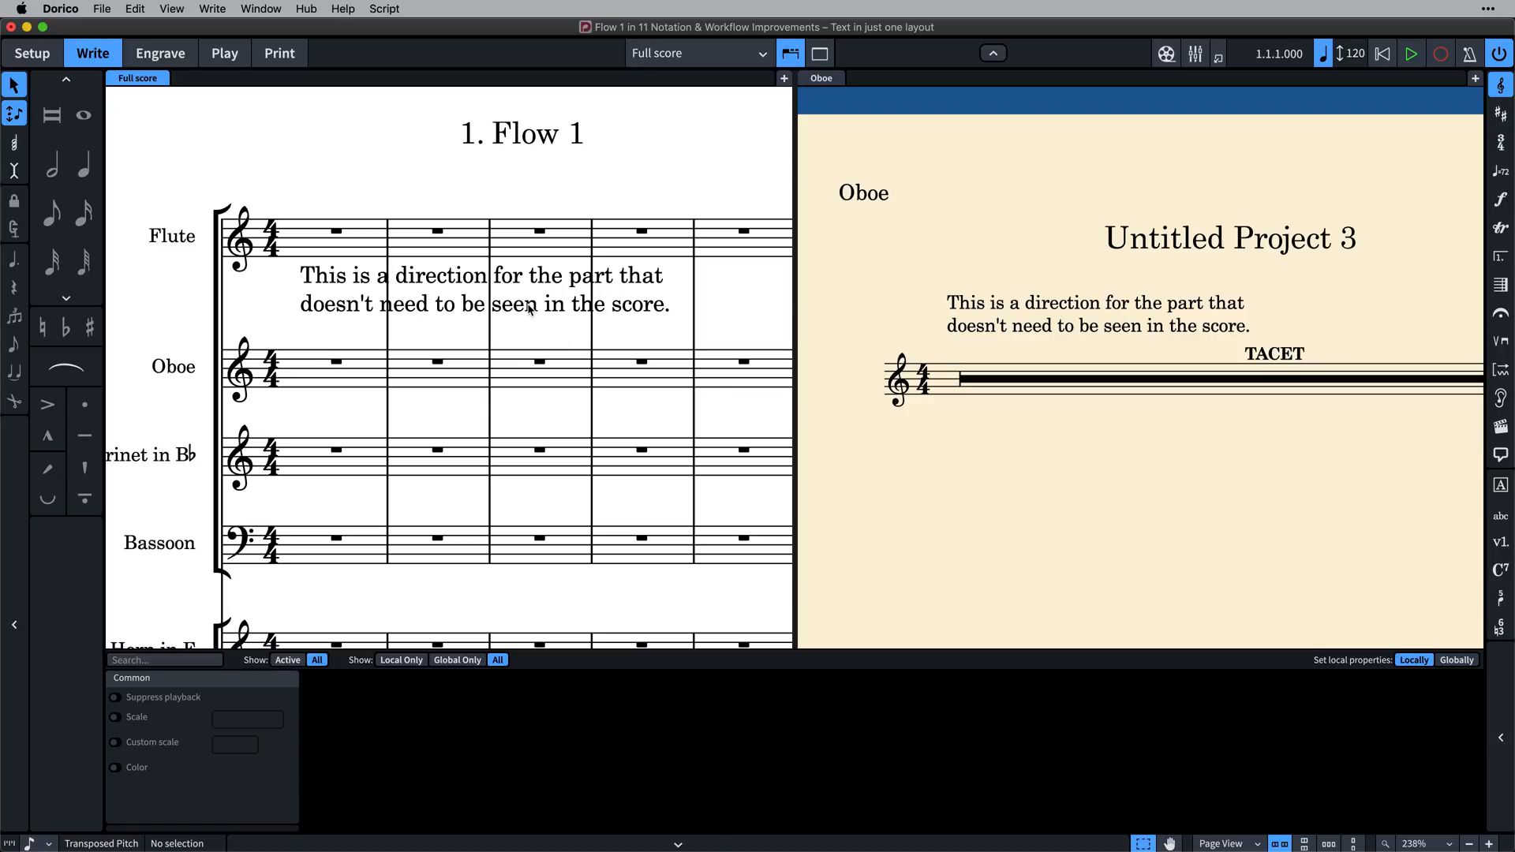
left_click(479, 290)
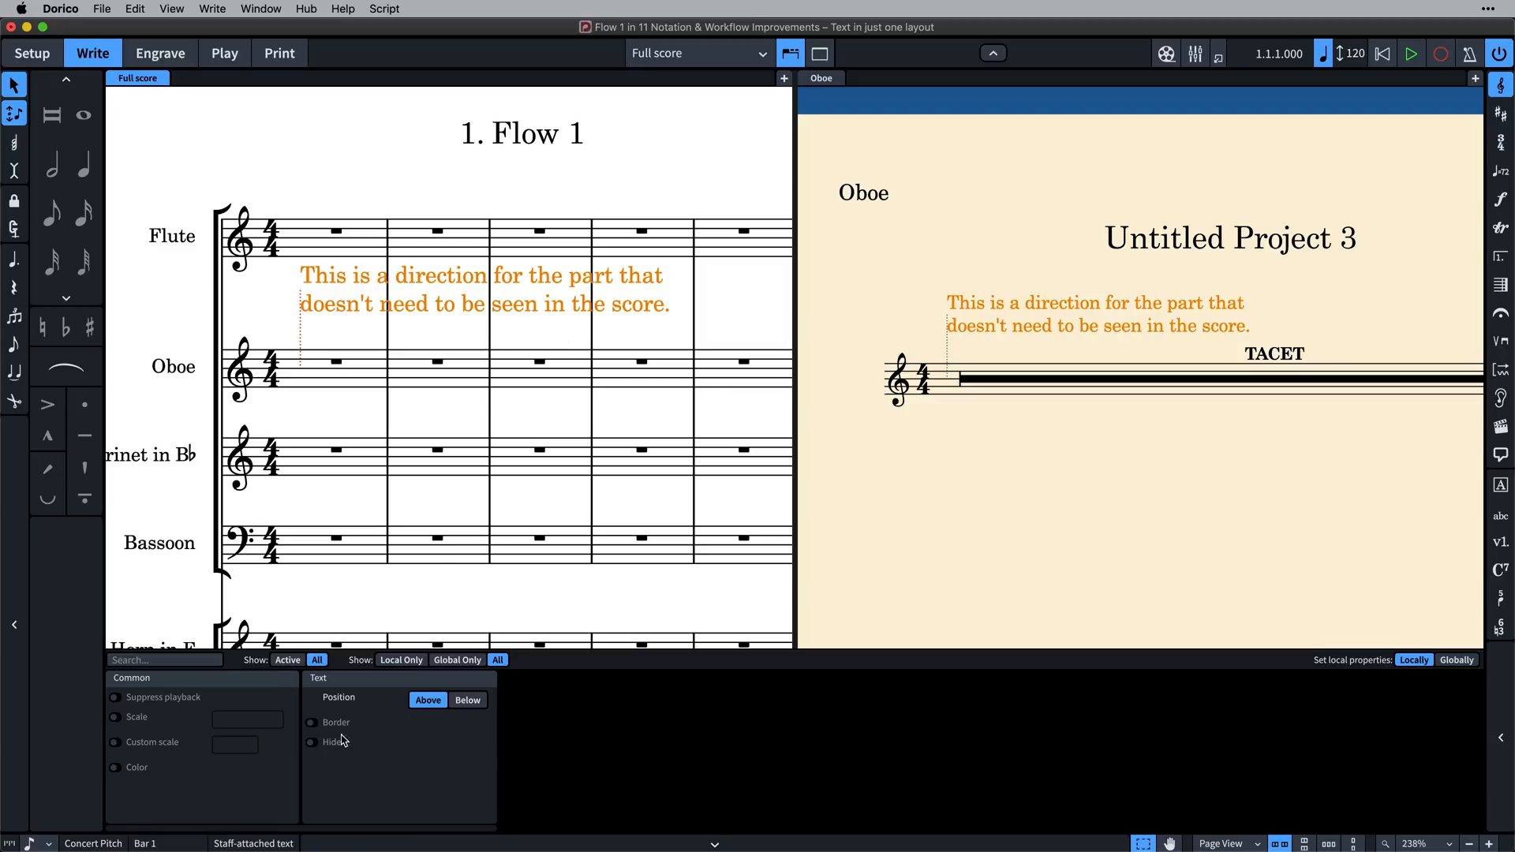
left_click(311, 742)
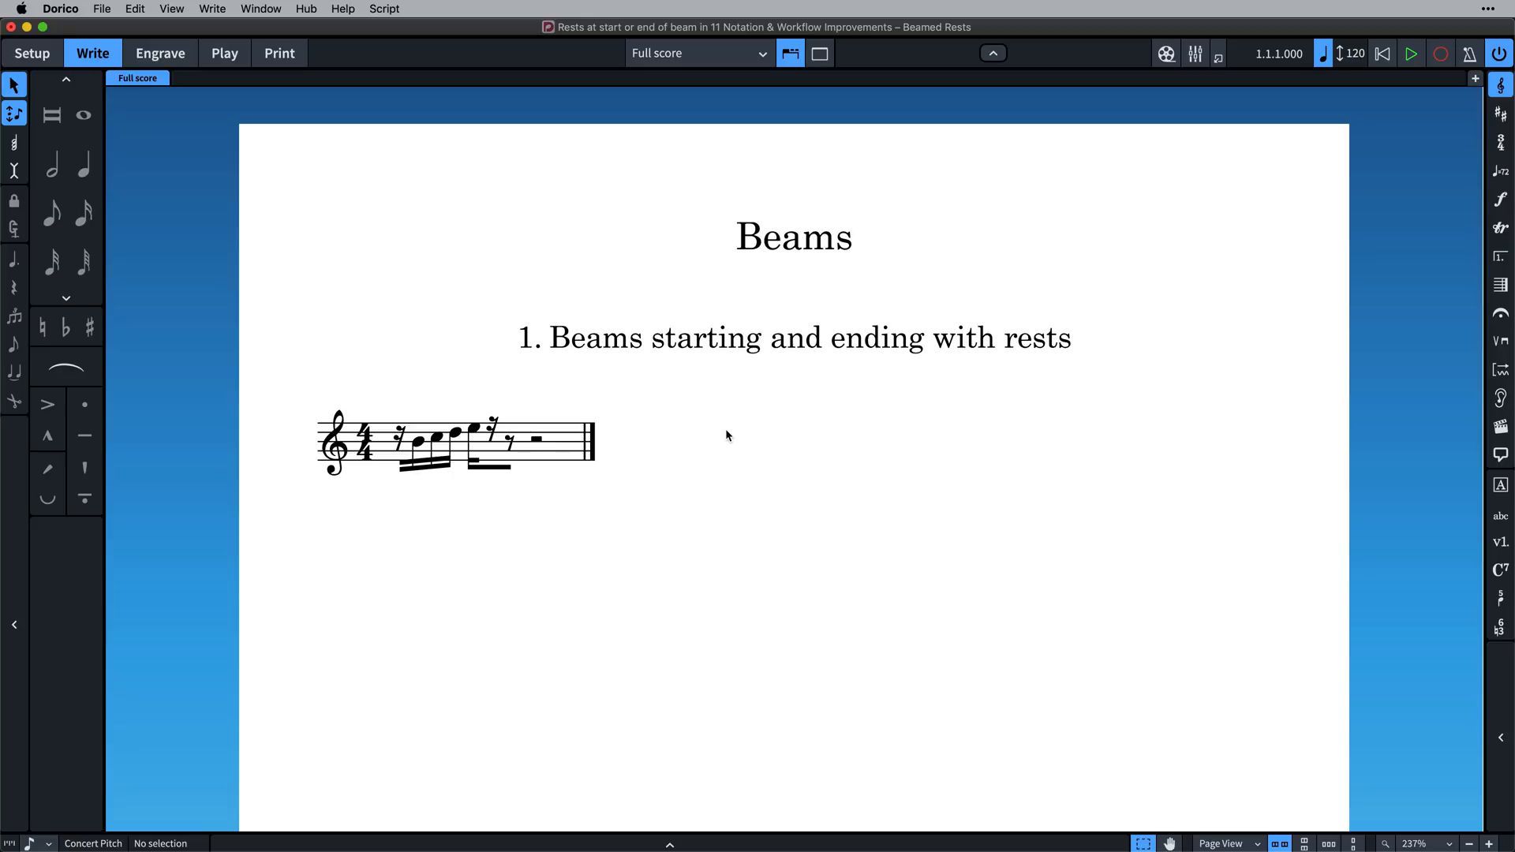
mouse_move(702, 452)
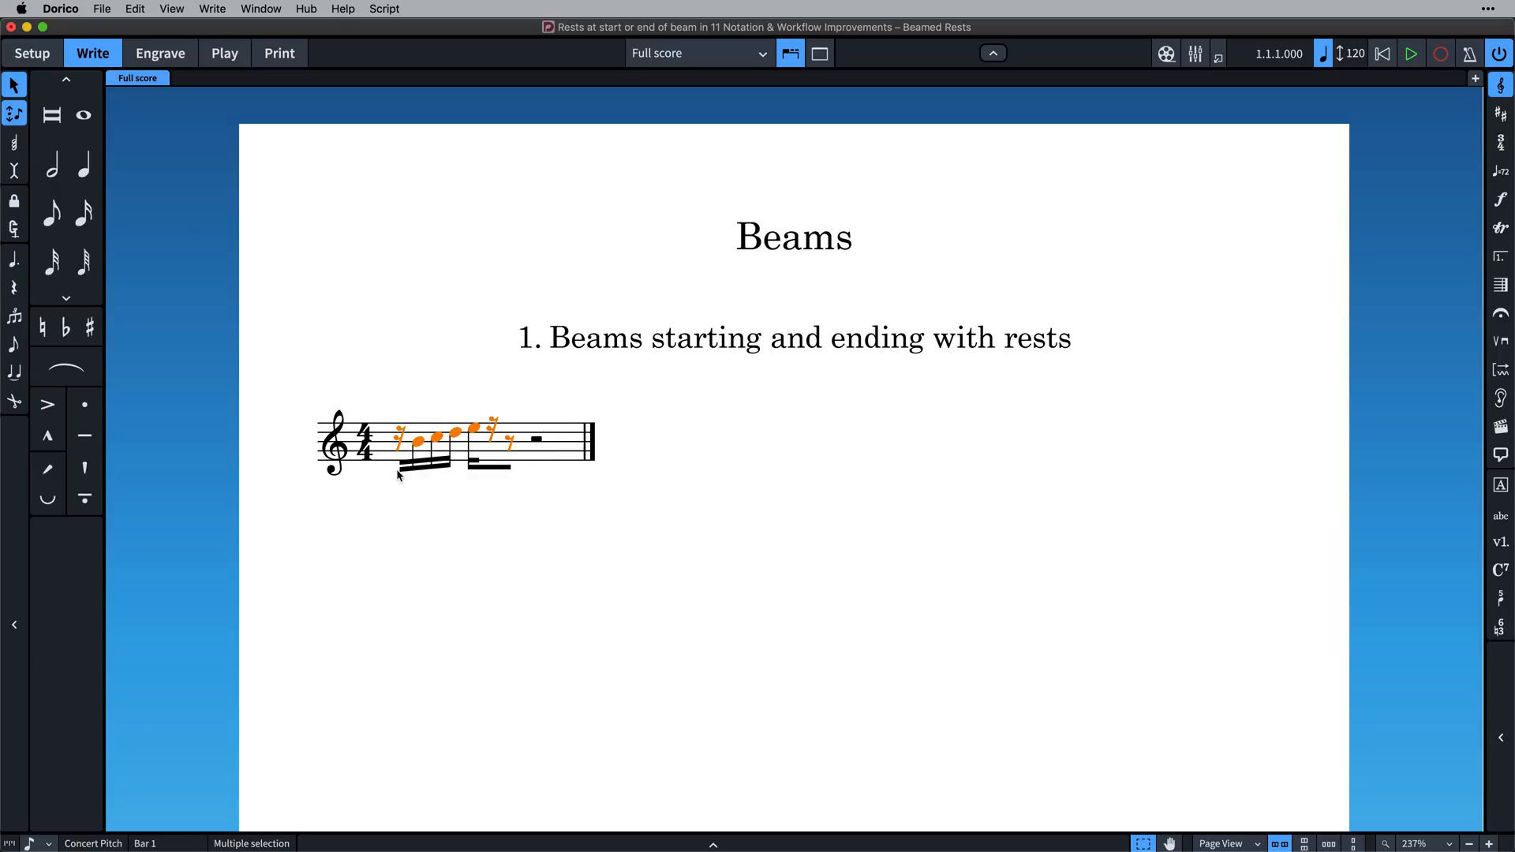
Show the Beams and Rests notation options and select the Humoresque flow in the Flows list
left_click(519, 522)
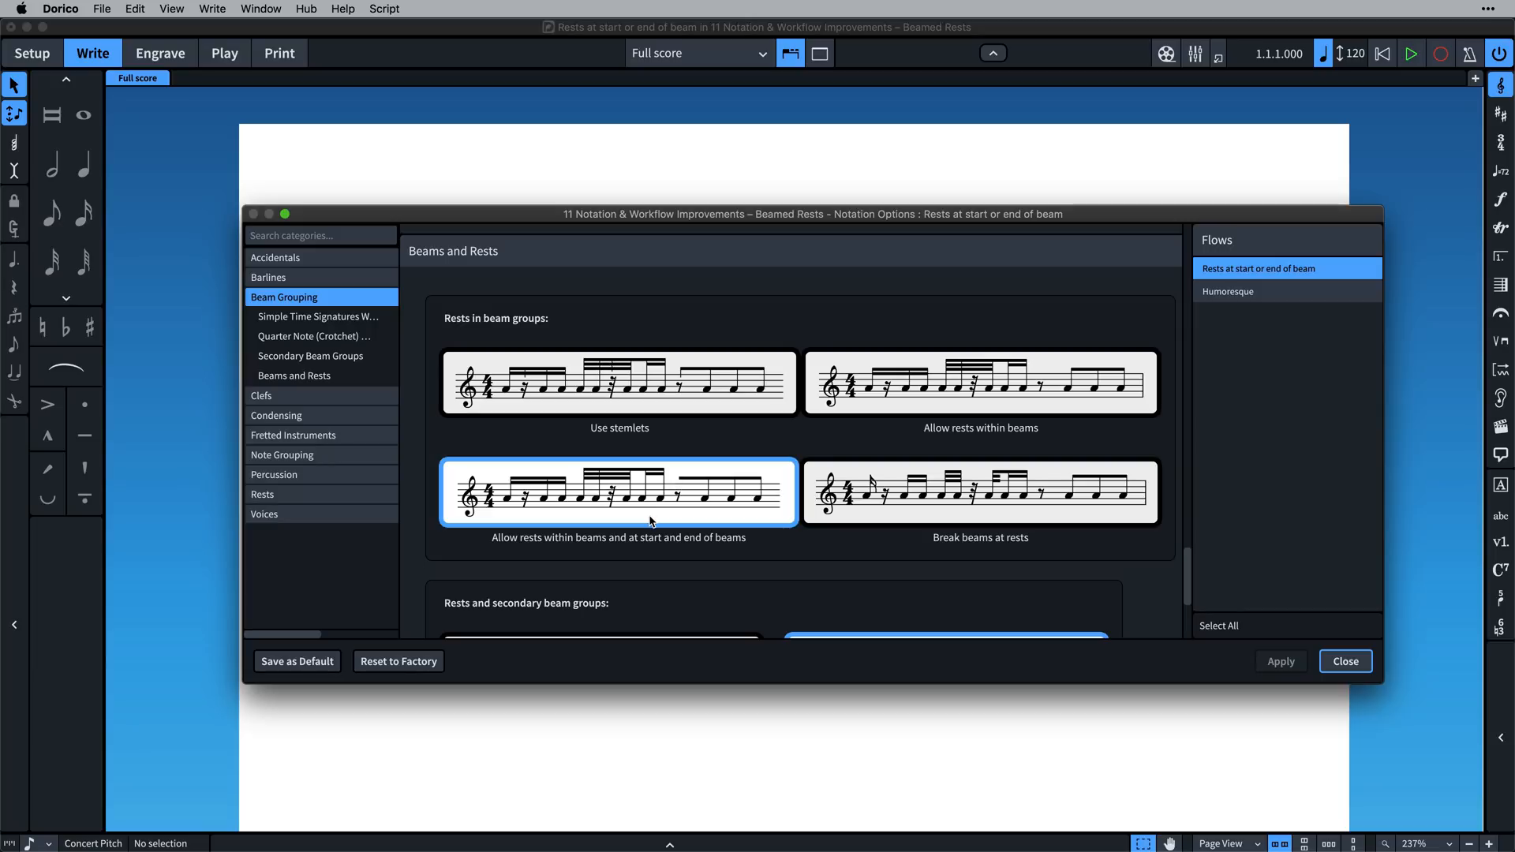
scroll("down", 3)
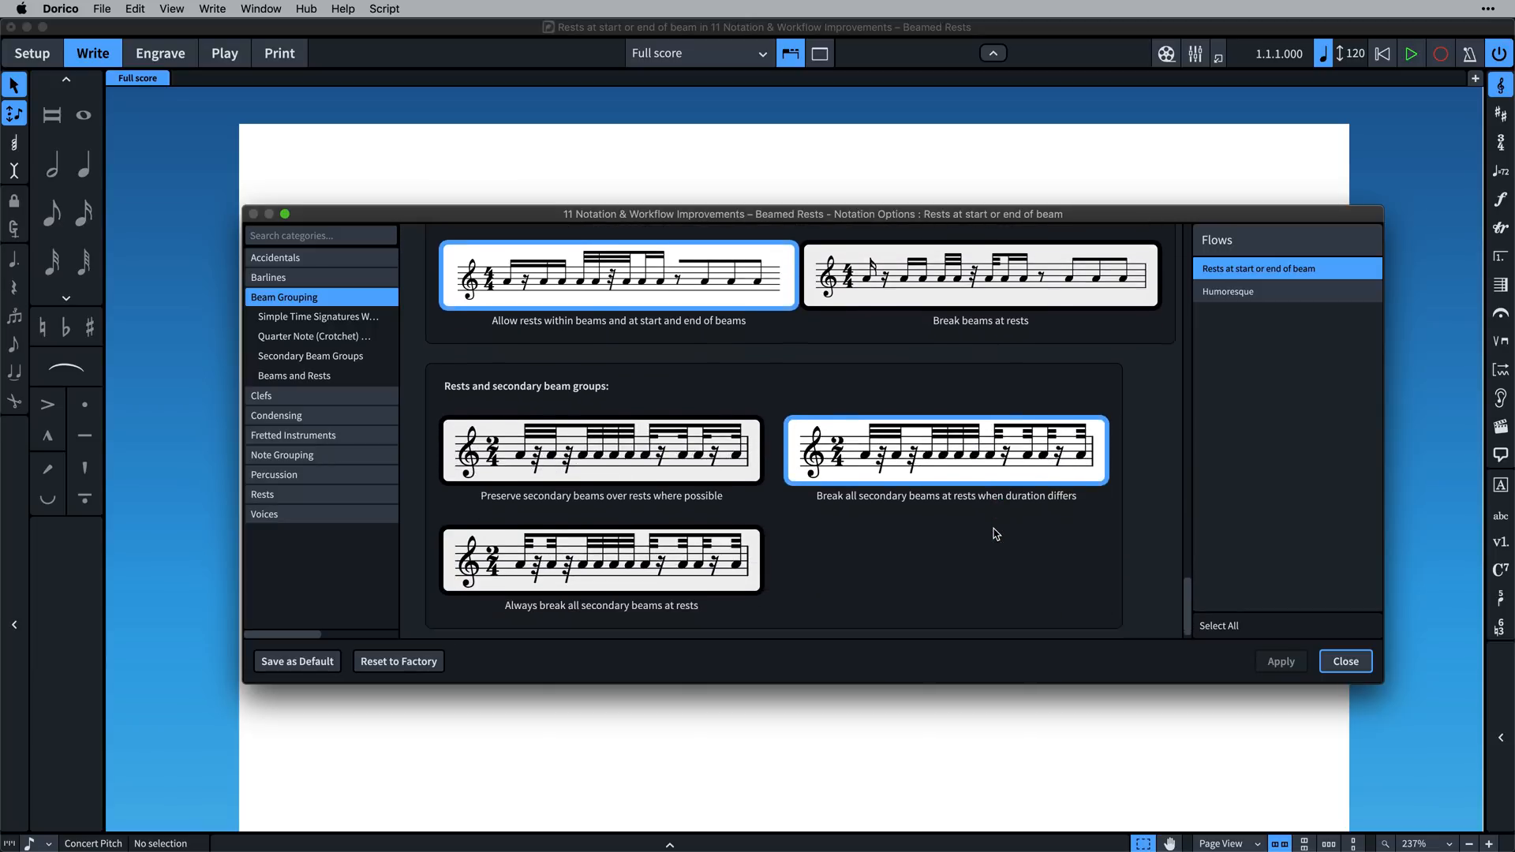
left_click(1246, 290)
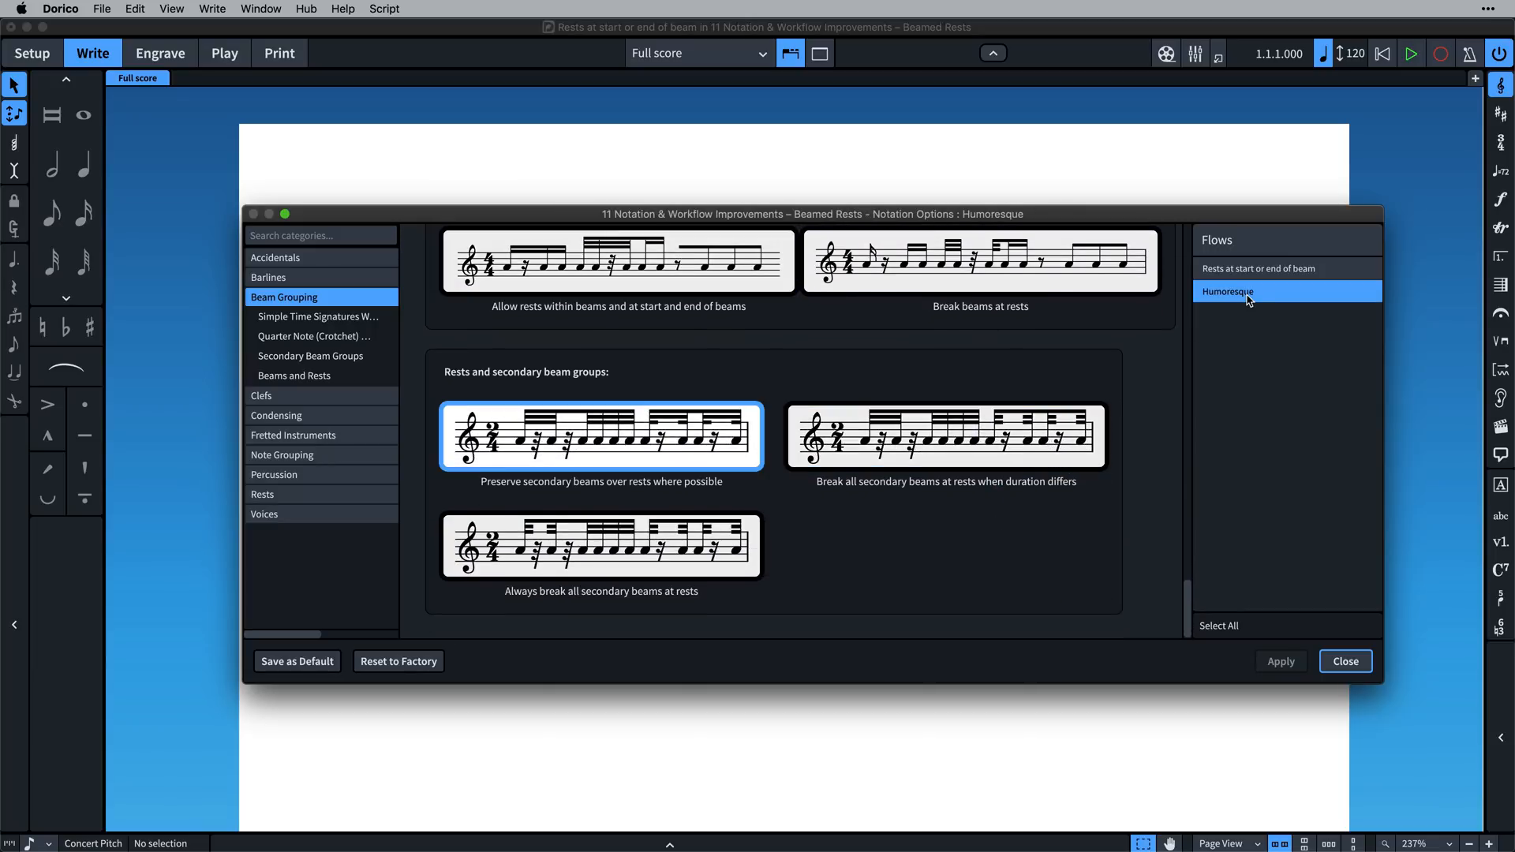
left_click(1344, 661)
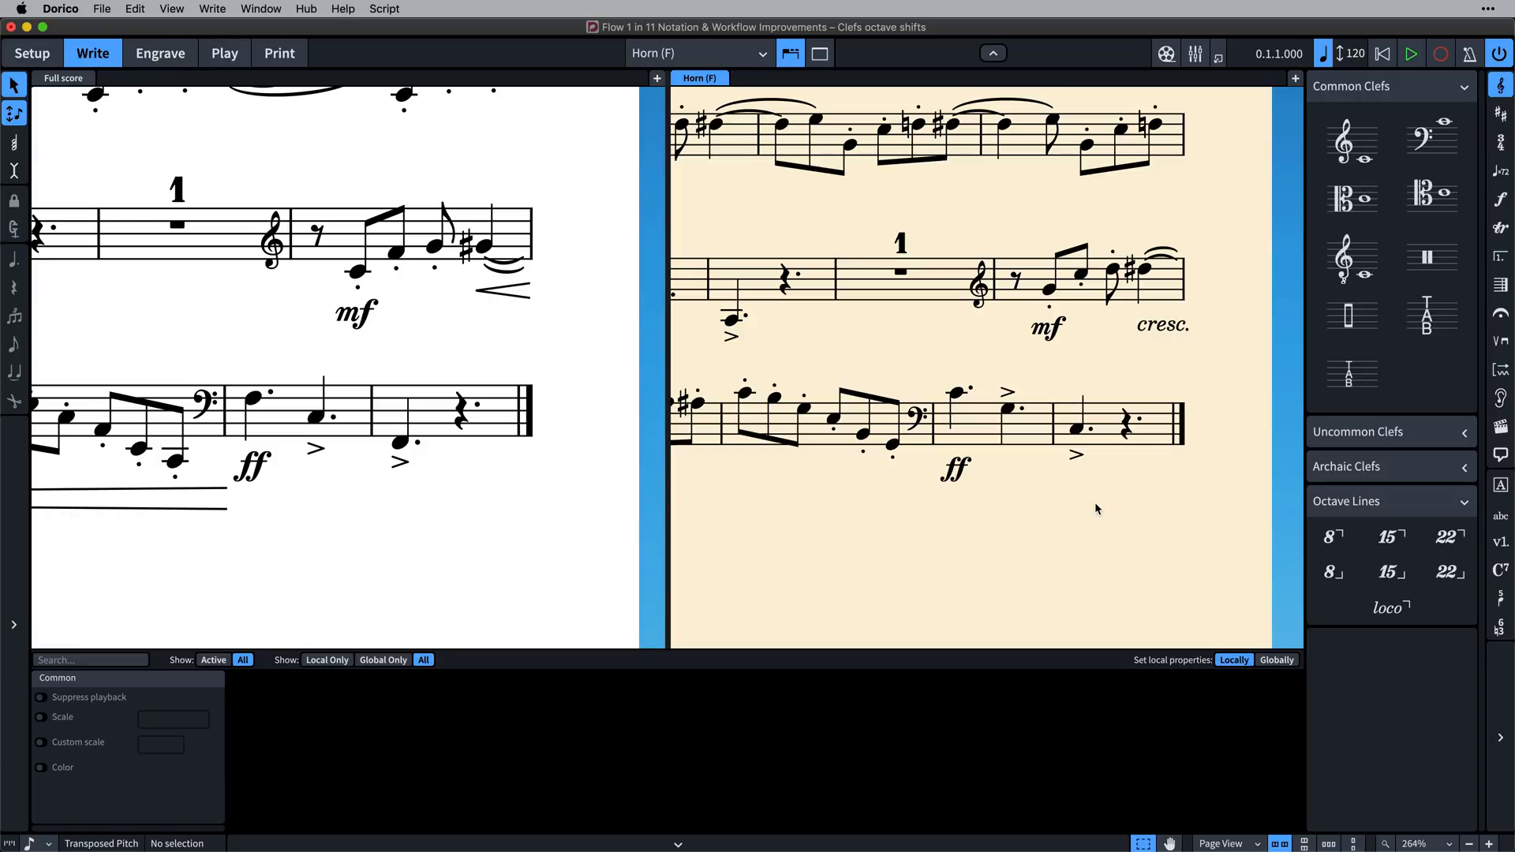
mouse_move(978, 498)
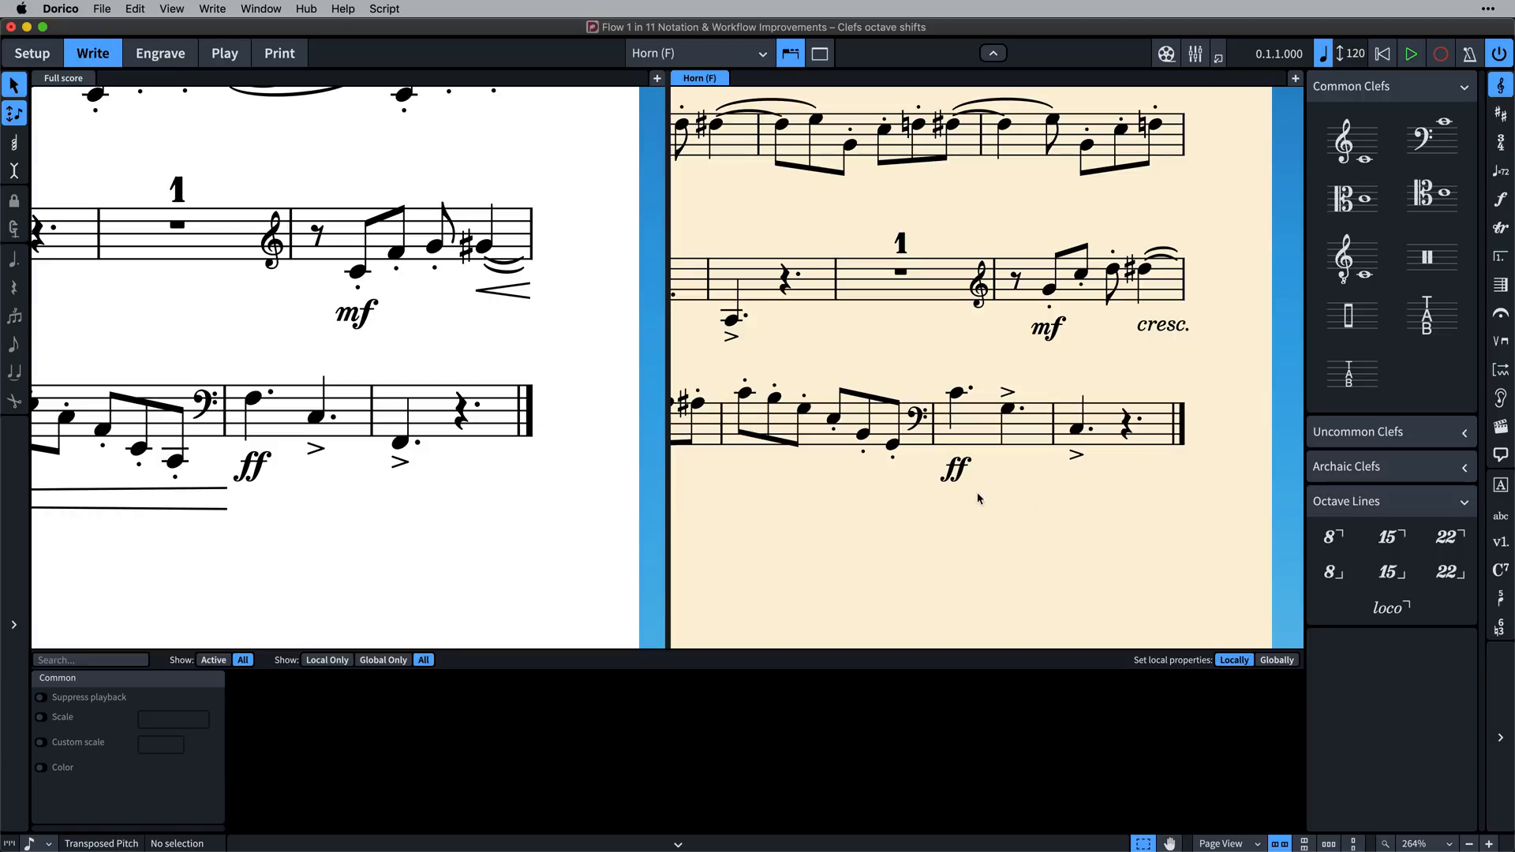
mouse_move(1032, 462)
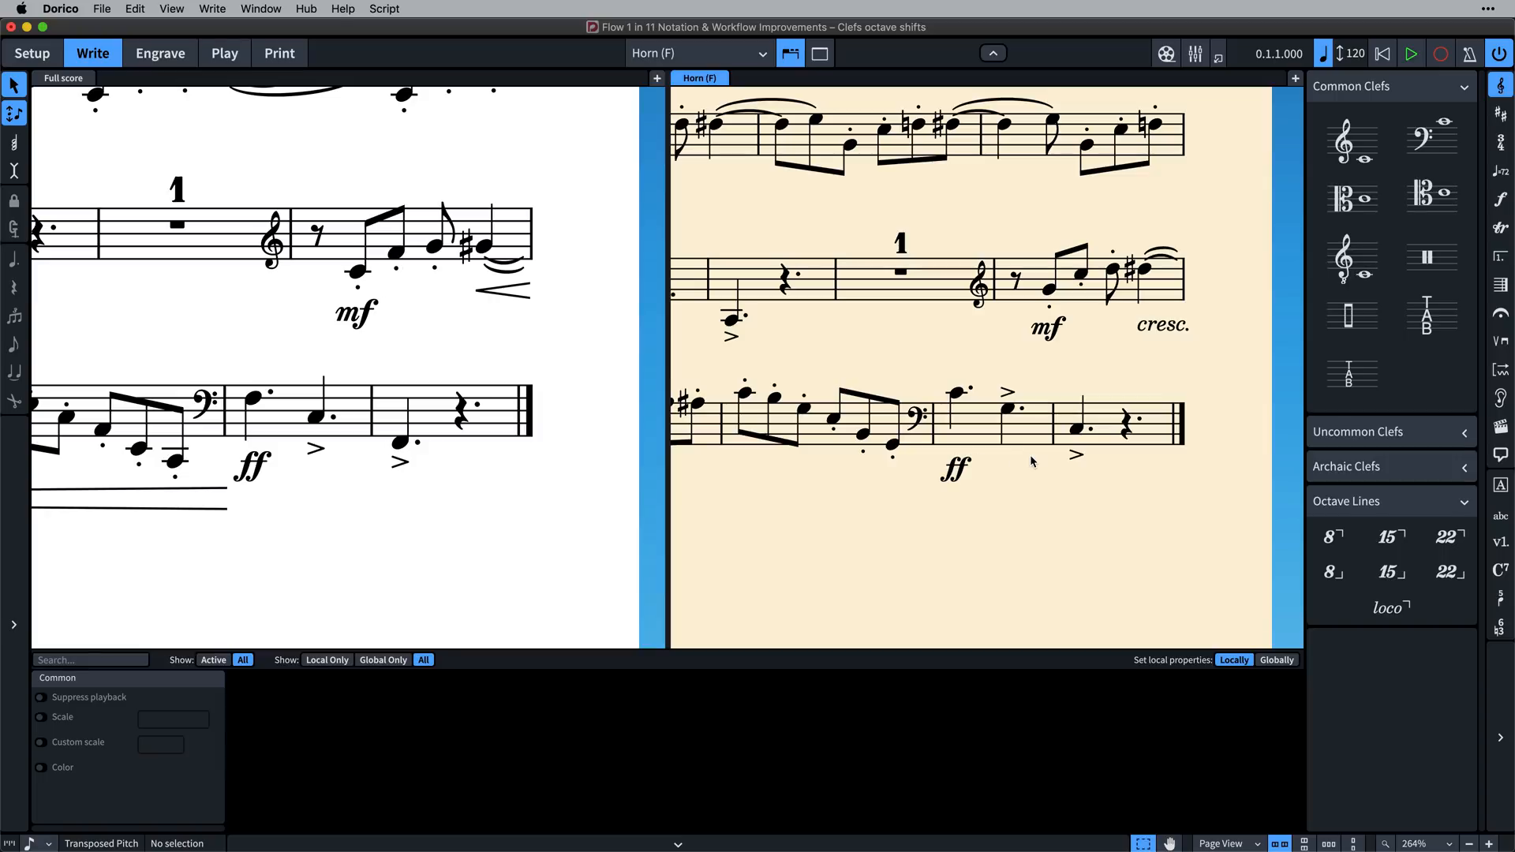
mouse_move(975, 467)
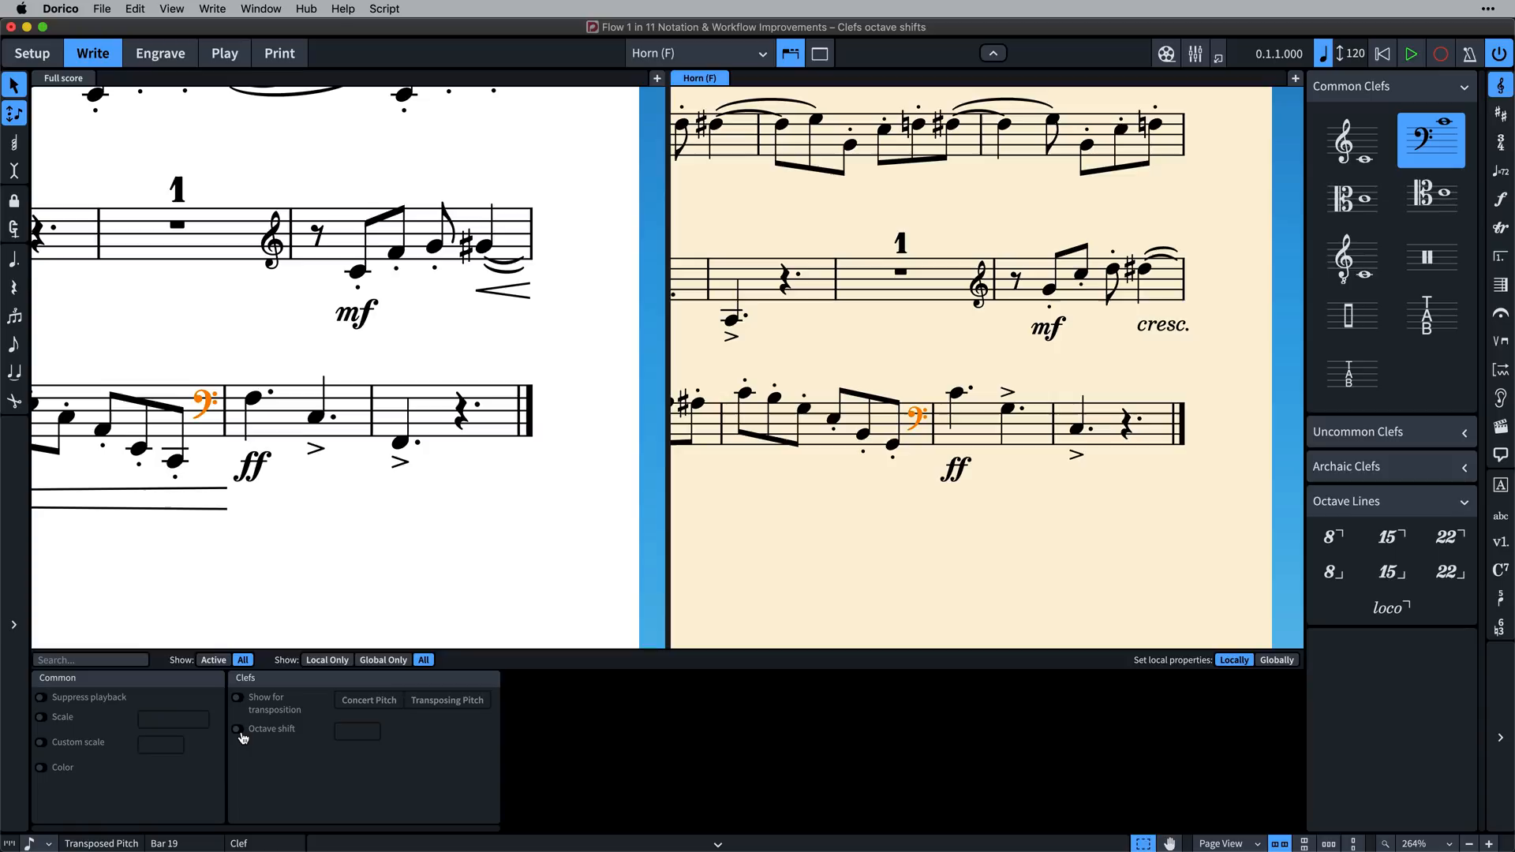
Enable Octave shift for the selected bass clef and adjust its shift value
left_click(237, 729)
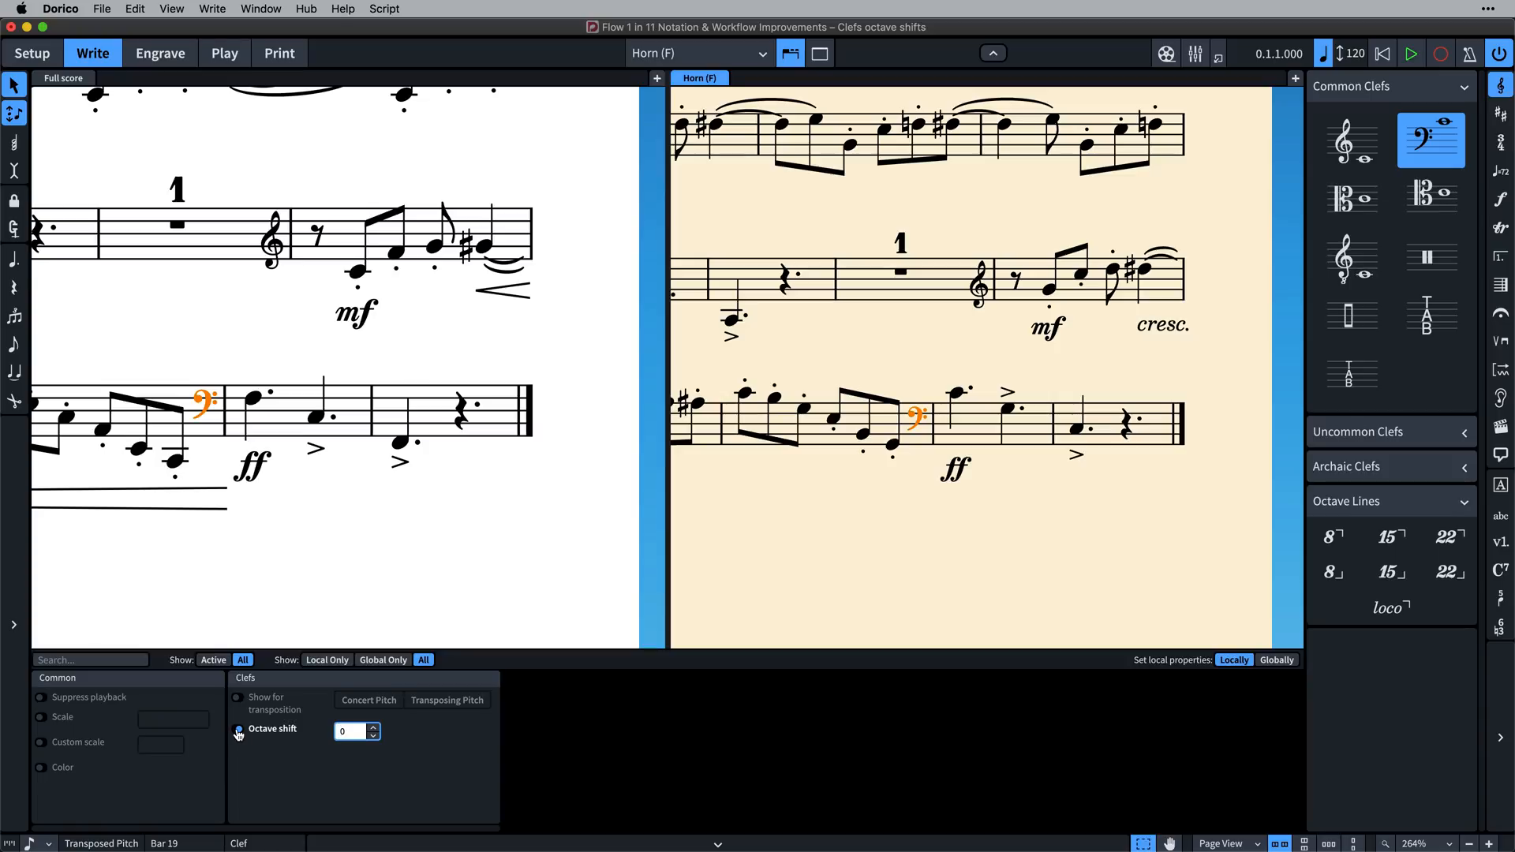
left_click(373, 725)
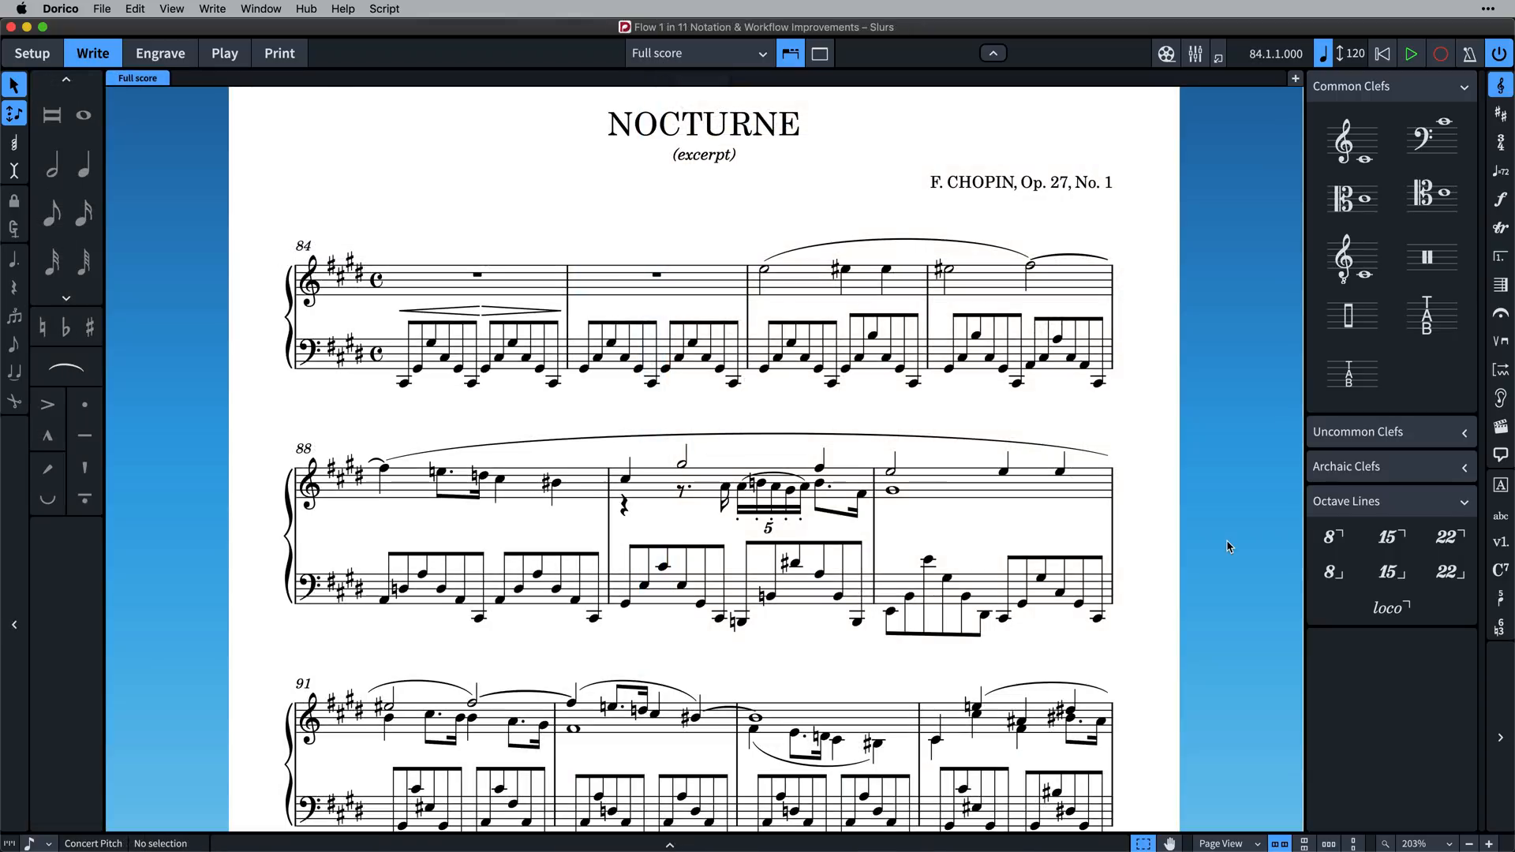
Search the slur options for 'inter' to find the system-break interpolation setting, then close the options
scroll("down", 3)
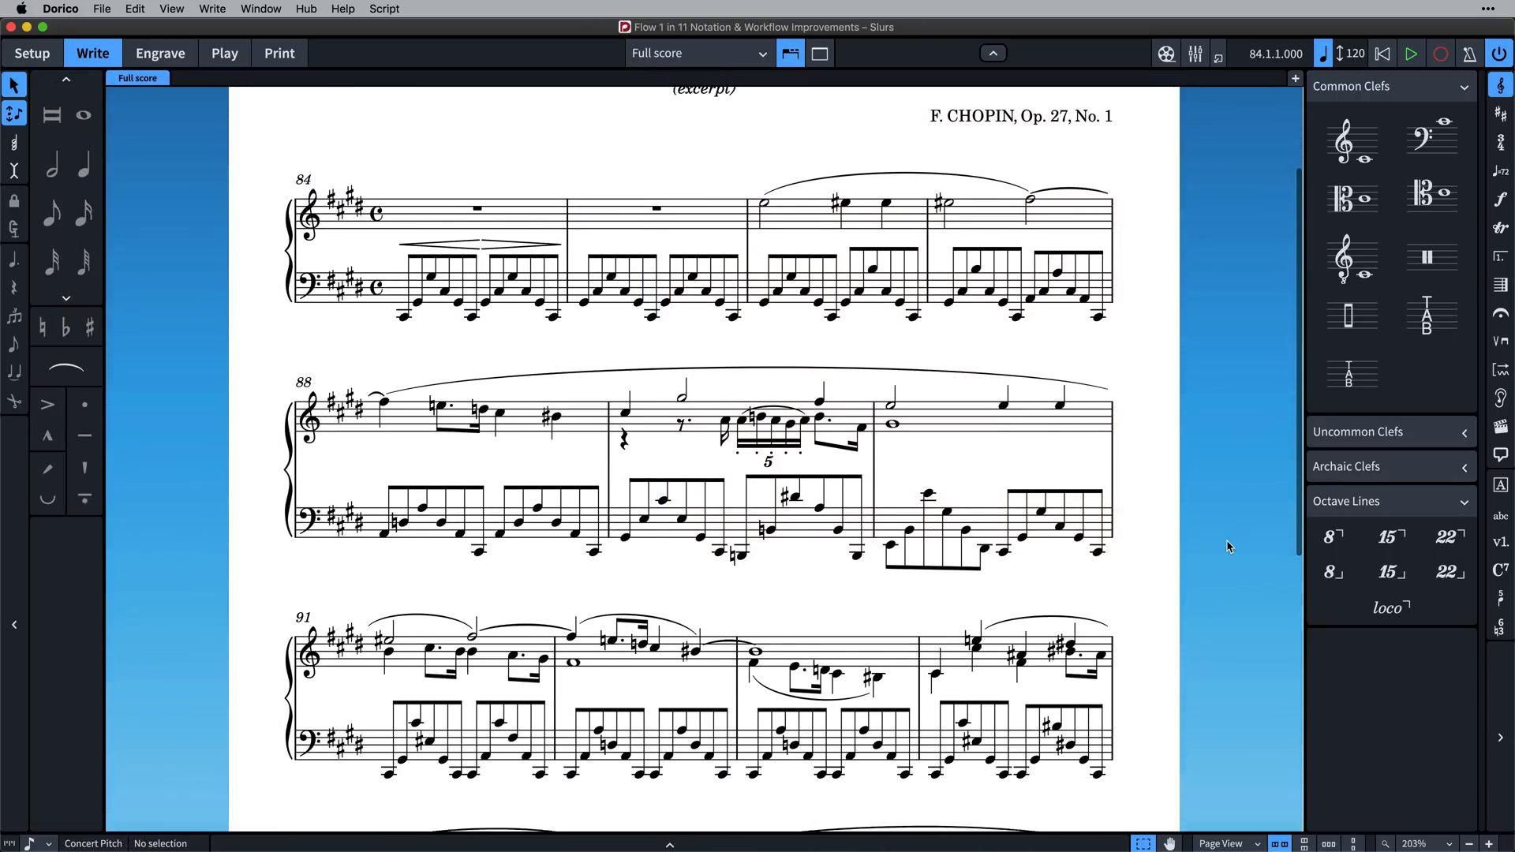
scroll("down", 3)
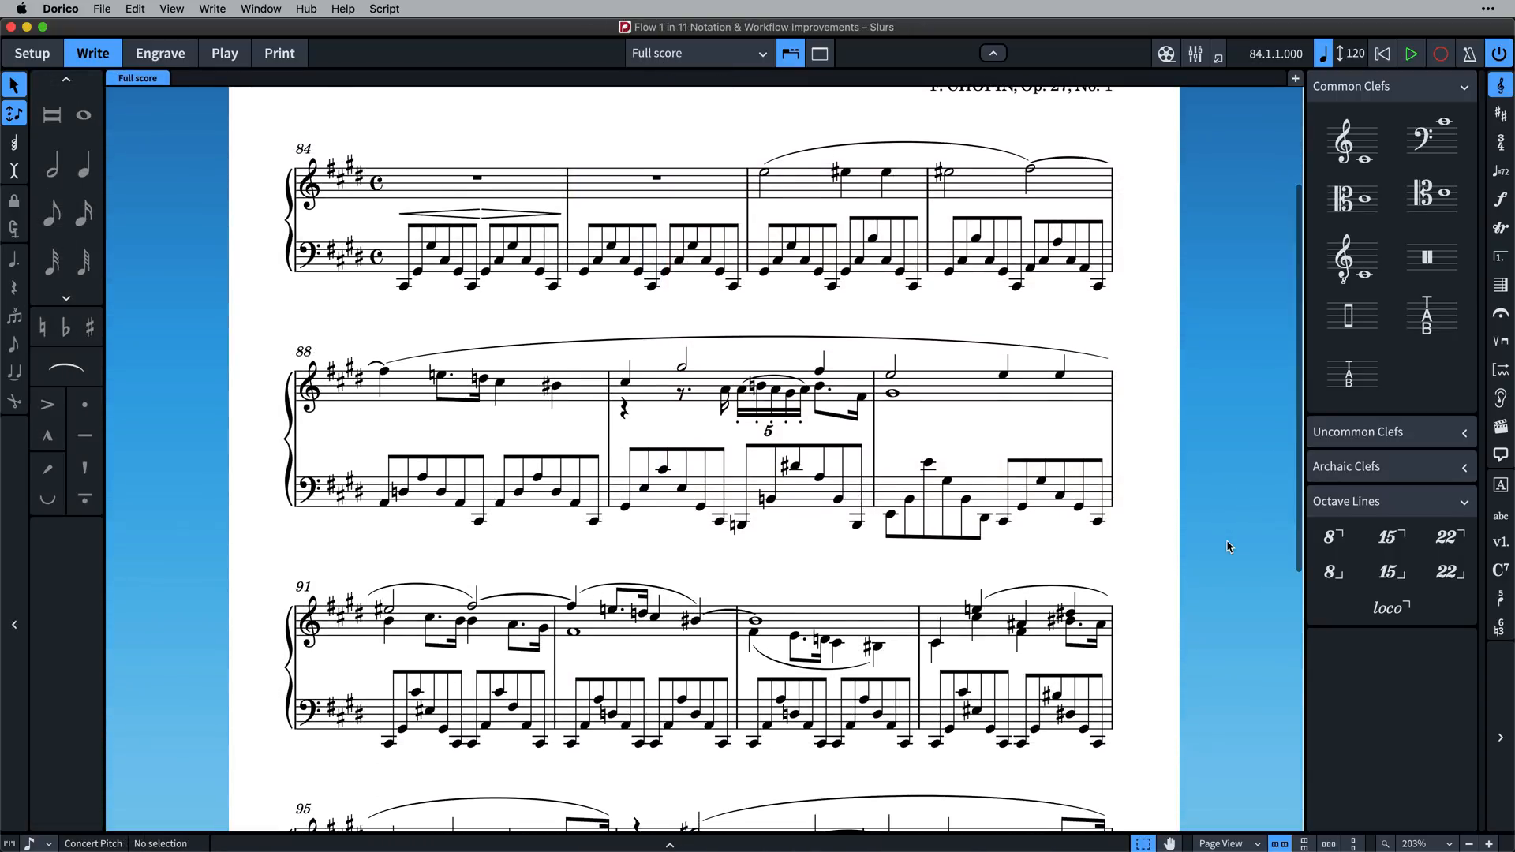
scroll("down", 3)
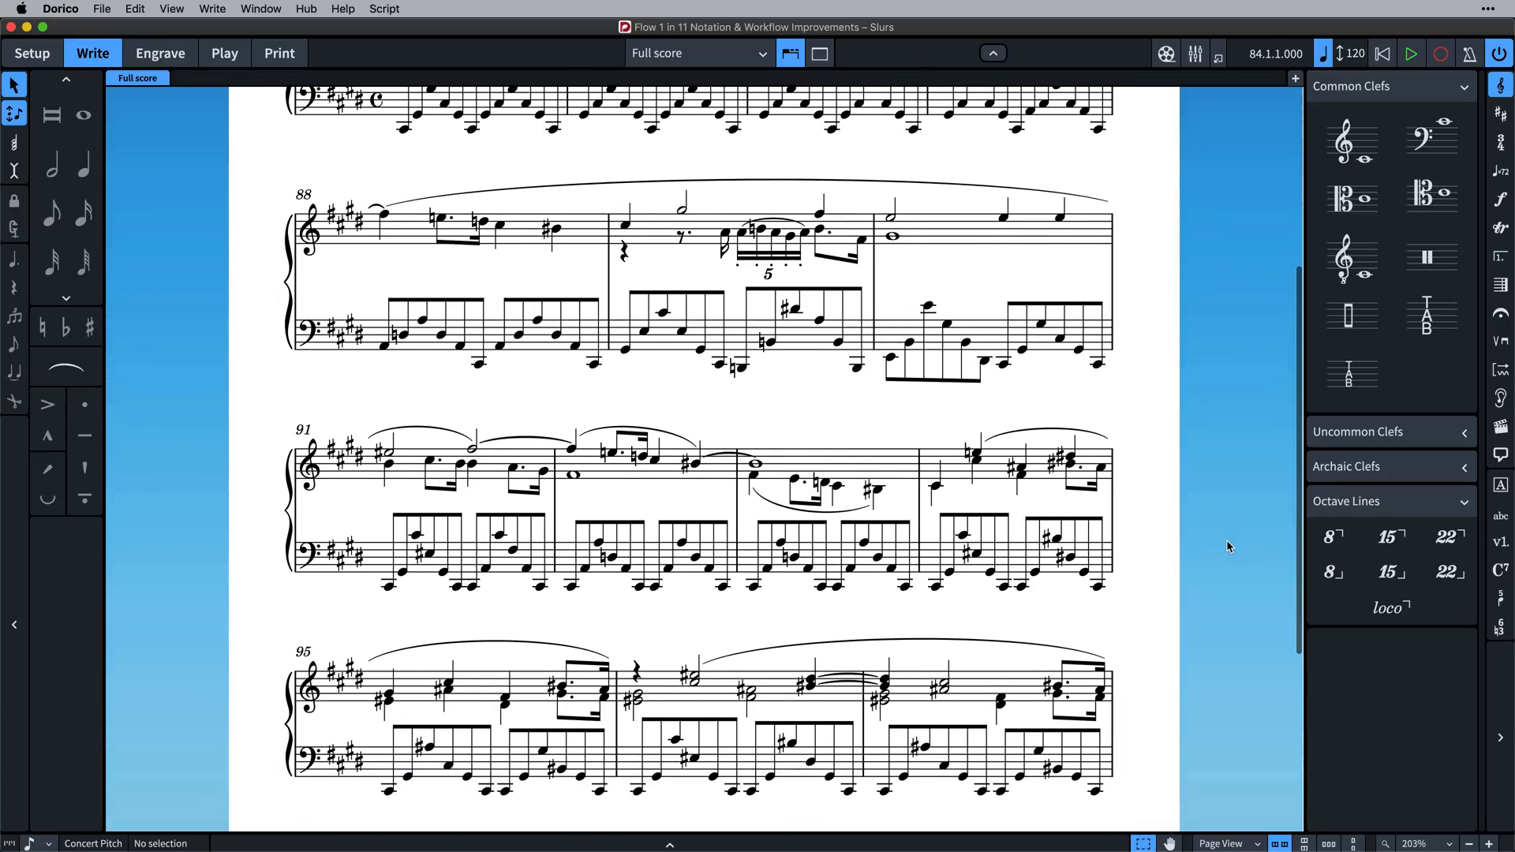
scroll("down", 3)
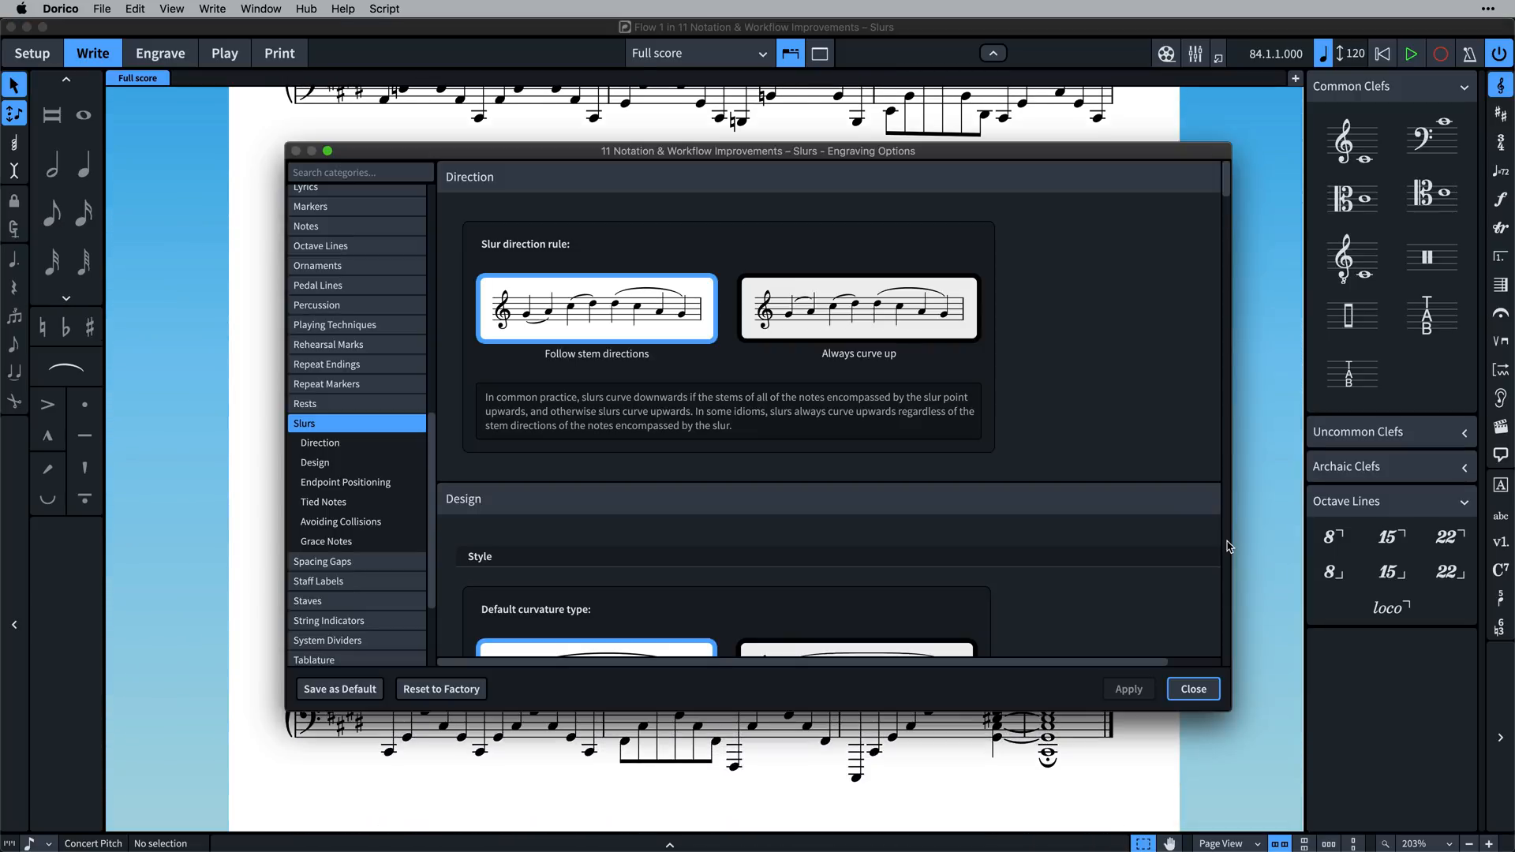
type("inter")
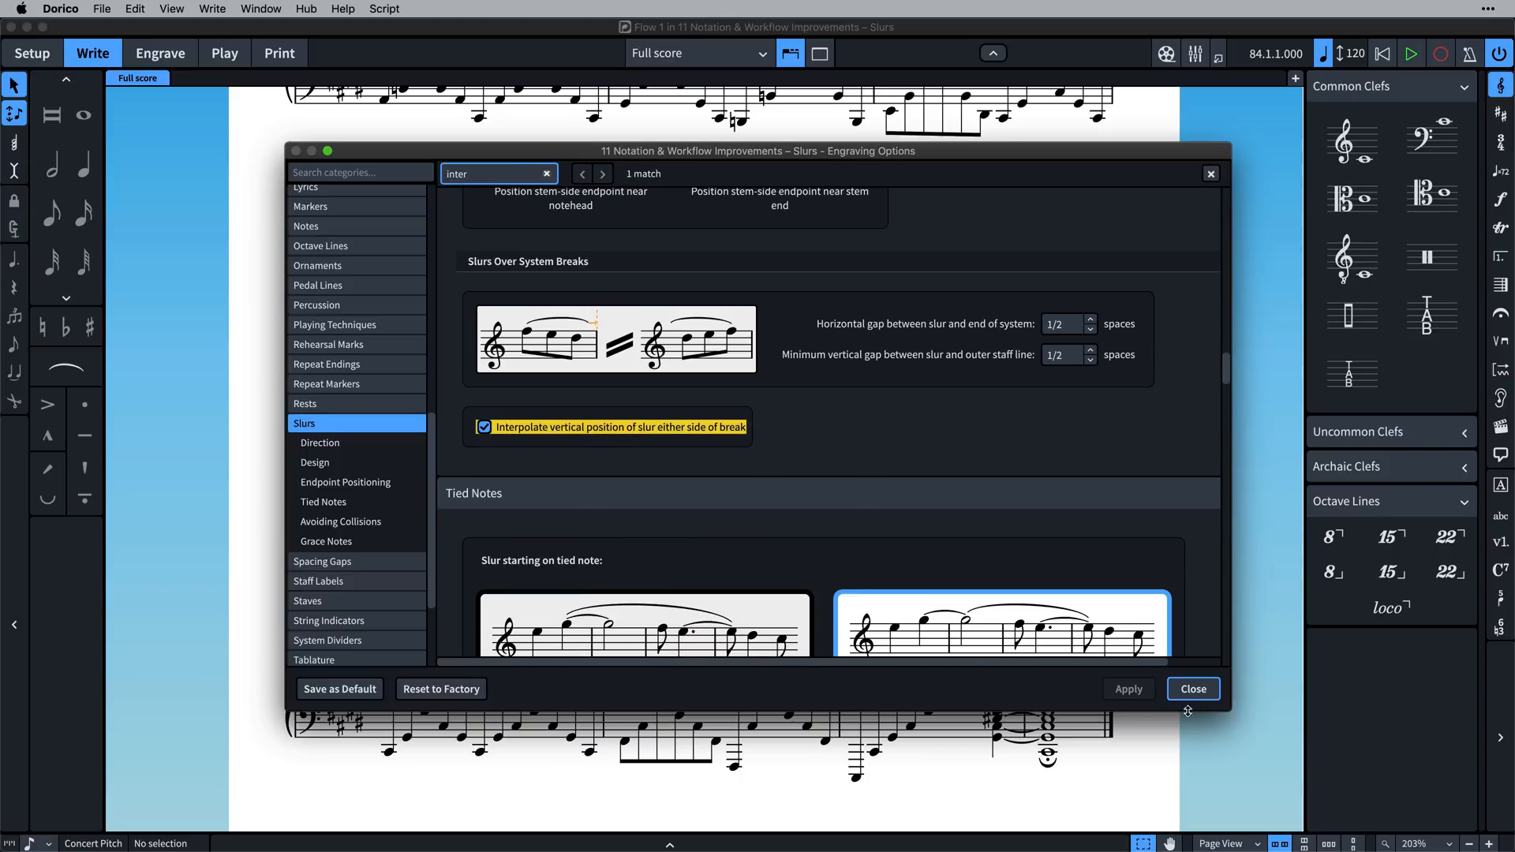
left_click(1193, 689)
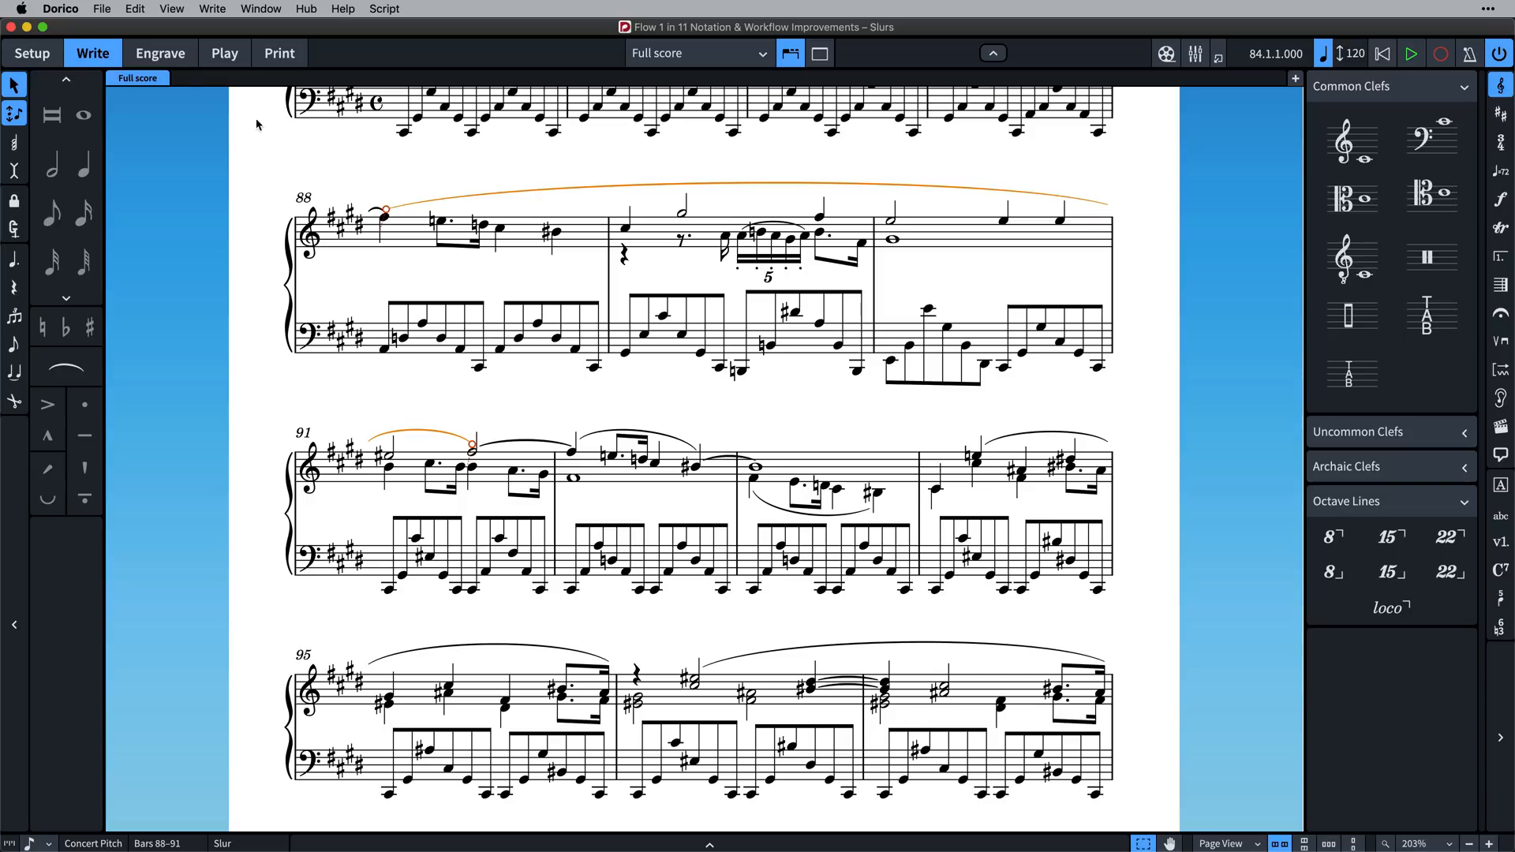
In Engrave mode, drag the bar 92 slur's handles to raise its left end and reshape its arch
left_click(159, 53)
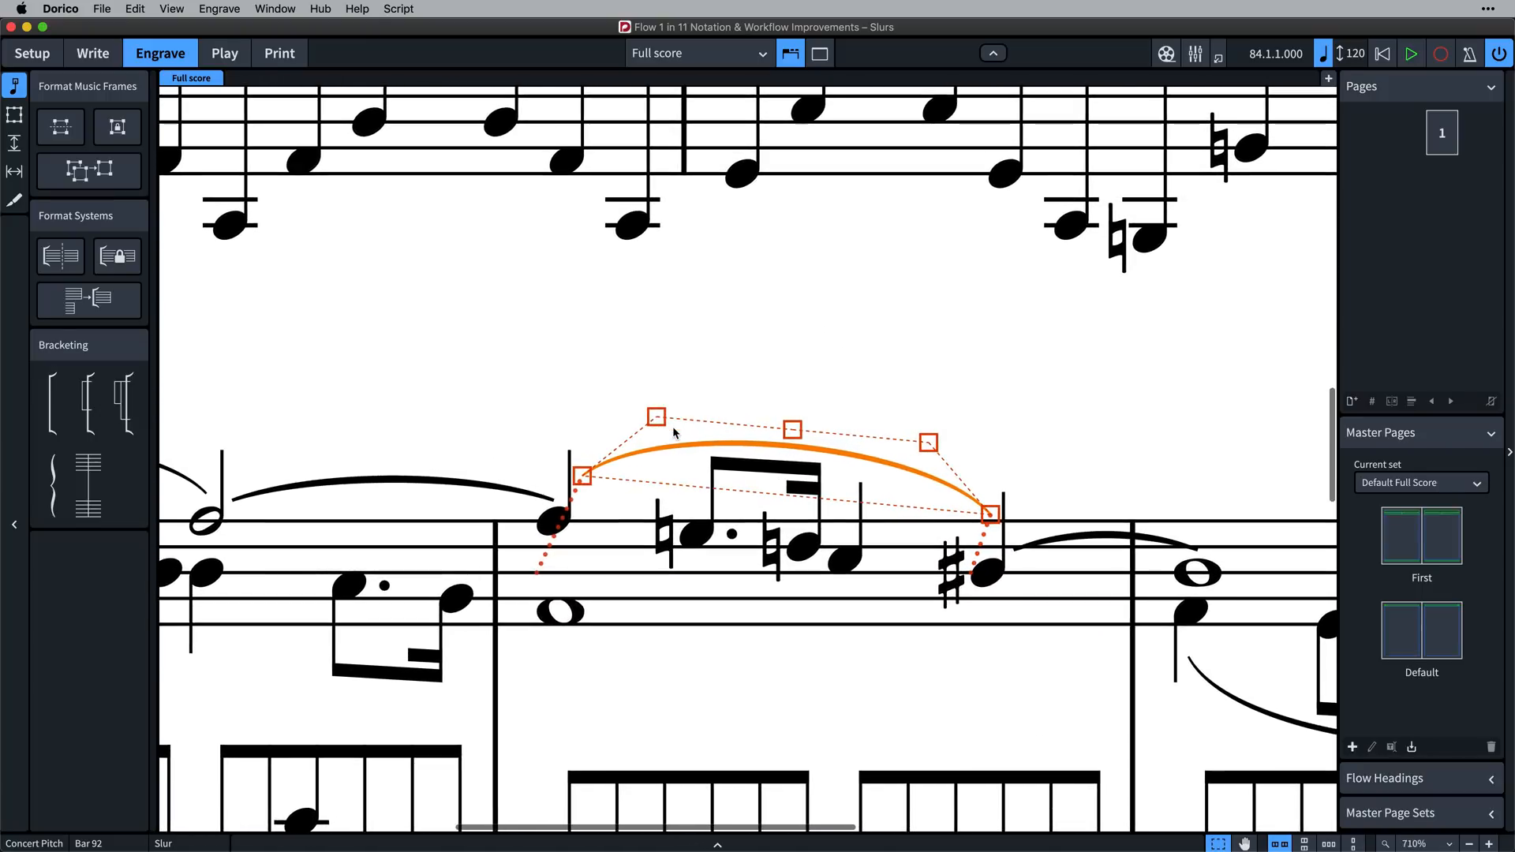
left_click_drag(582, 475, 637, 347)
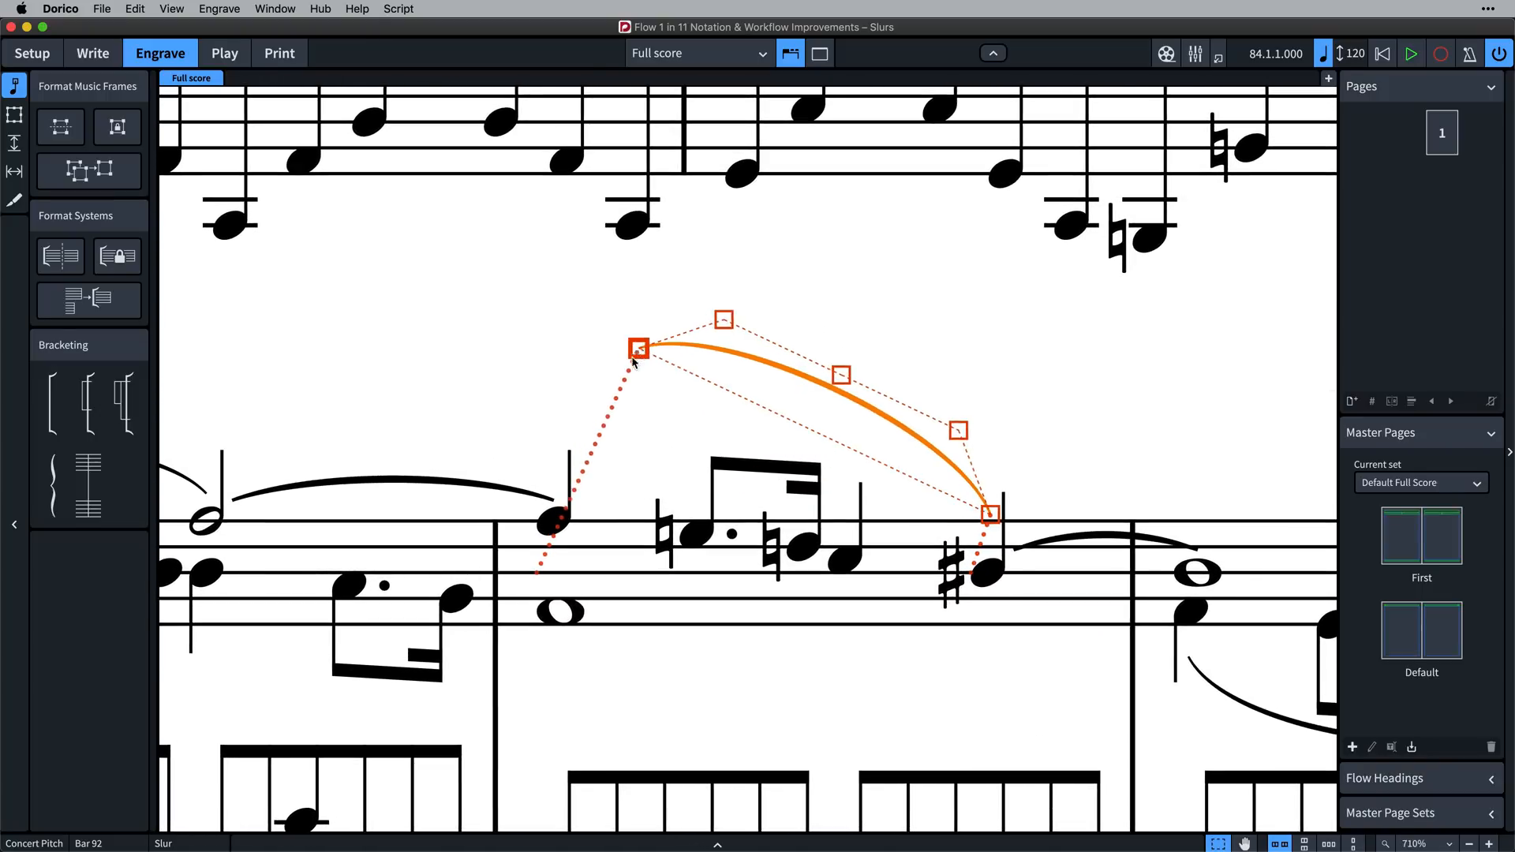
left_click_drag(636, 347, 617, 380)
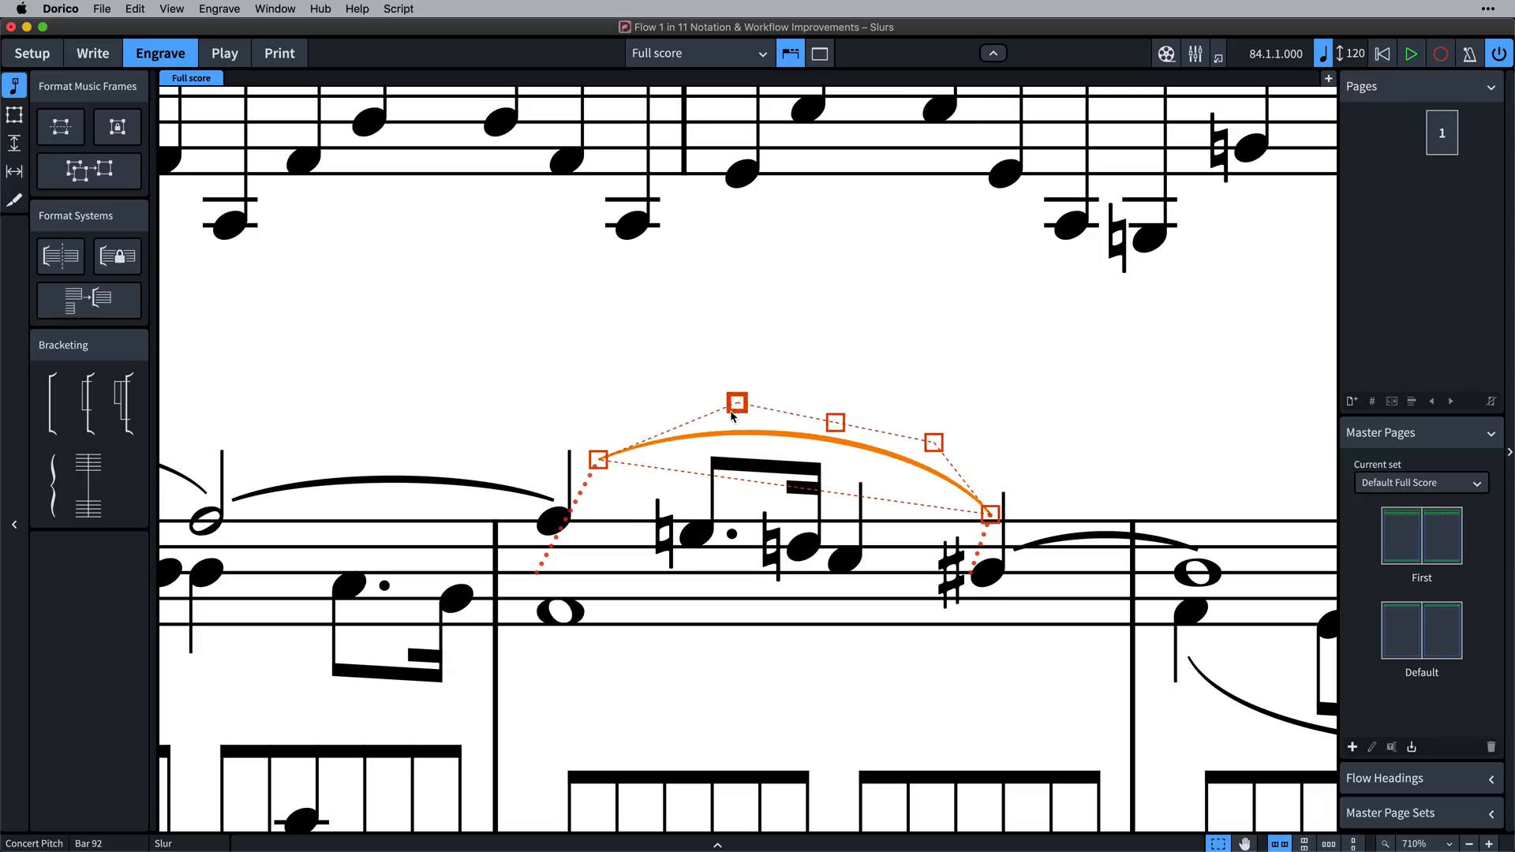
left_click_drag(736, 404, 697, 393)
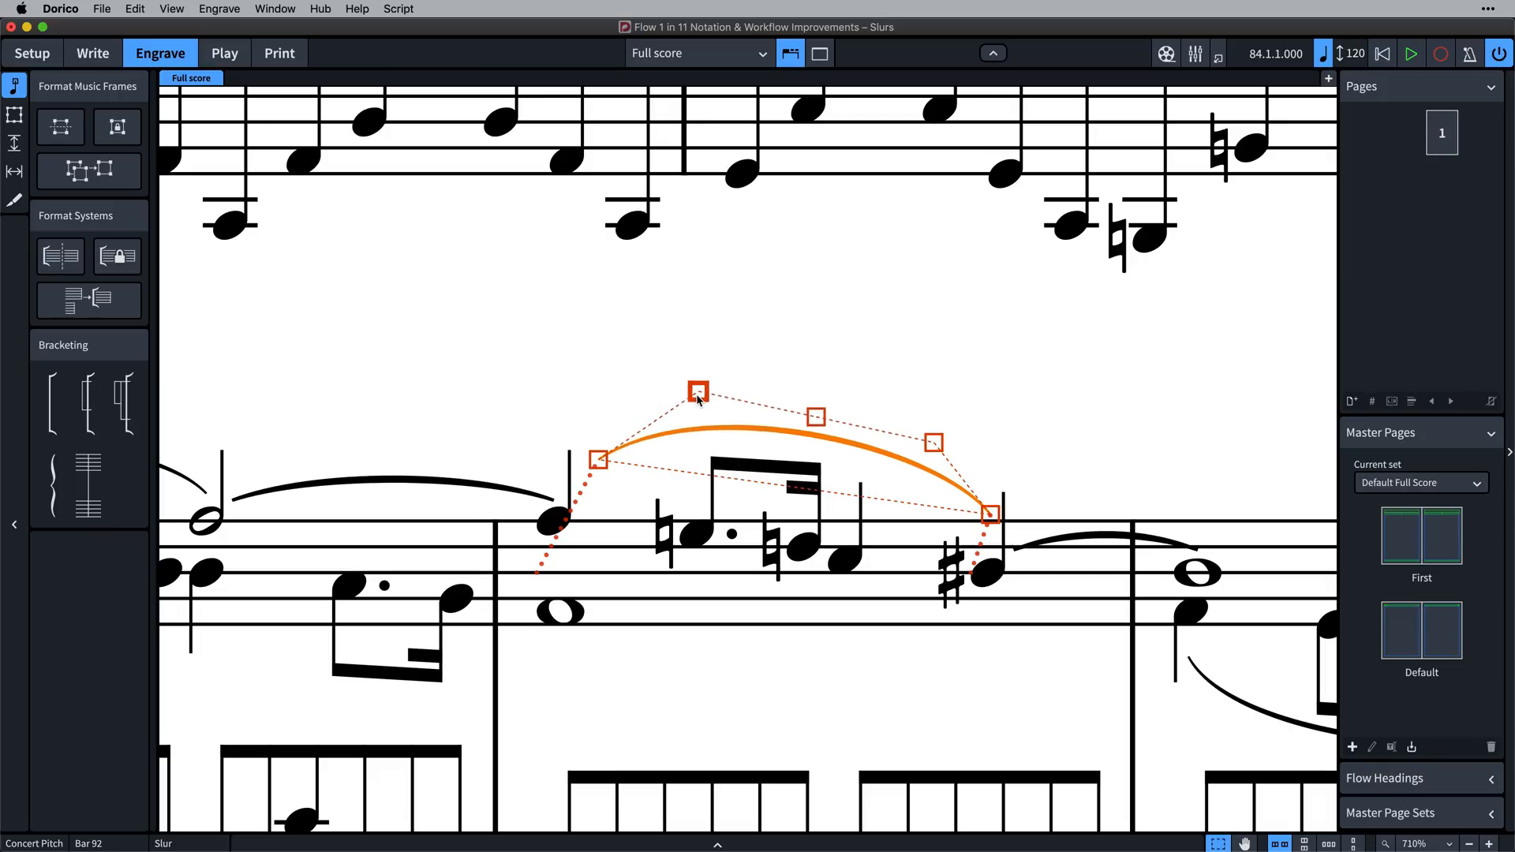
left_click_drag(697, 394, 698, 406)
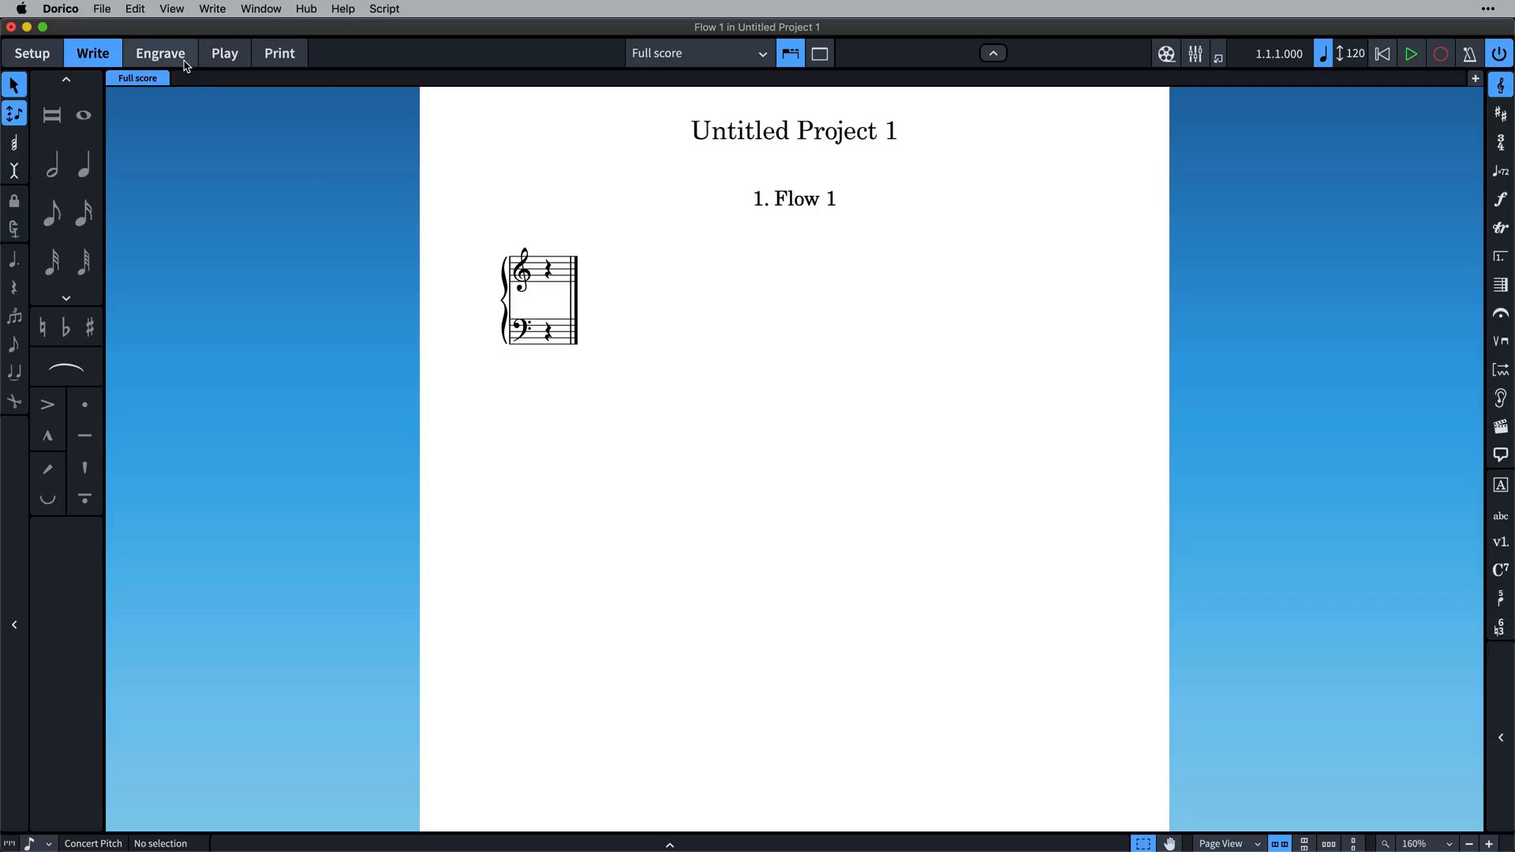
In Engrave mode's Frames tool, draw a new music frame beside the first system
left_click(161, 54)
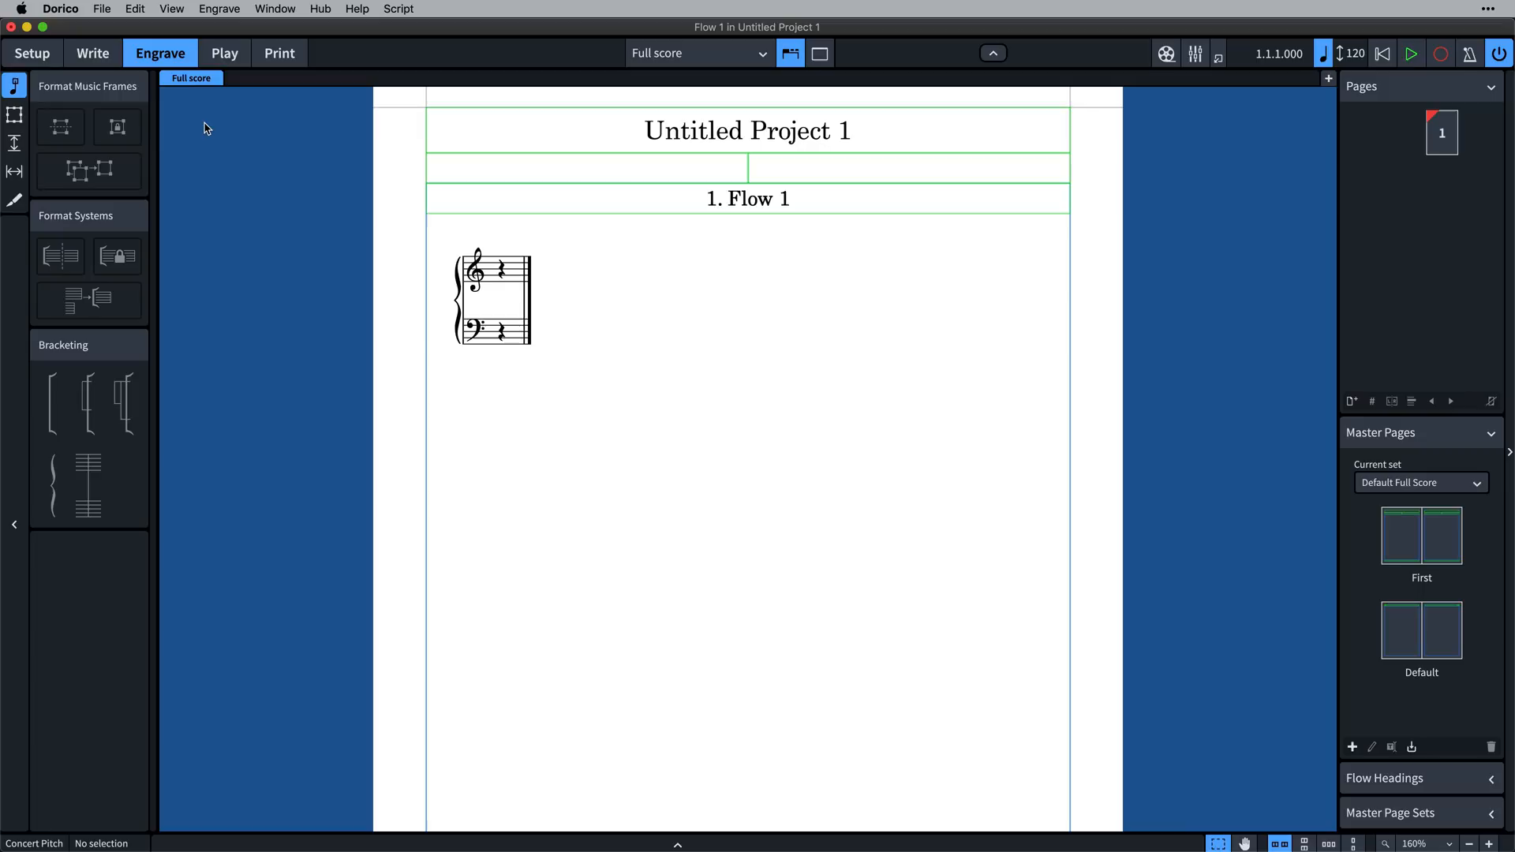
left_click(15, 114)
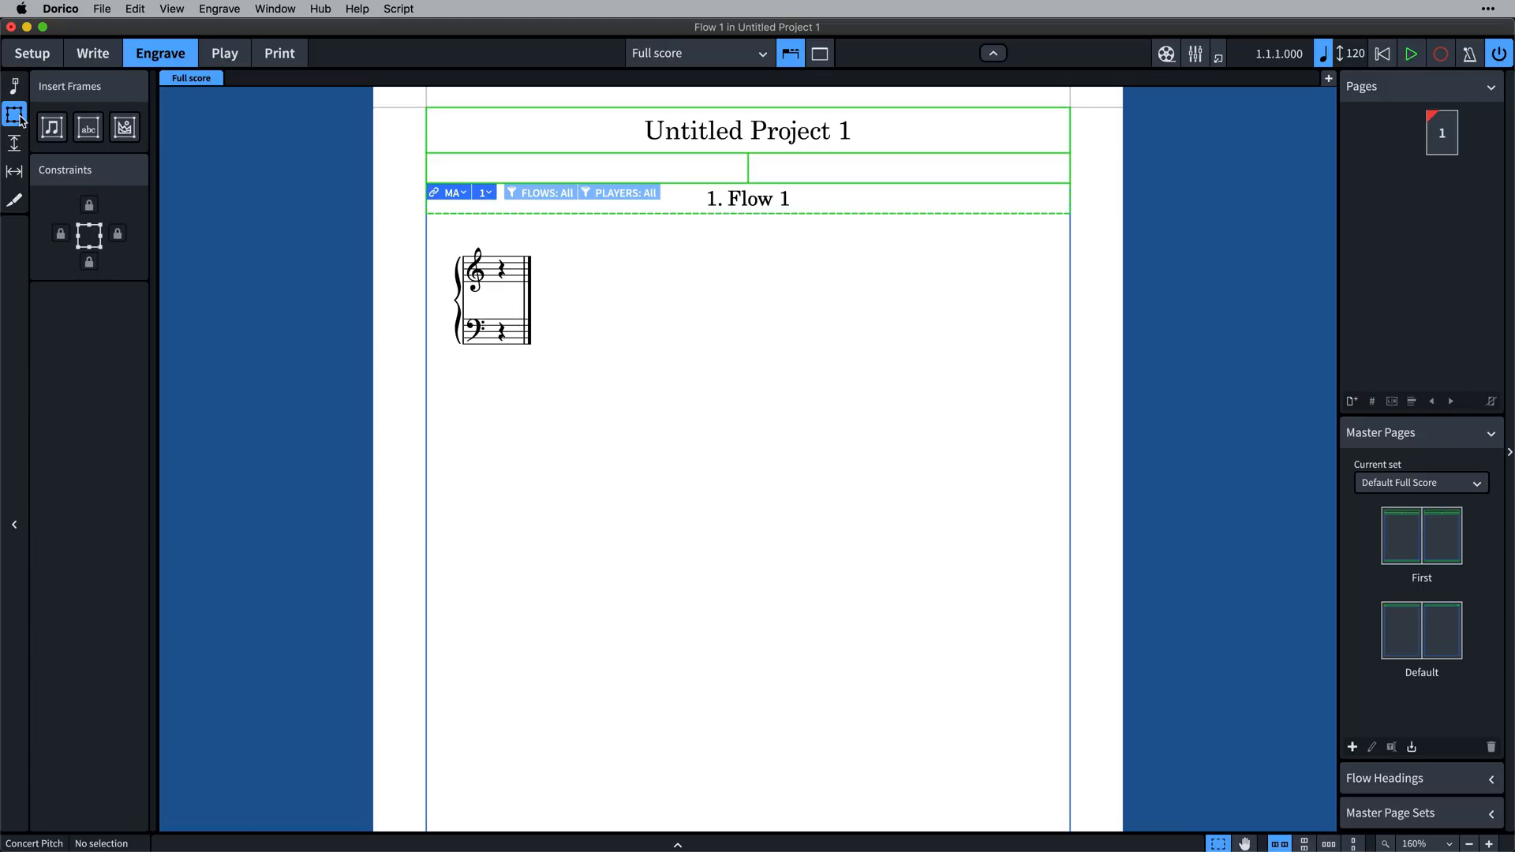
left_click(51, 127)
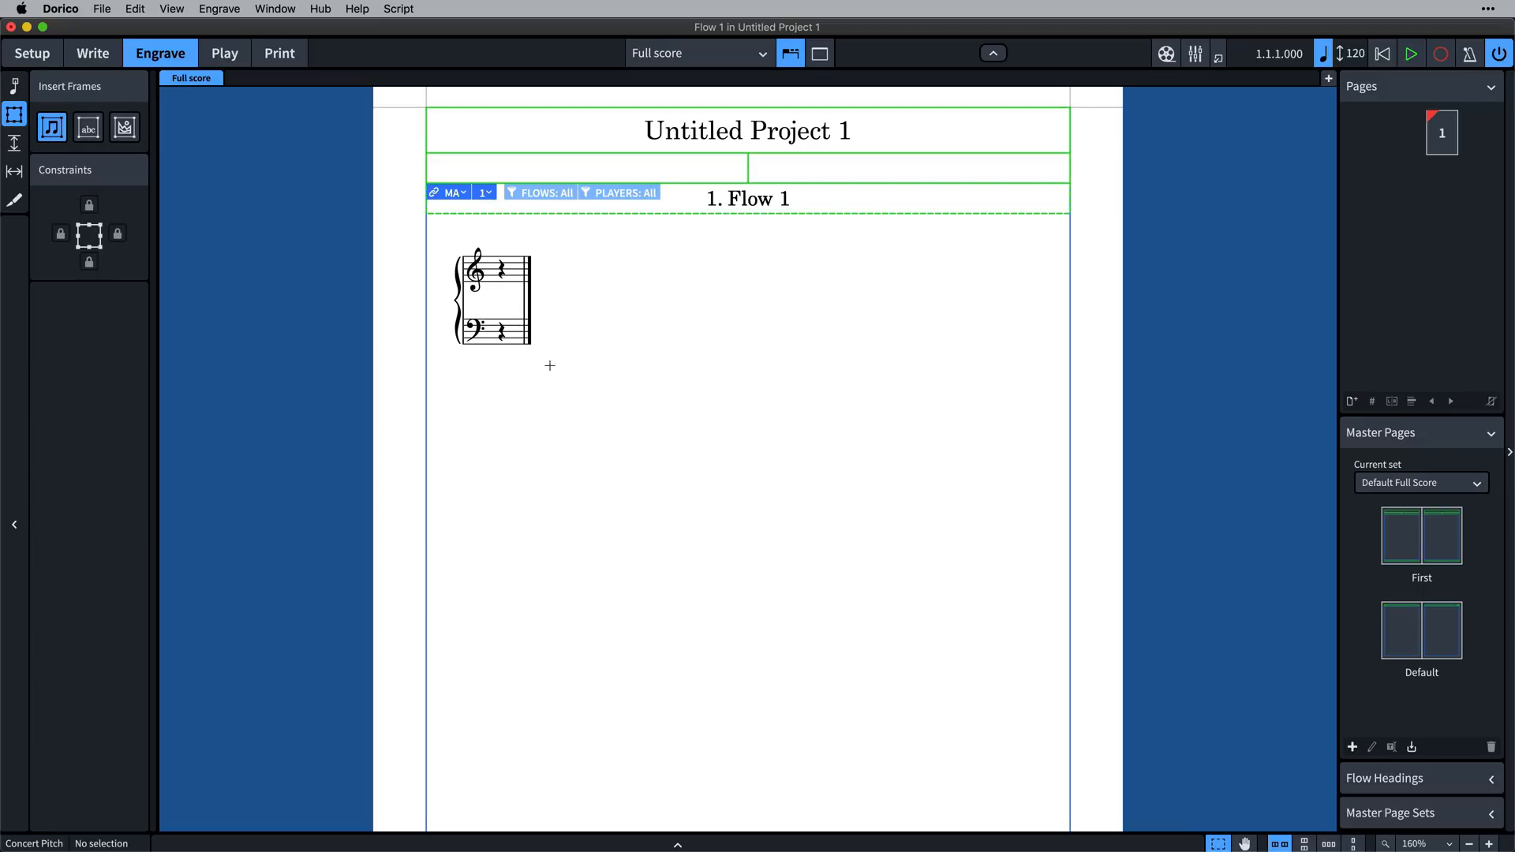
left_click_drag(564, 227, 923, 566)
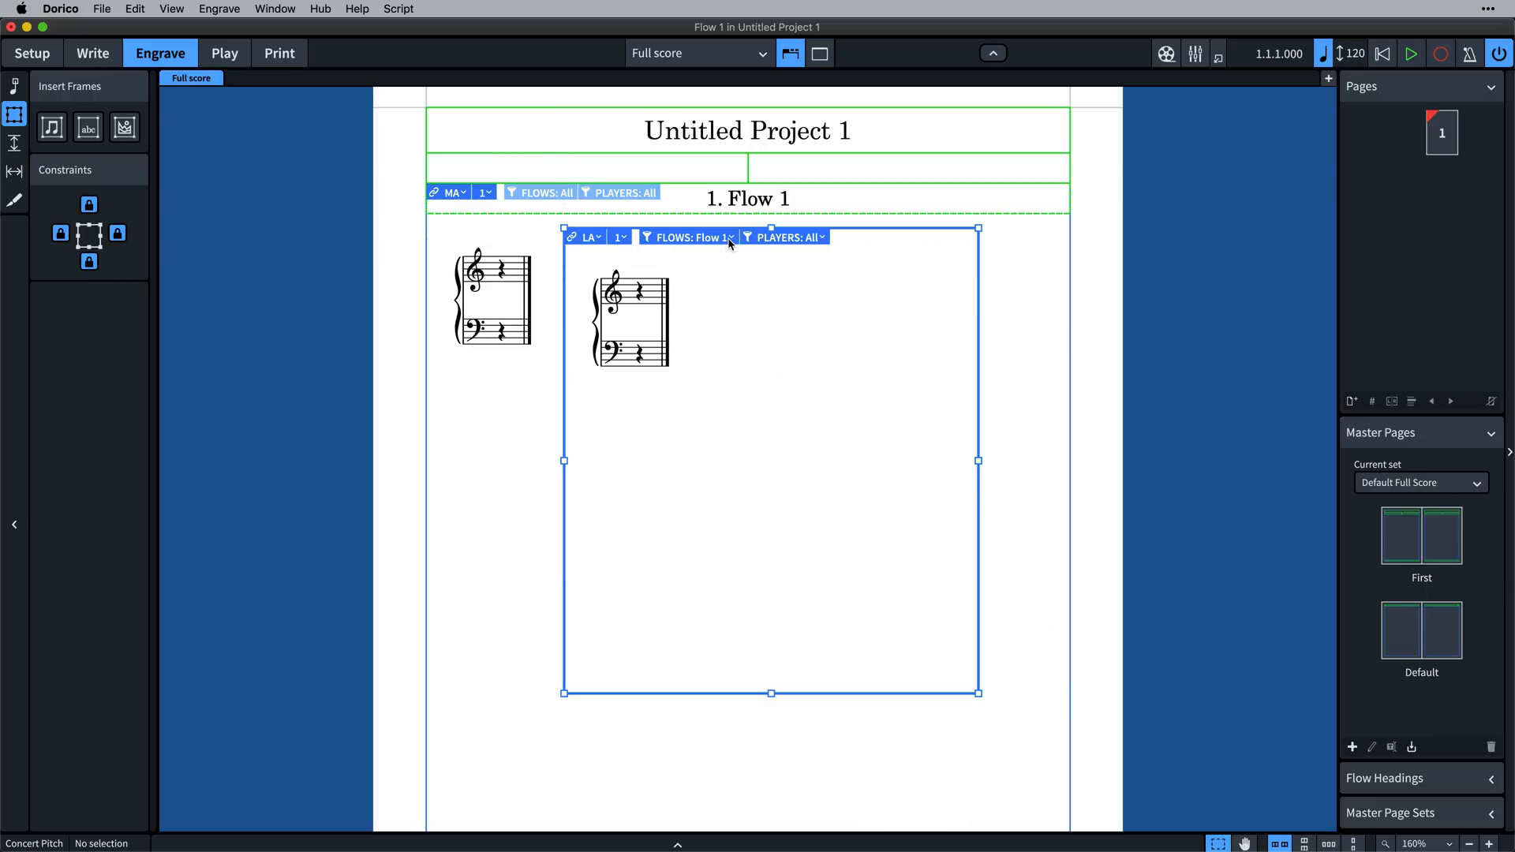
Set the new frame's Flows filter to Blank Staves instead of selected flows
left_click(691, 236)
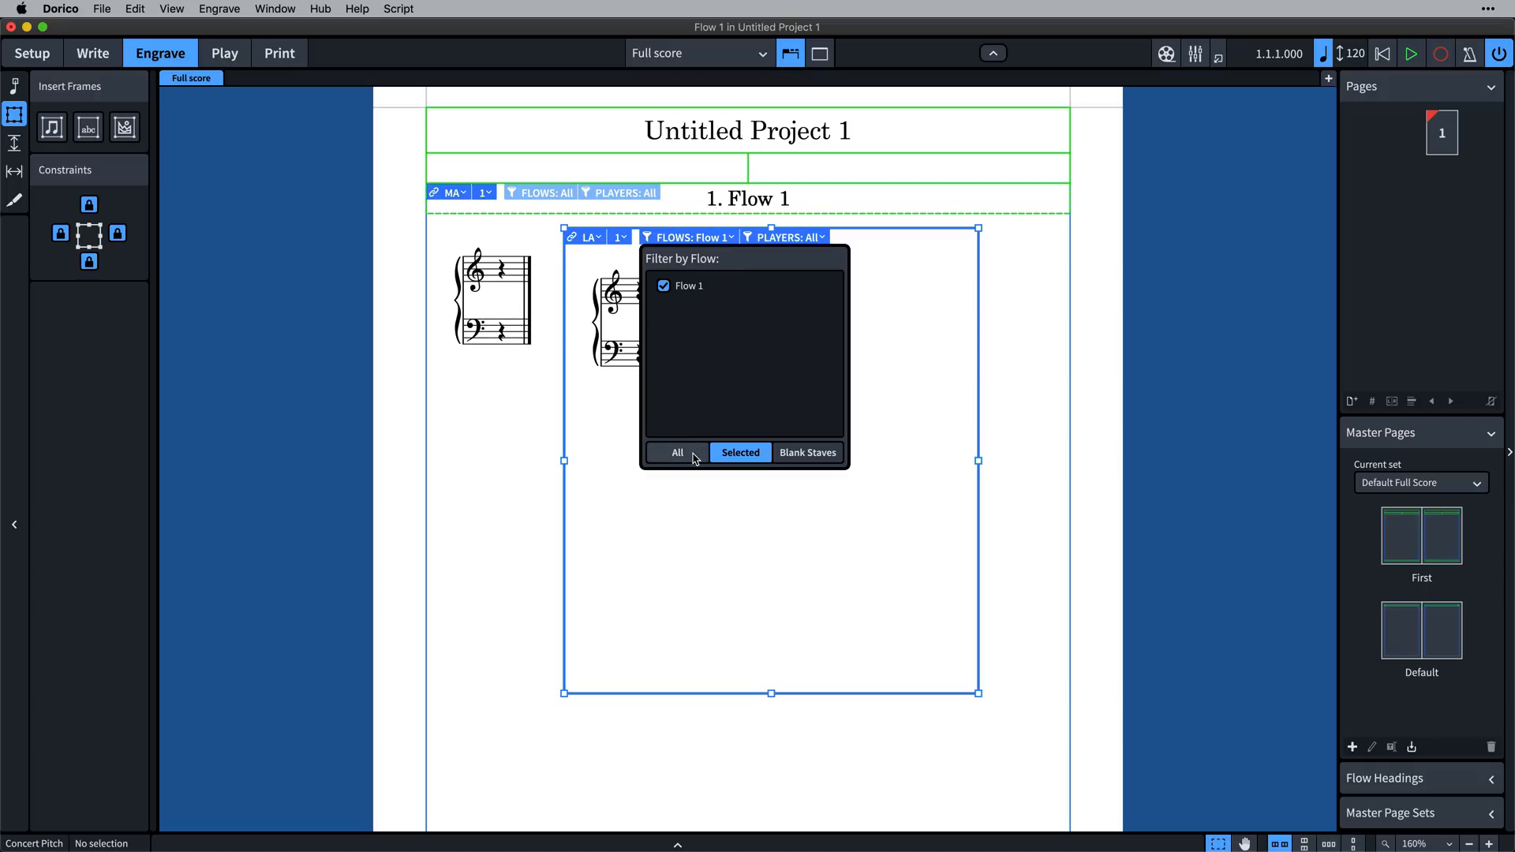
left_click(676, 453)
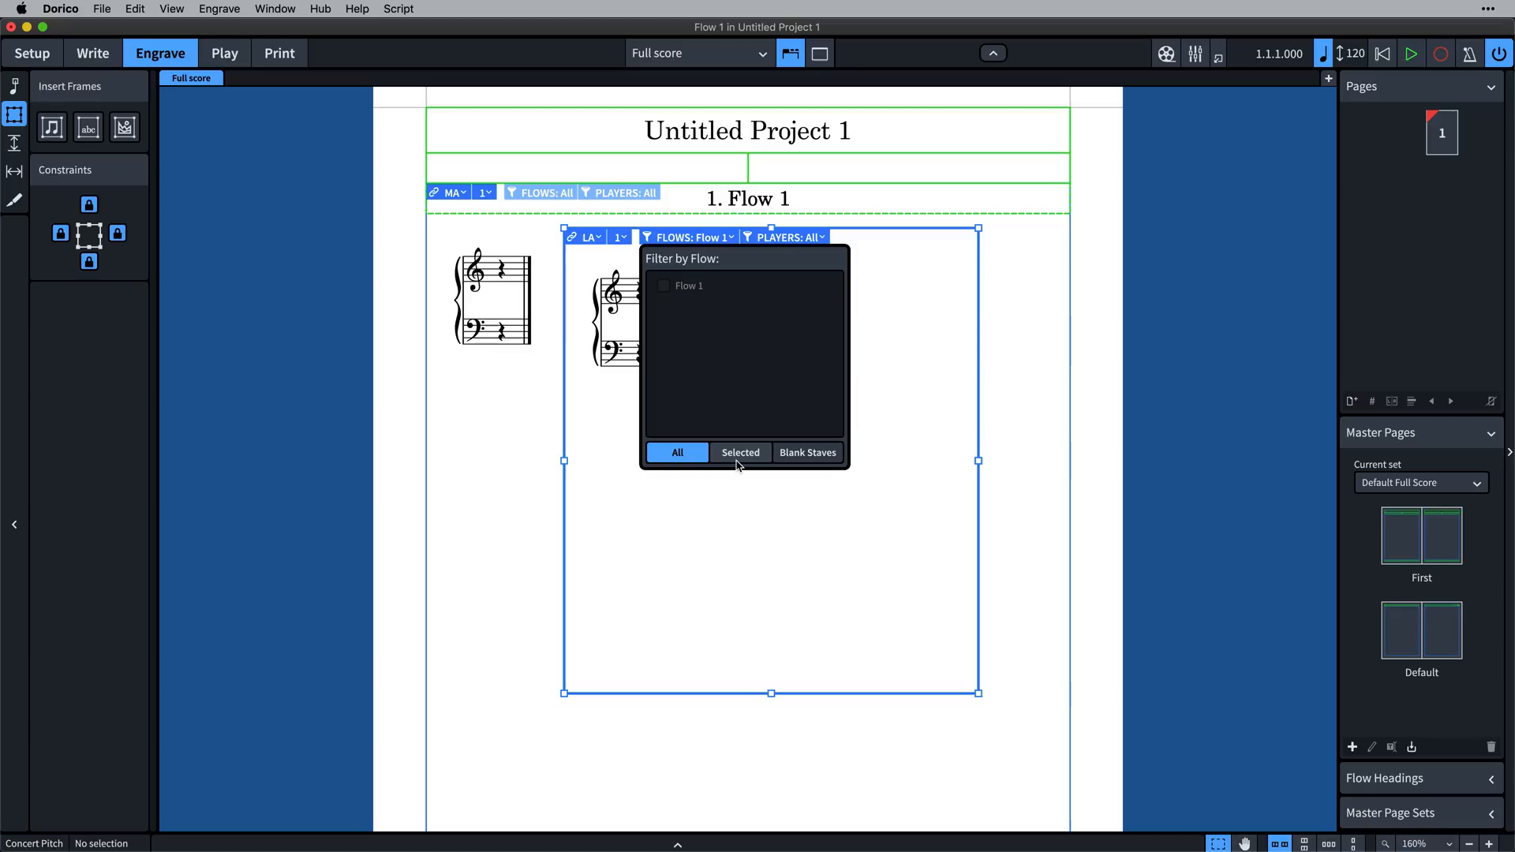
left_click(740, 452)
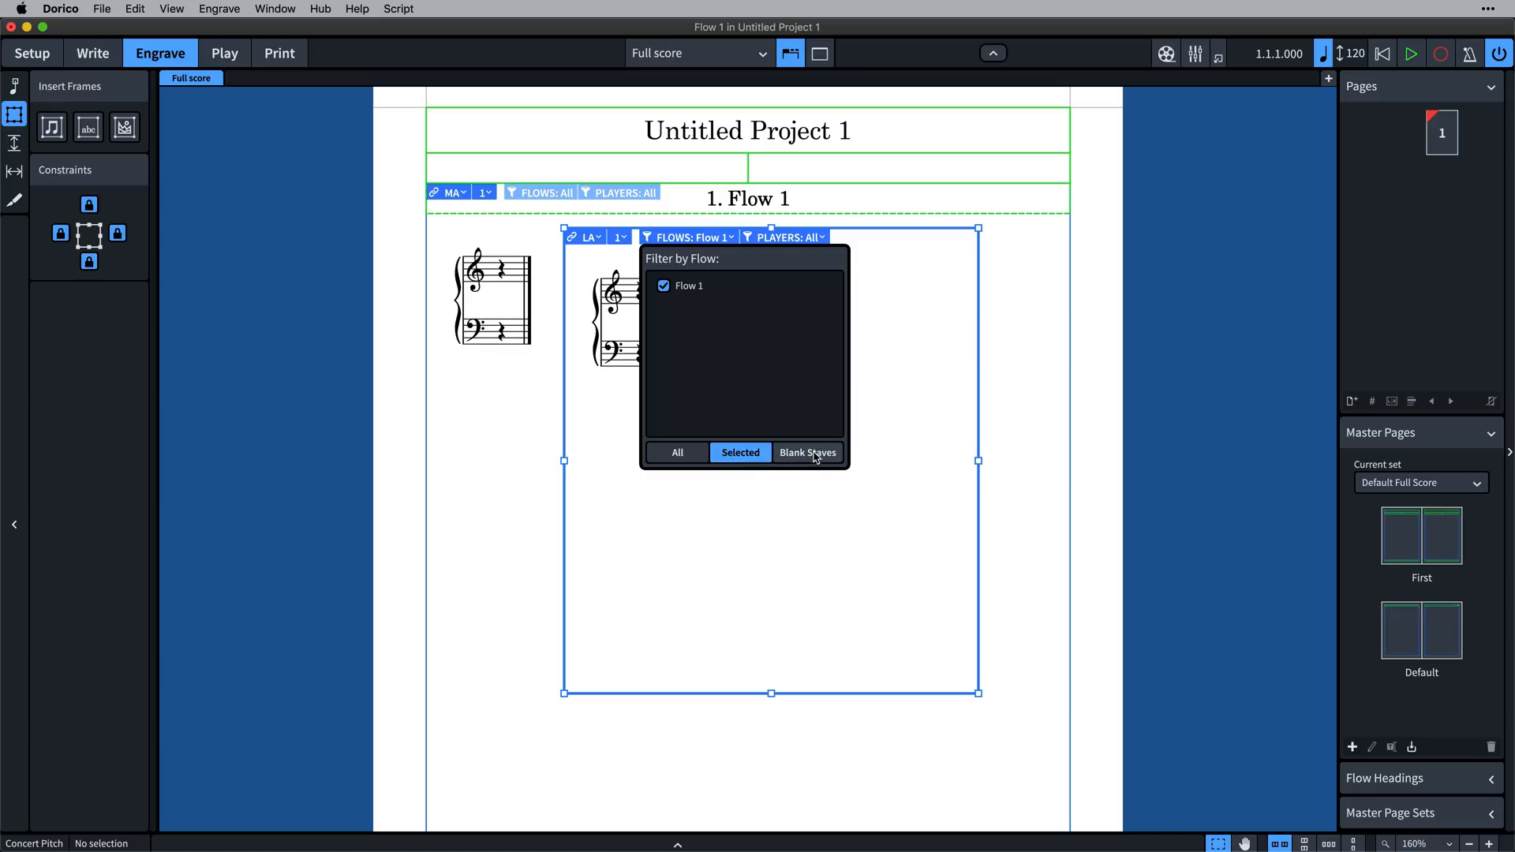
left_click(806, 453)
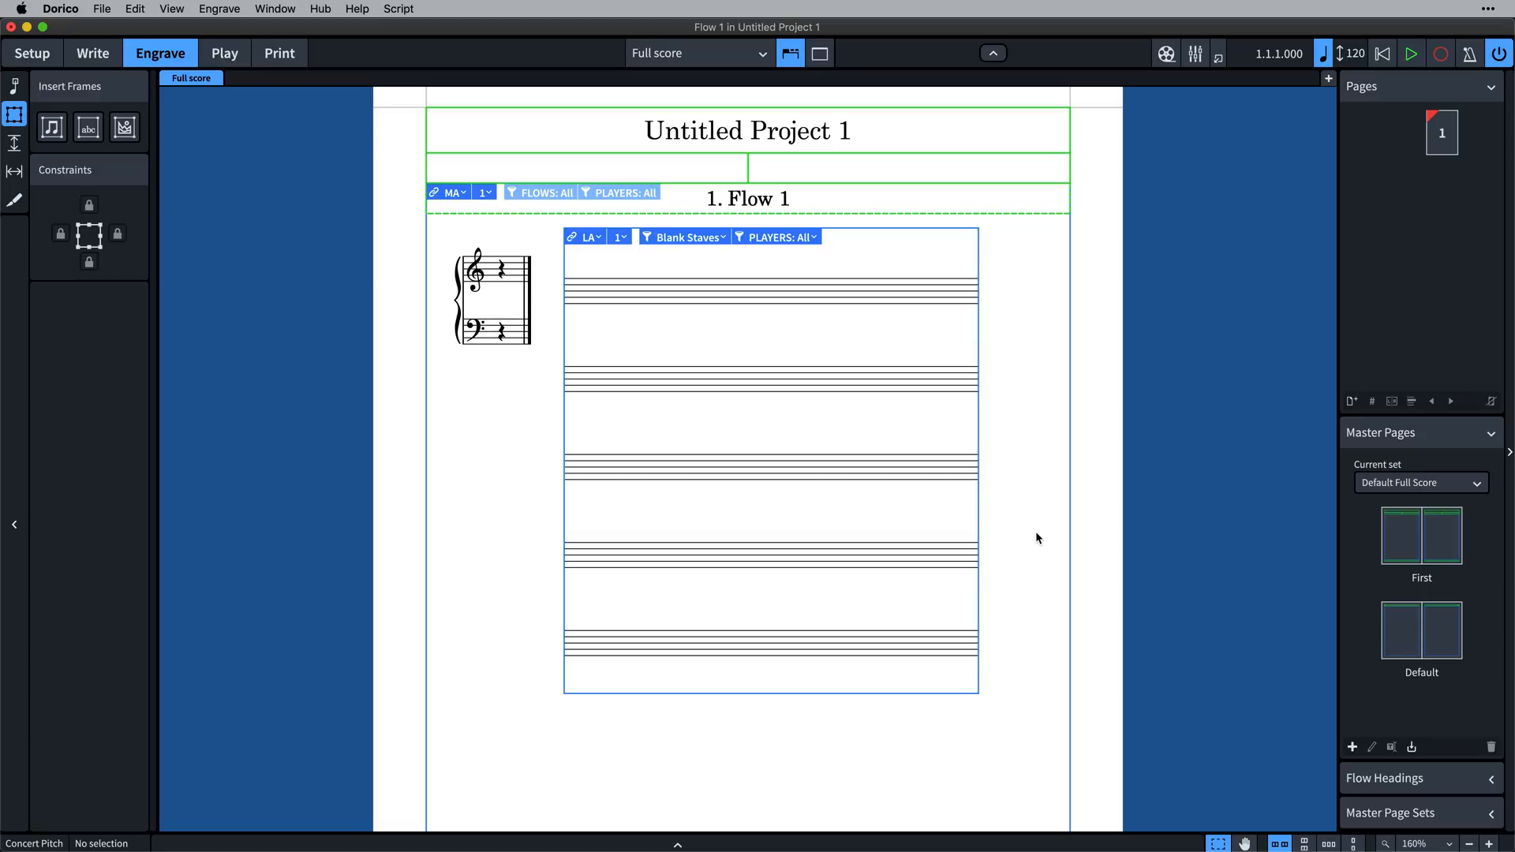
mouse_move(953, 643)
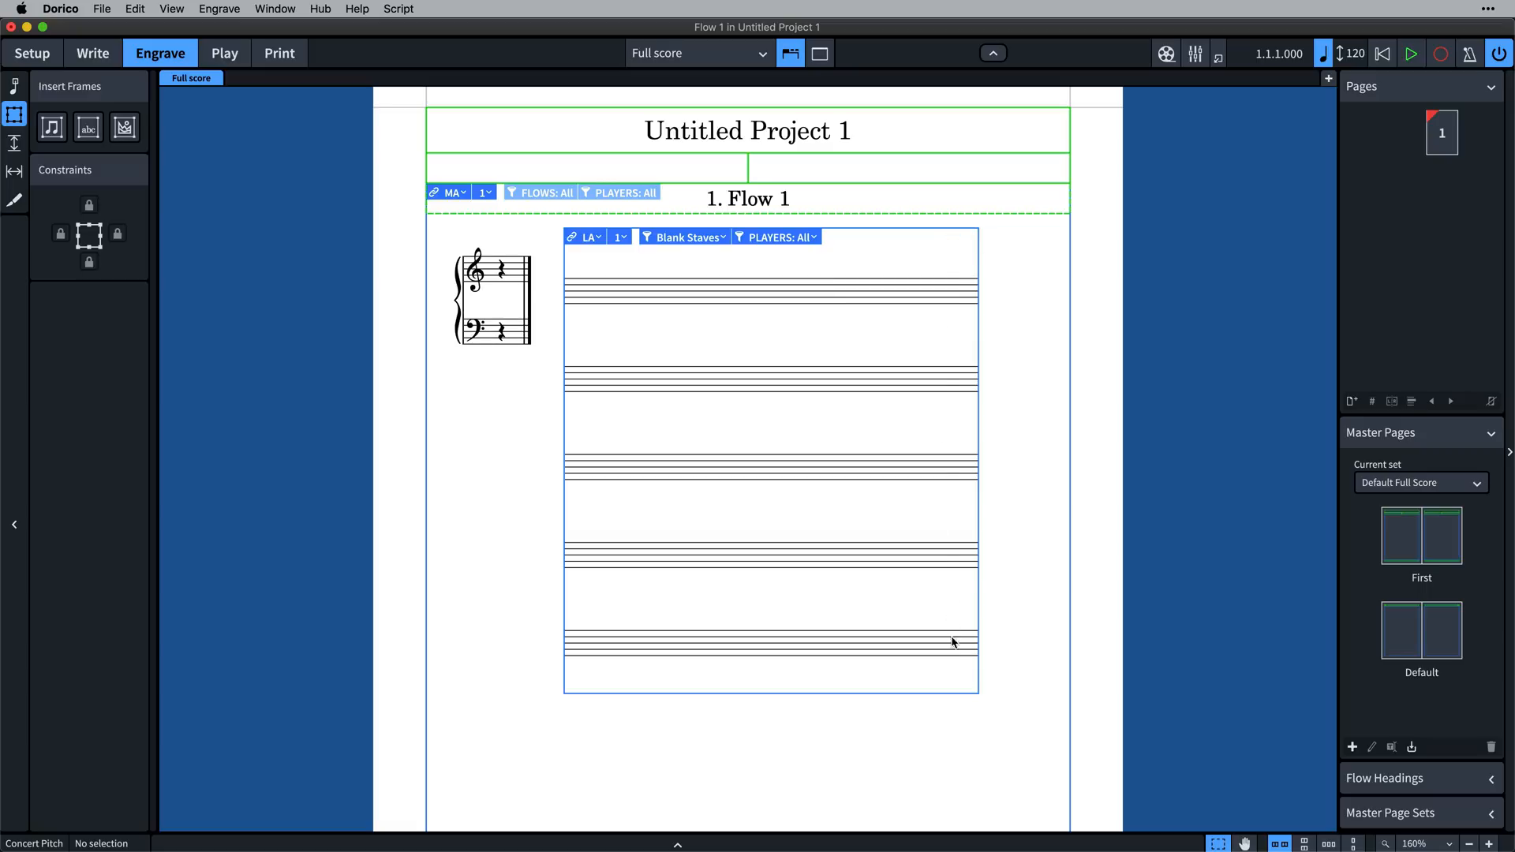
mouse_move(957, 699)
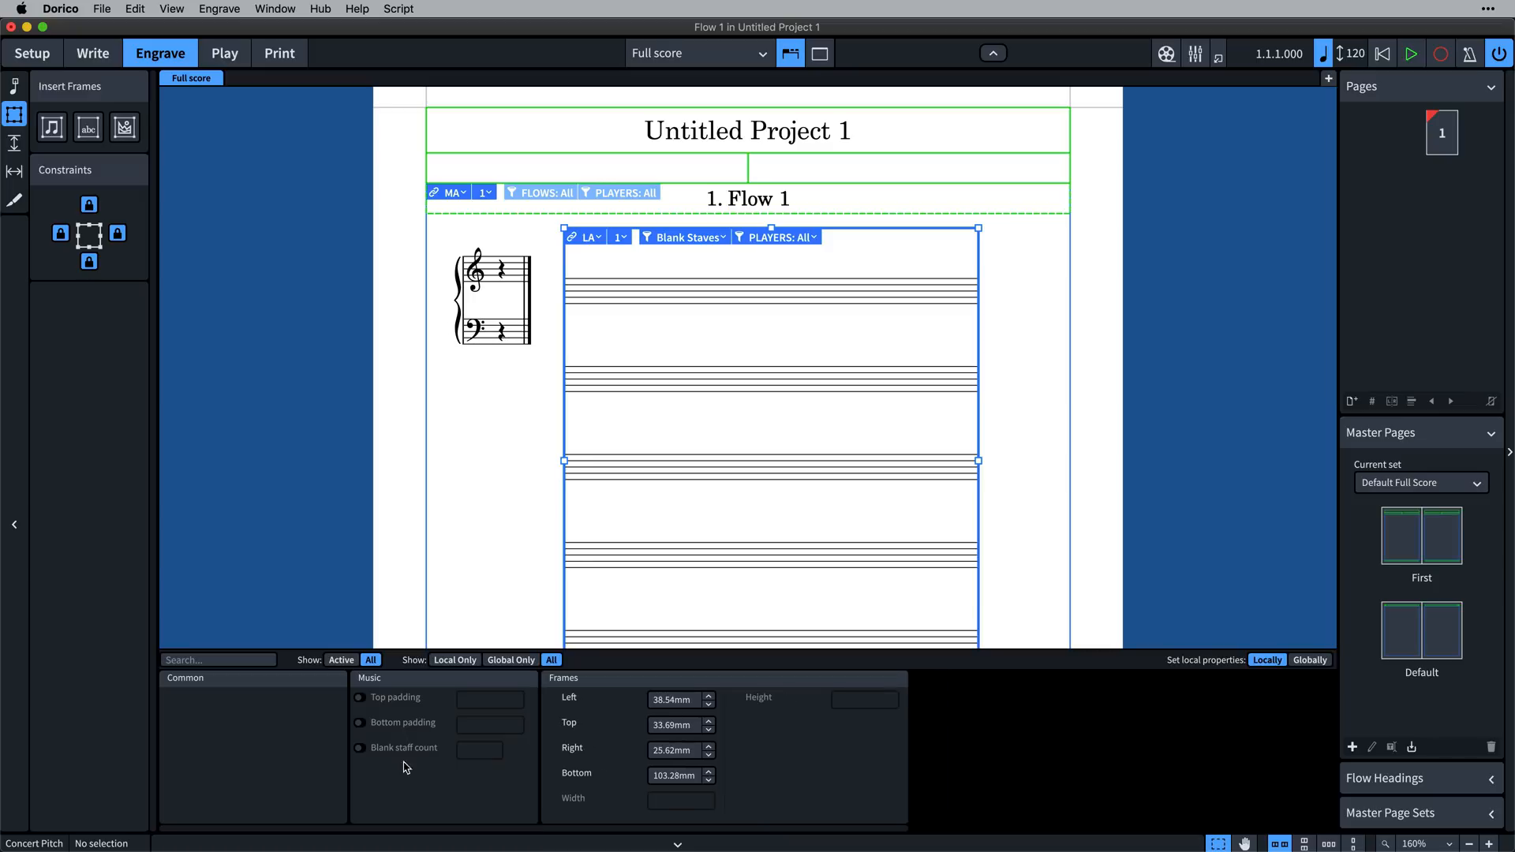
Enable Blank staff count and set the frame to a single blank staff
left_click(358, 746)
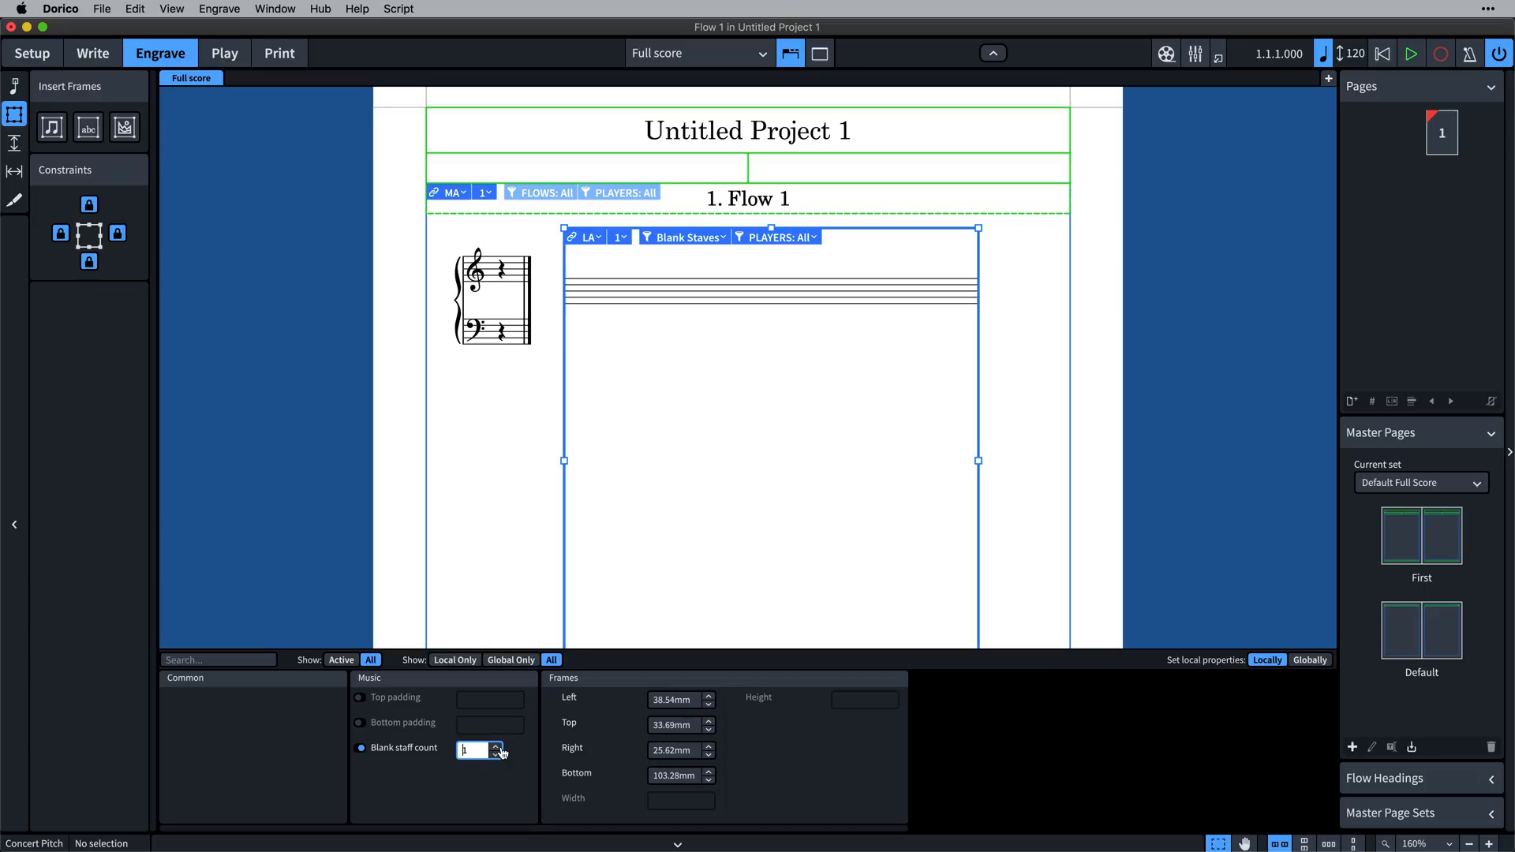
left_click(496, 744)
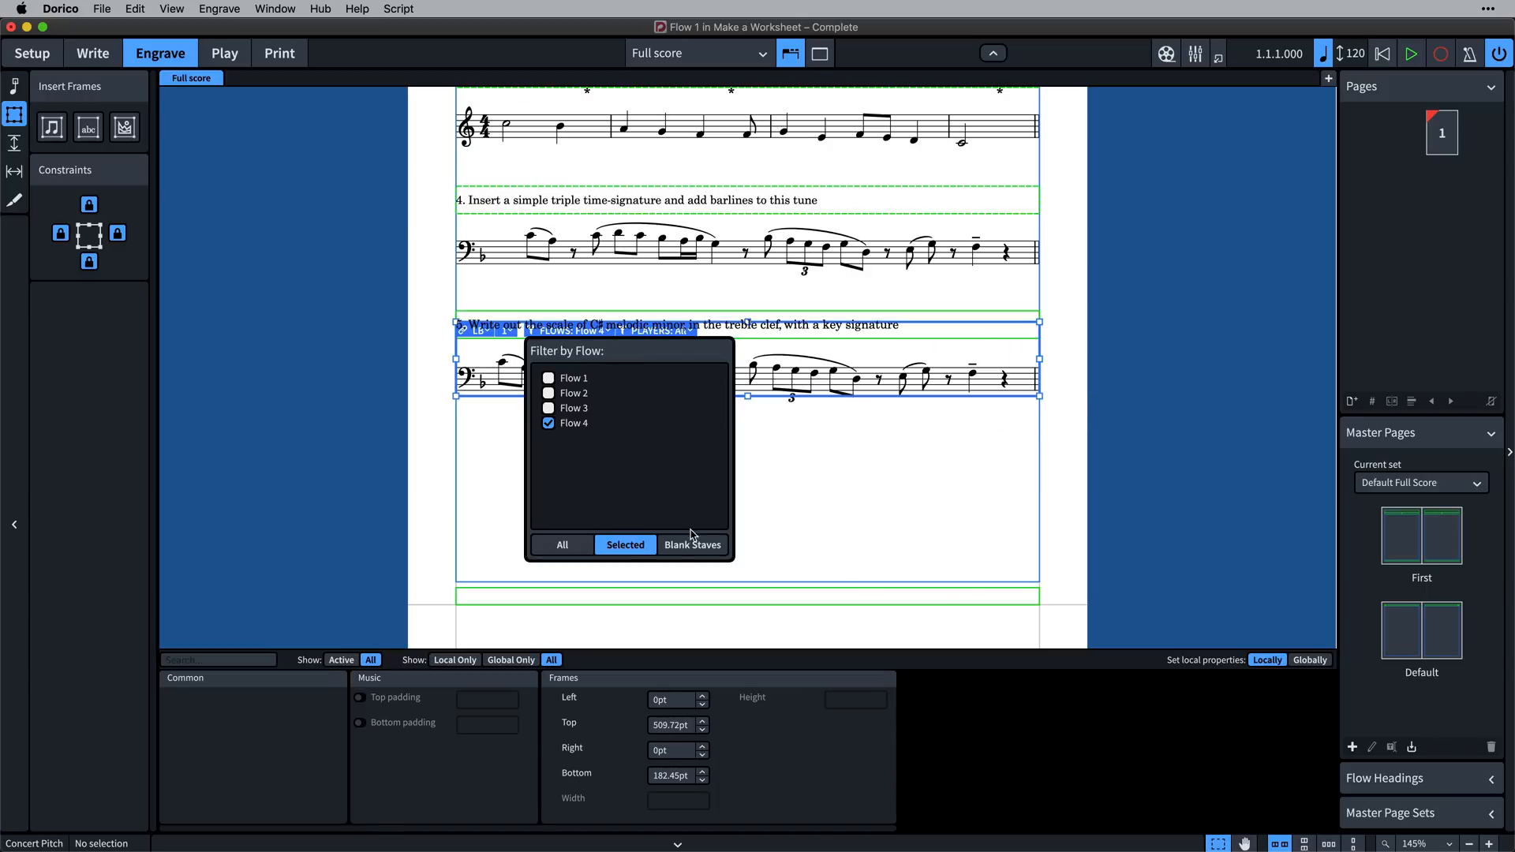
left_click(785, 525)
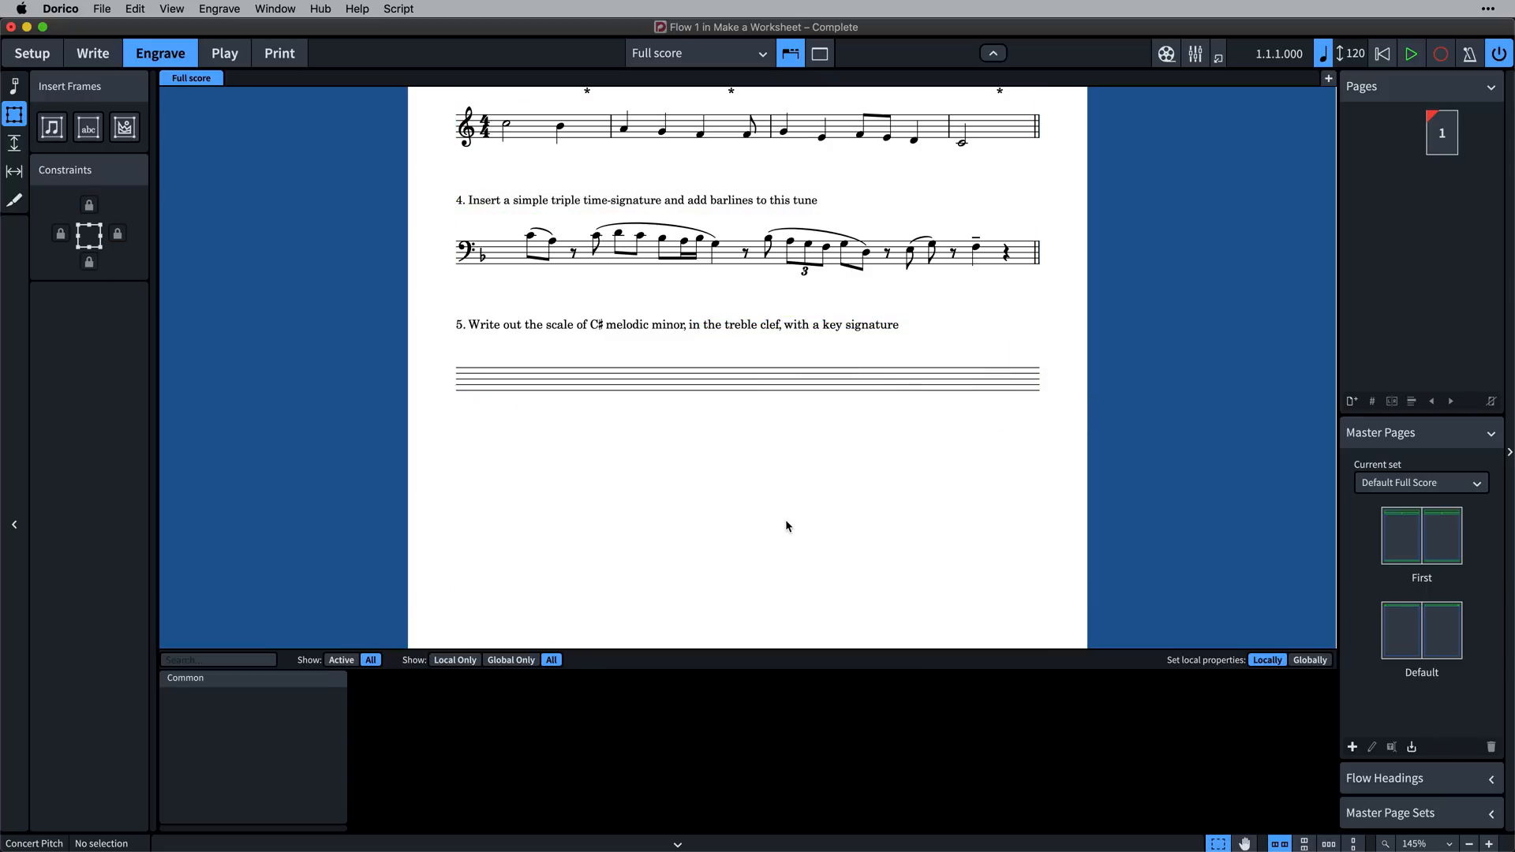
Edit the Default master page and set its music frame's Flows filter to Blank Staves
double_click(1421, 535)
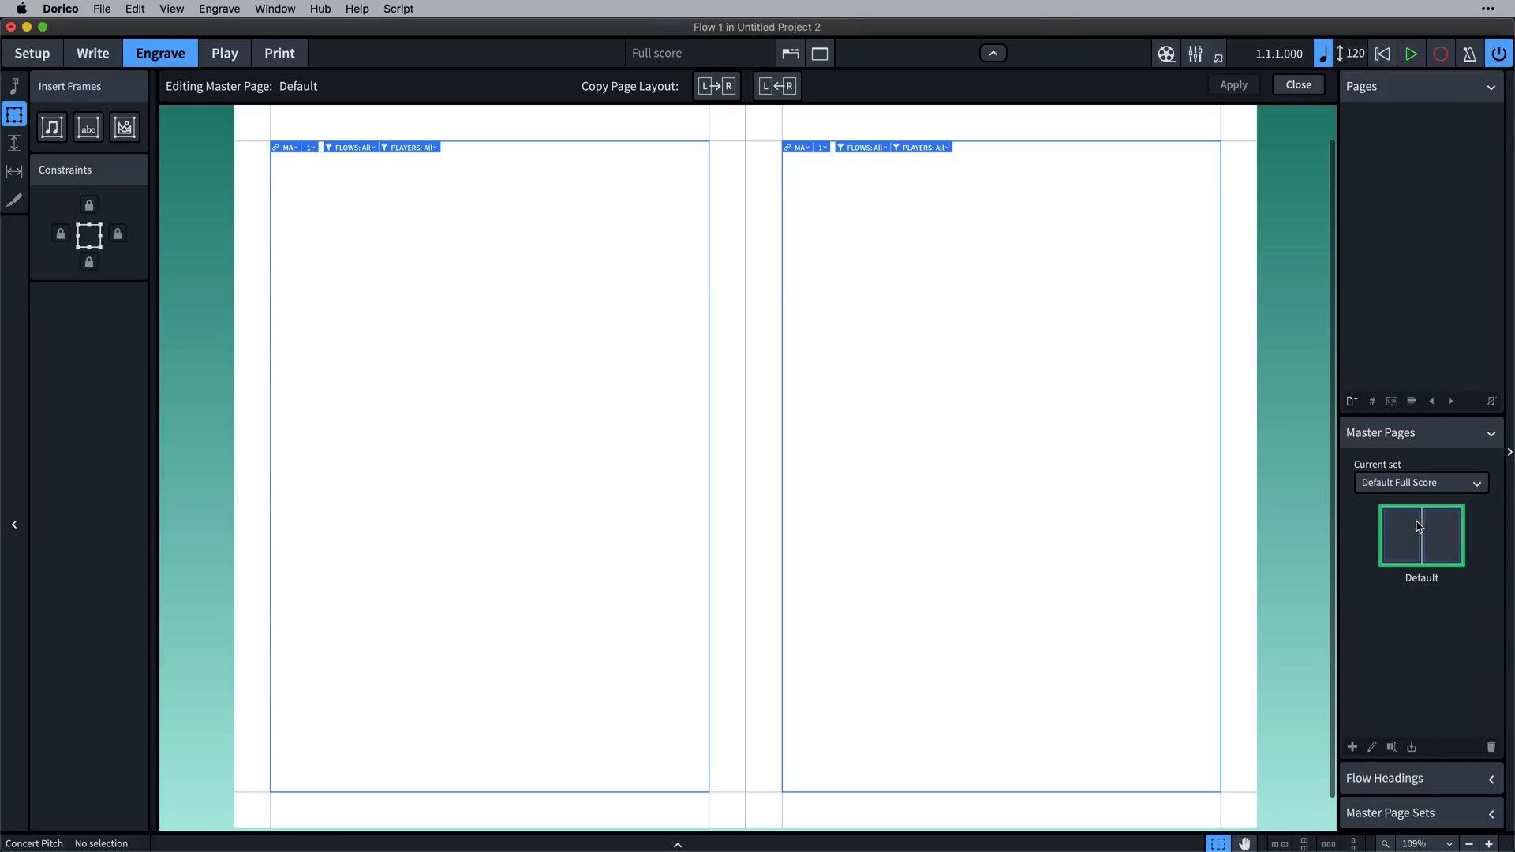
left_click(863, 146)
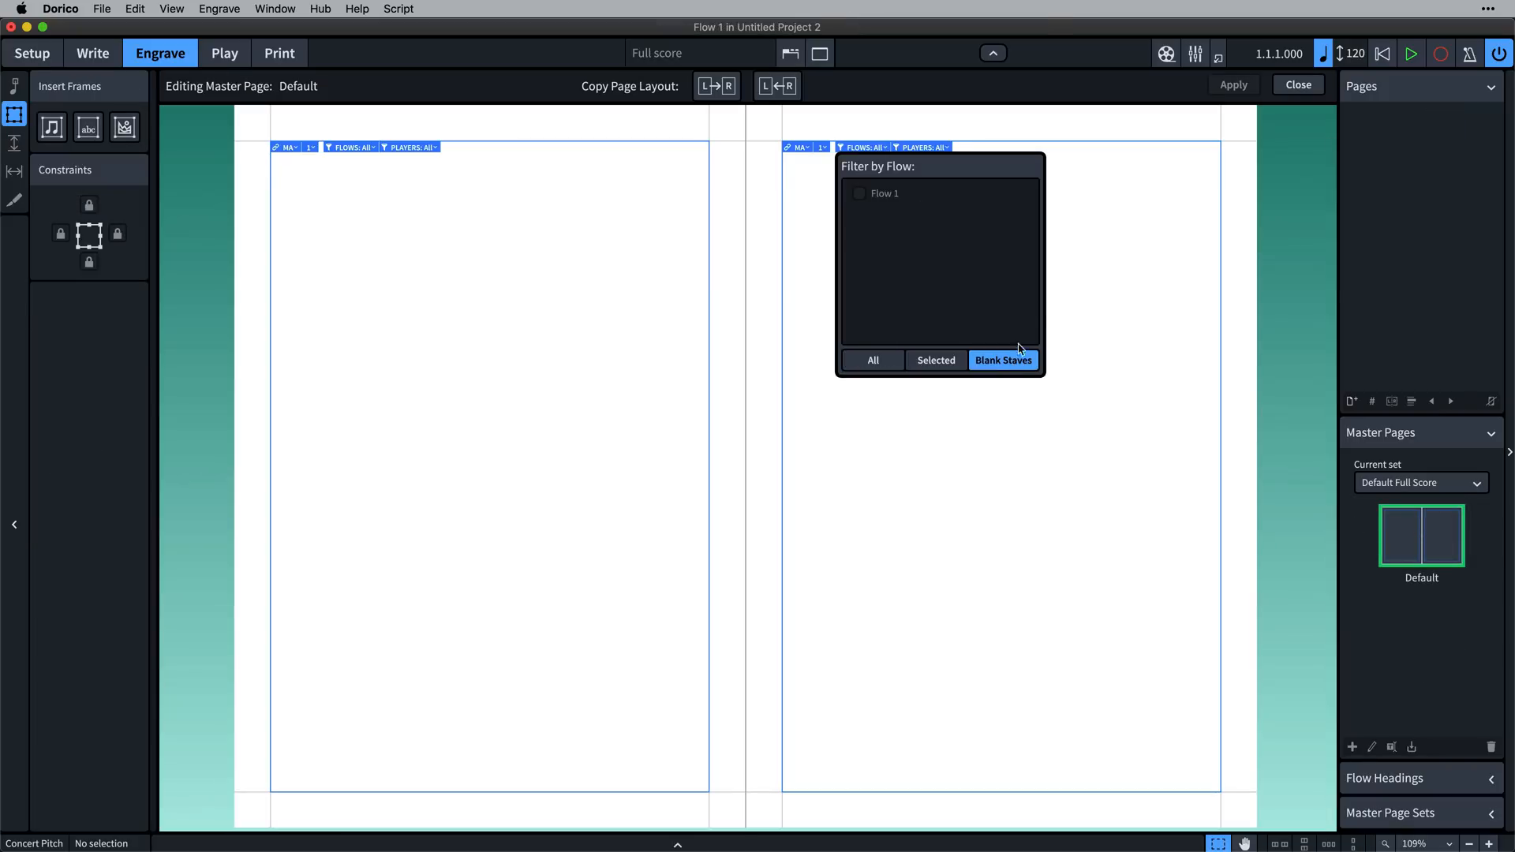
left_click(1297, 85)
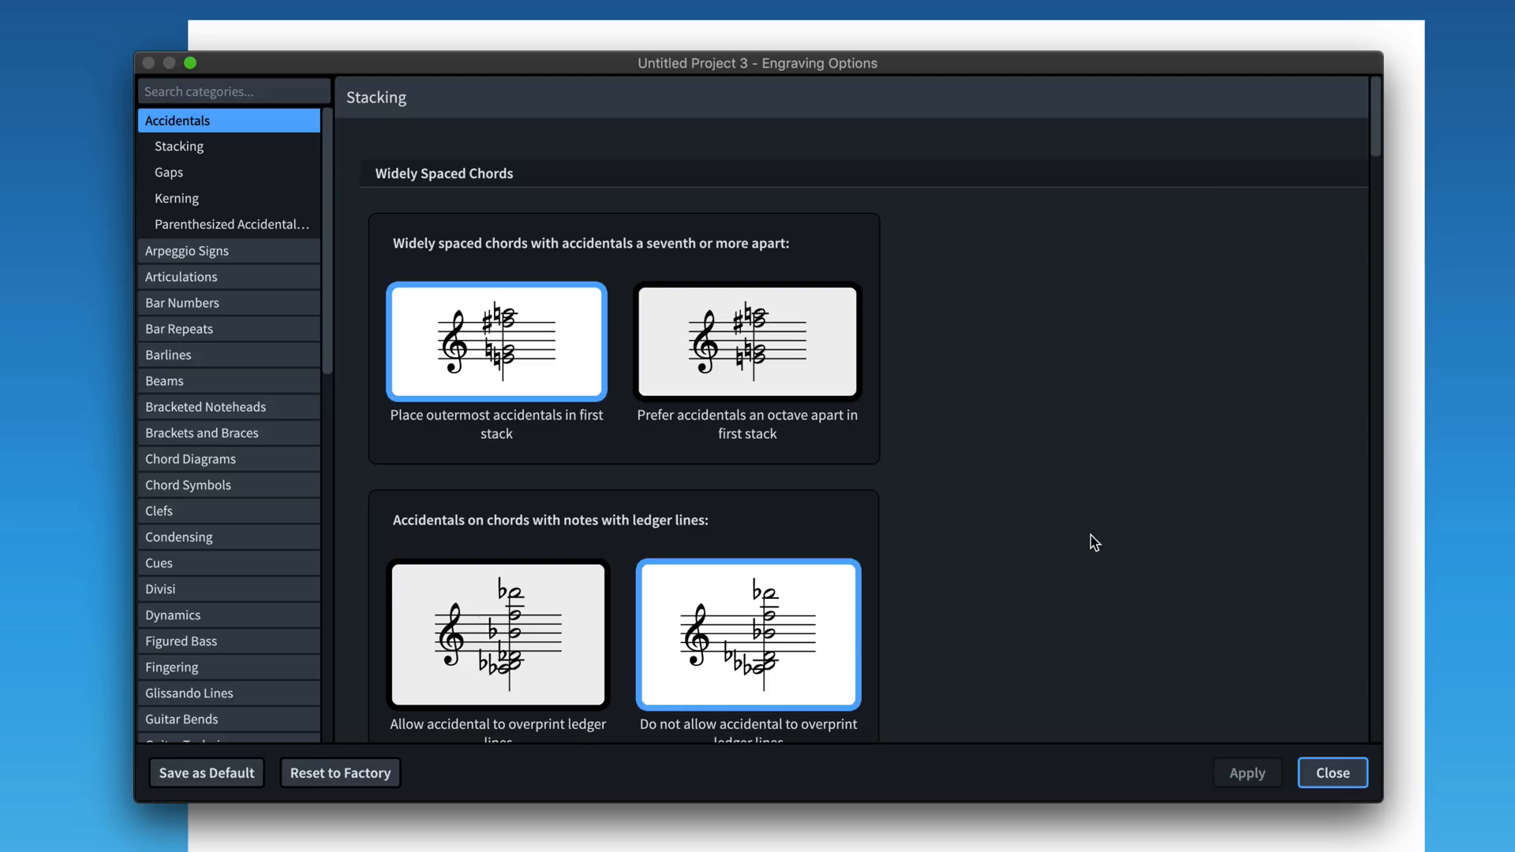
Scroll past Accidentals and Fret Numbers to the Figured Bass settings, then focus the category search
scroll("down", 3)
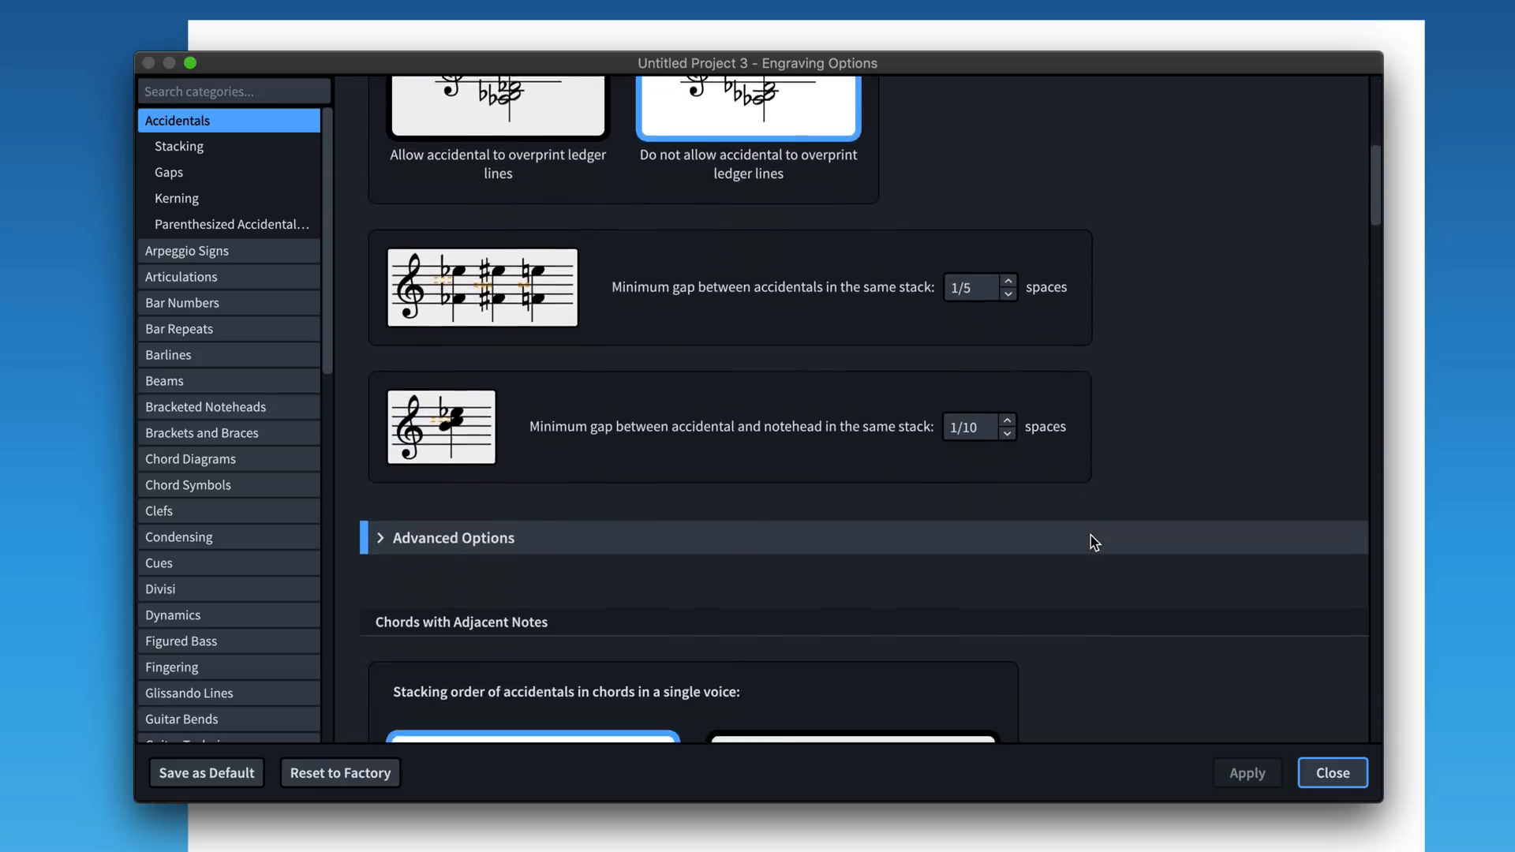
scroll("down", 3)
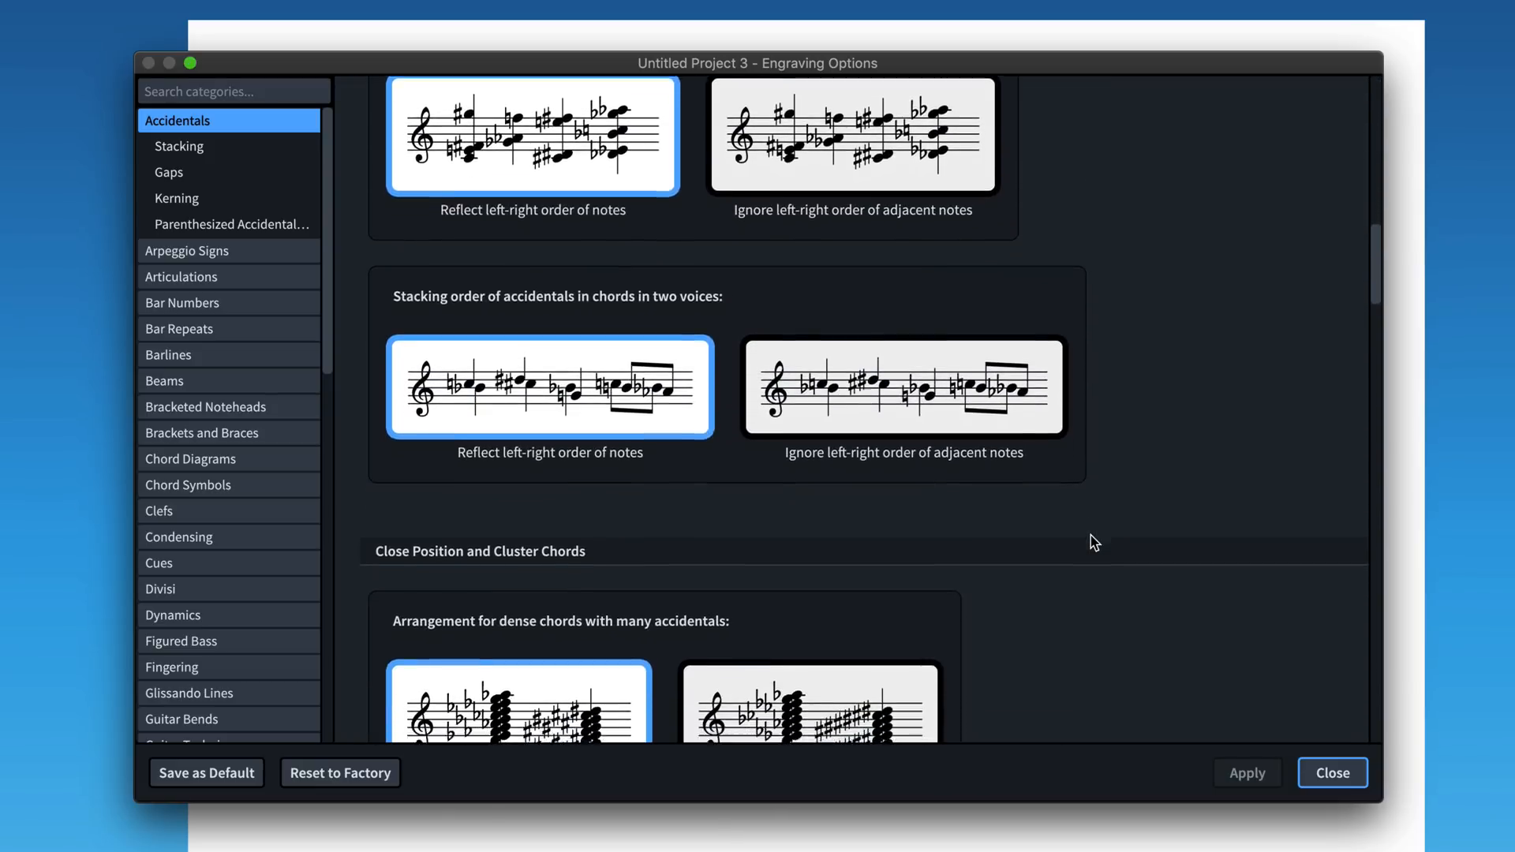
scroll("down", 3)
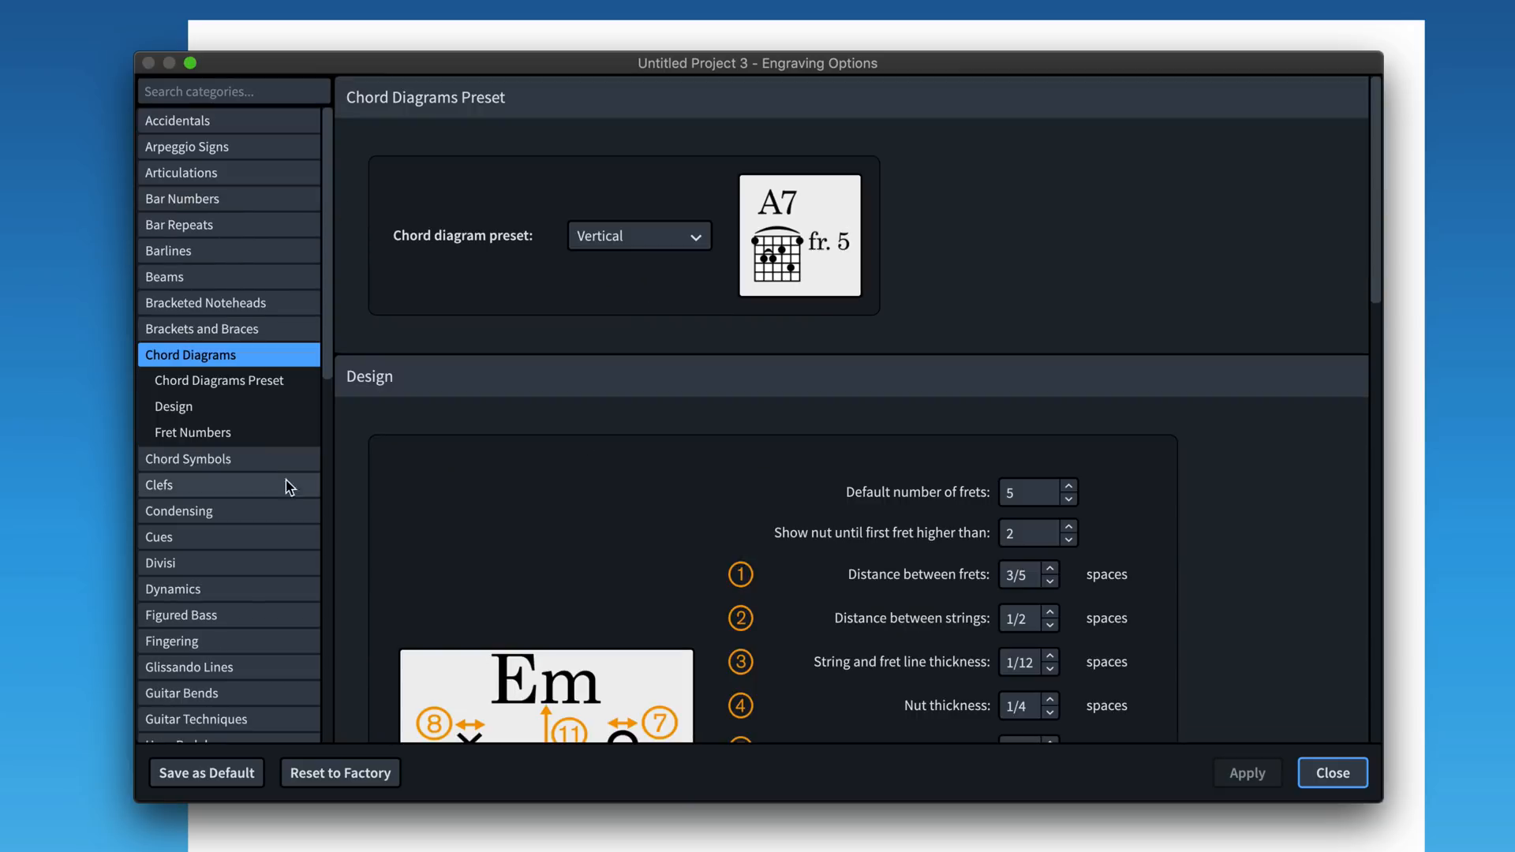
scroll("down", 3)
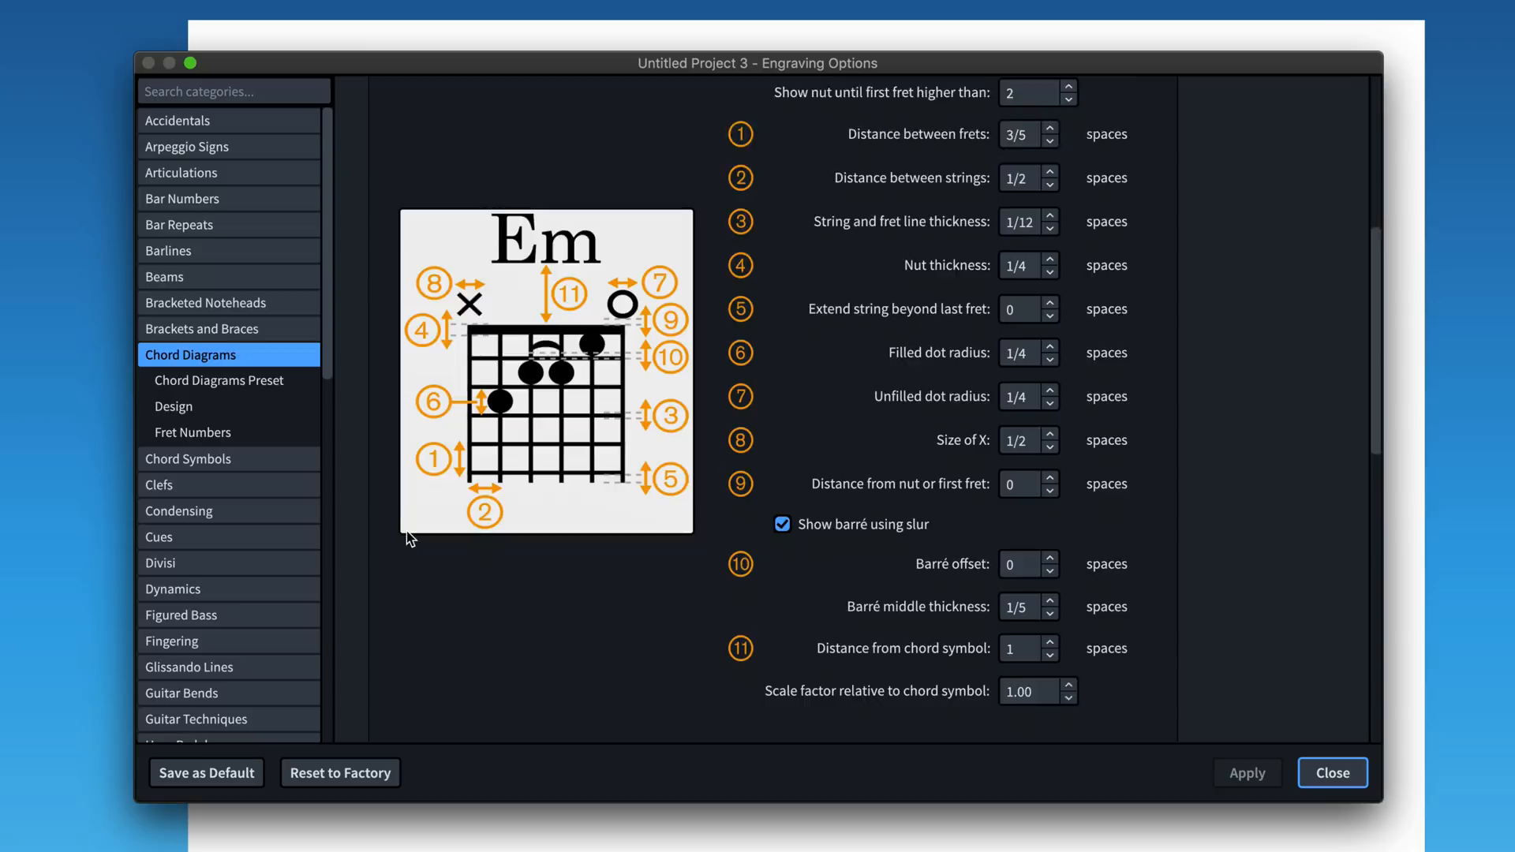
left_click(192, 432)
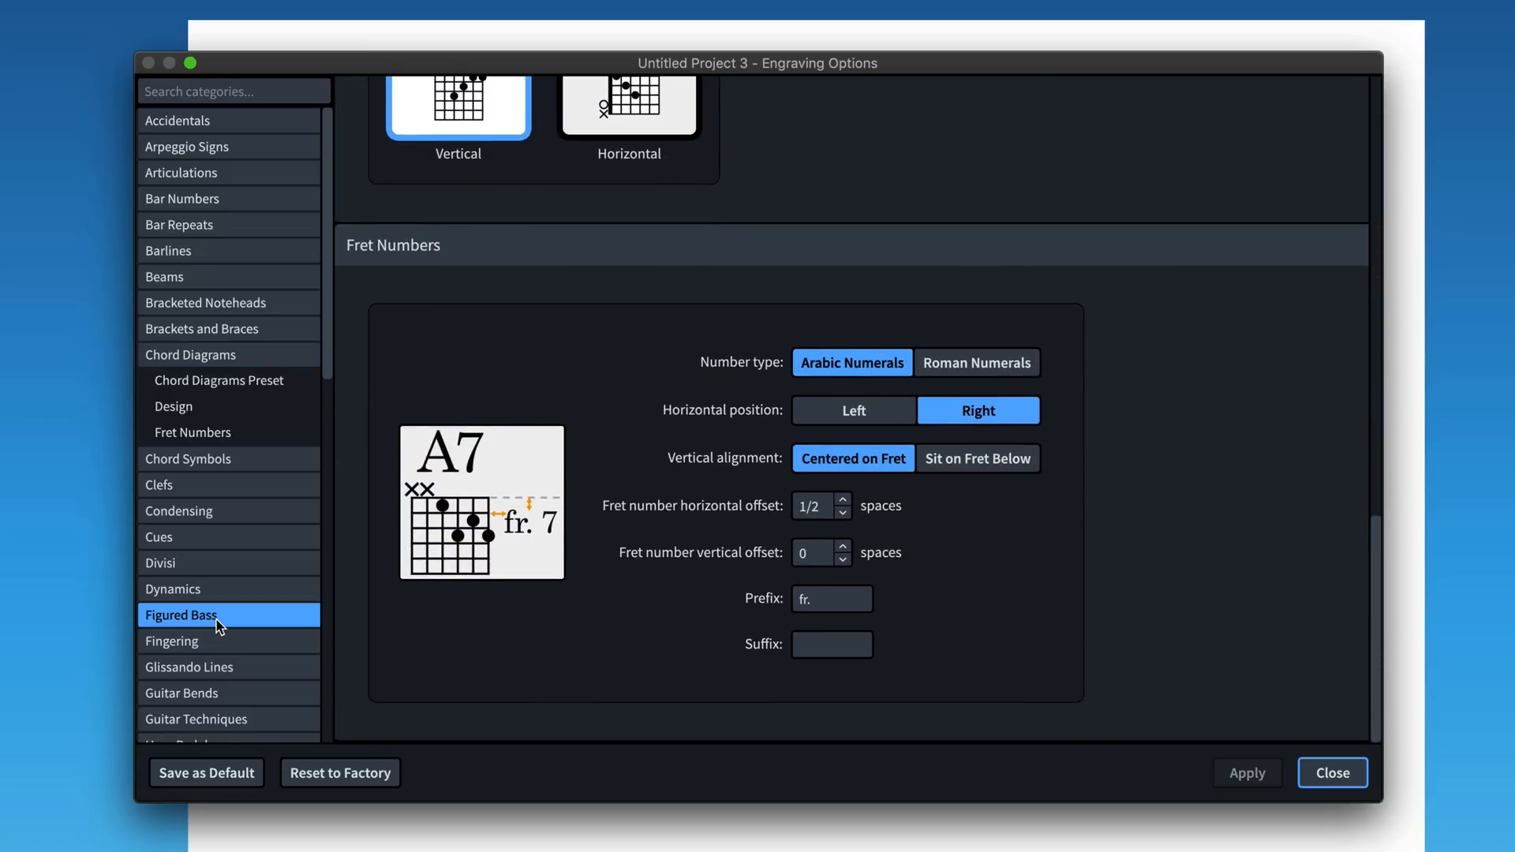
left_click(180, 615)
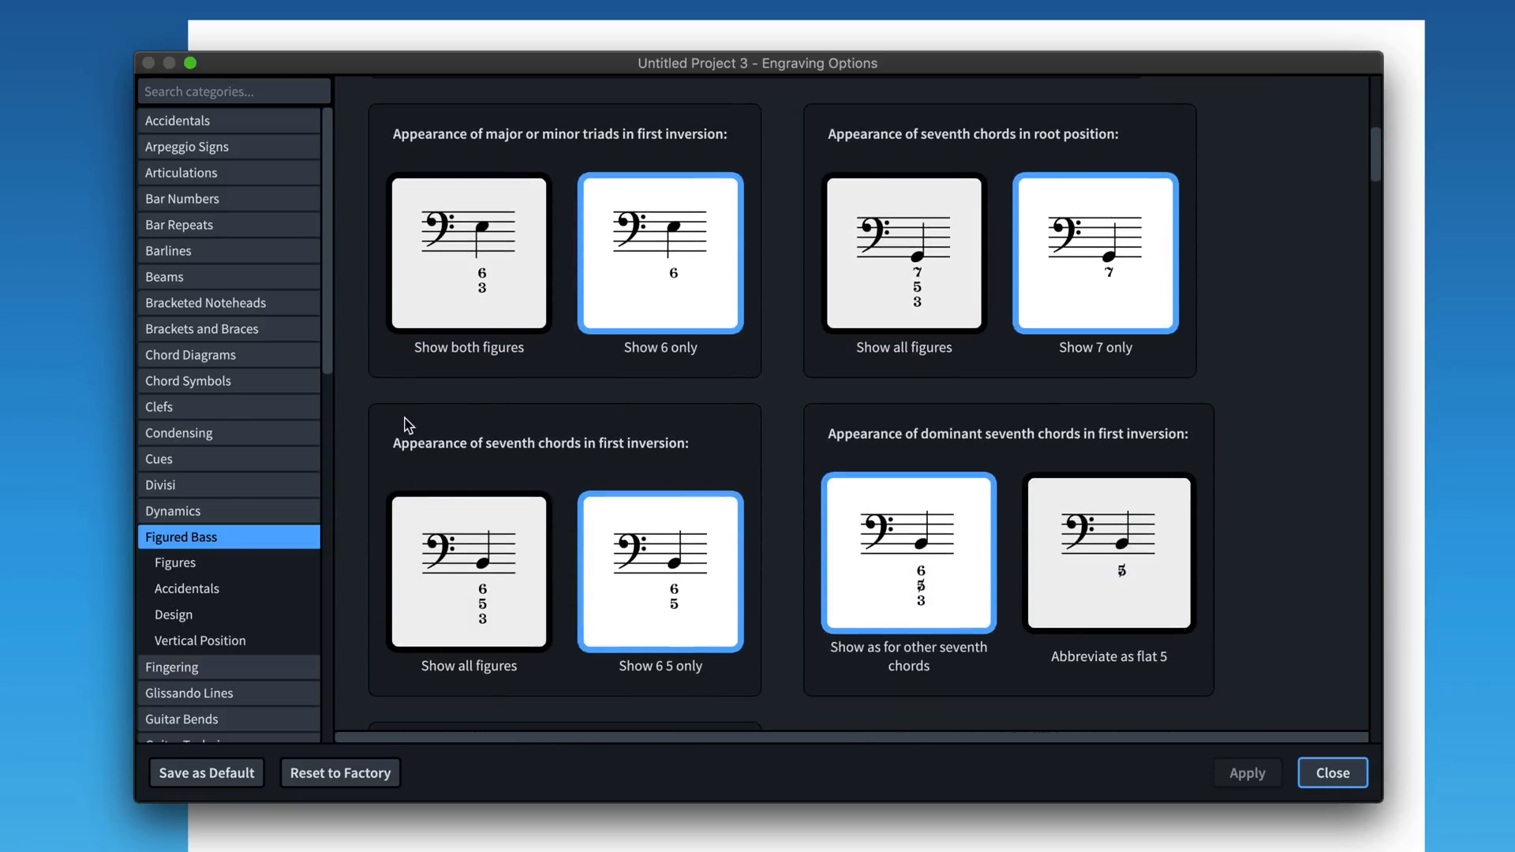
mouse_move(395, 405)
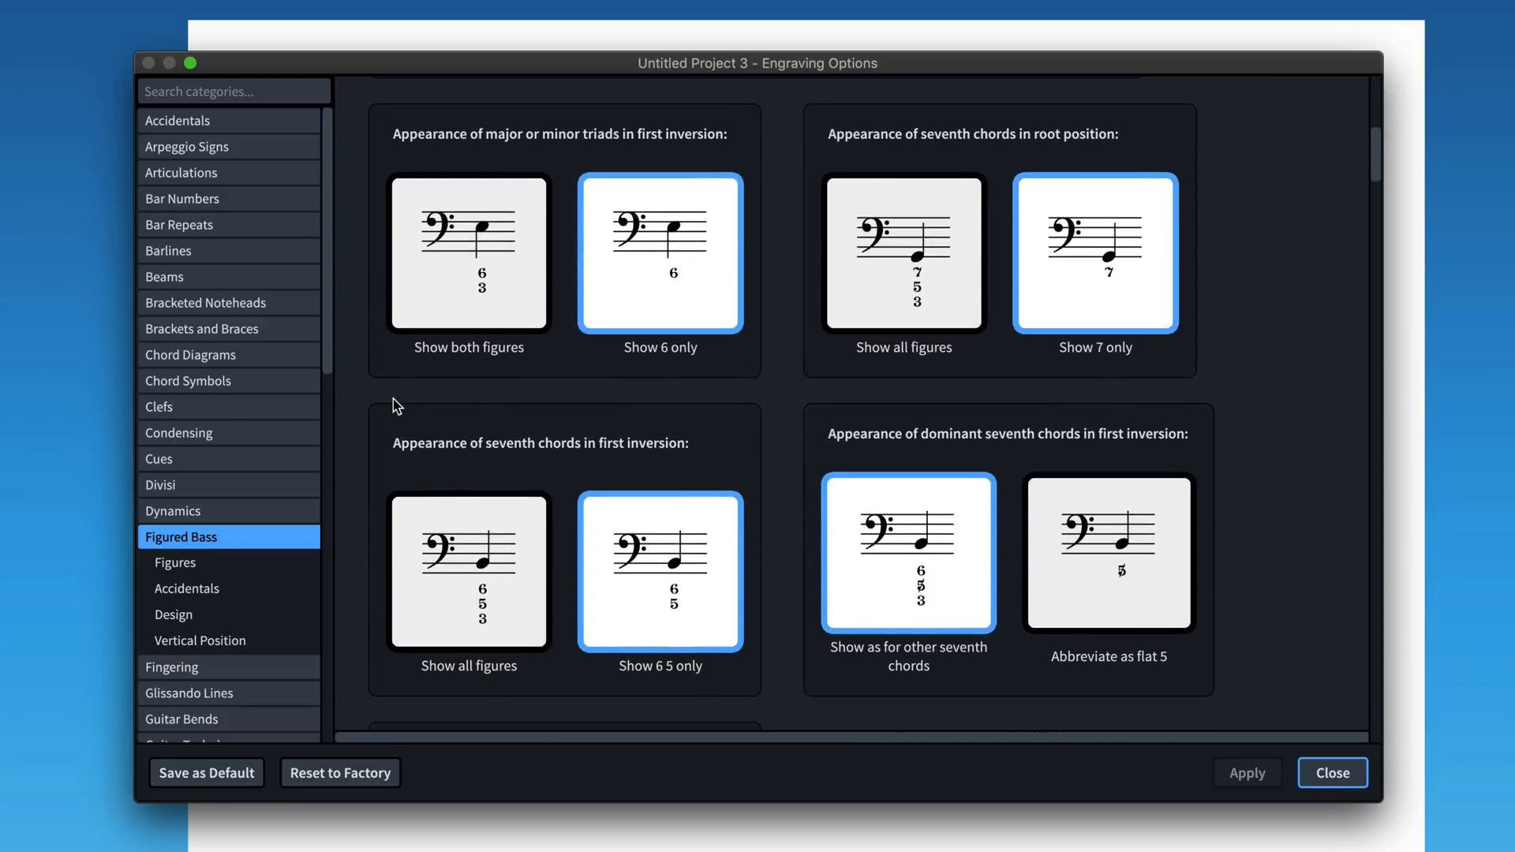
mouse_move(269, 138)
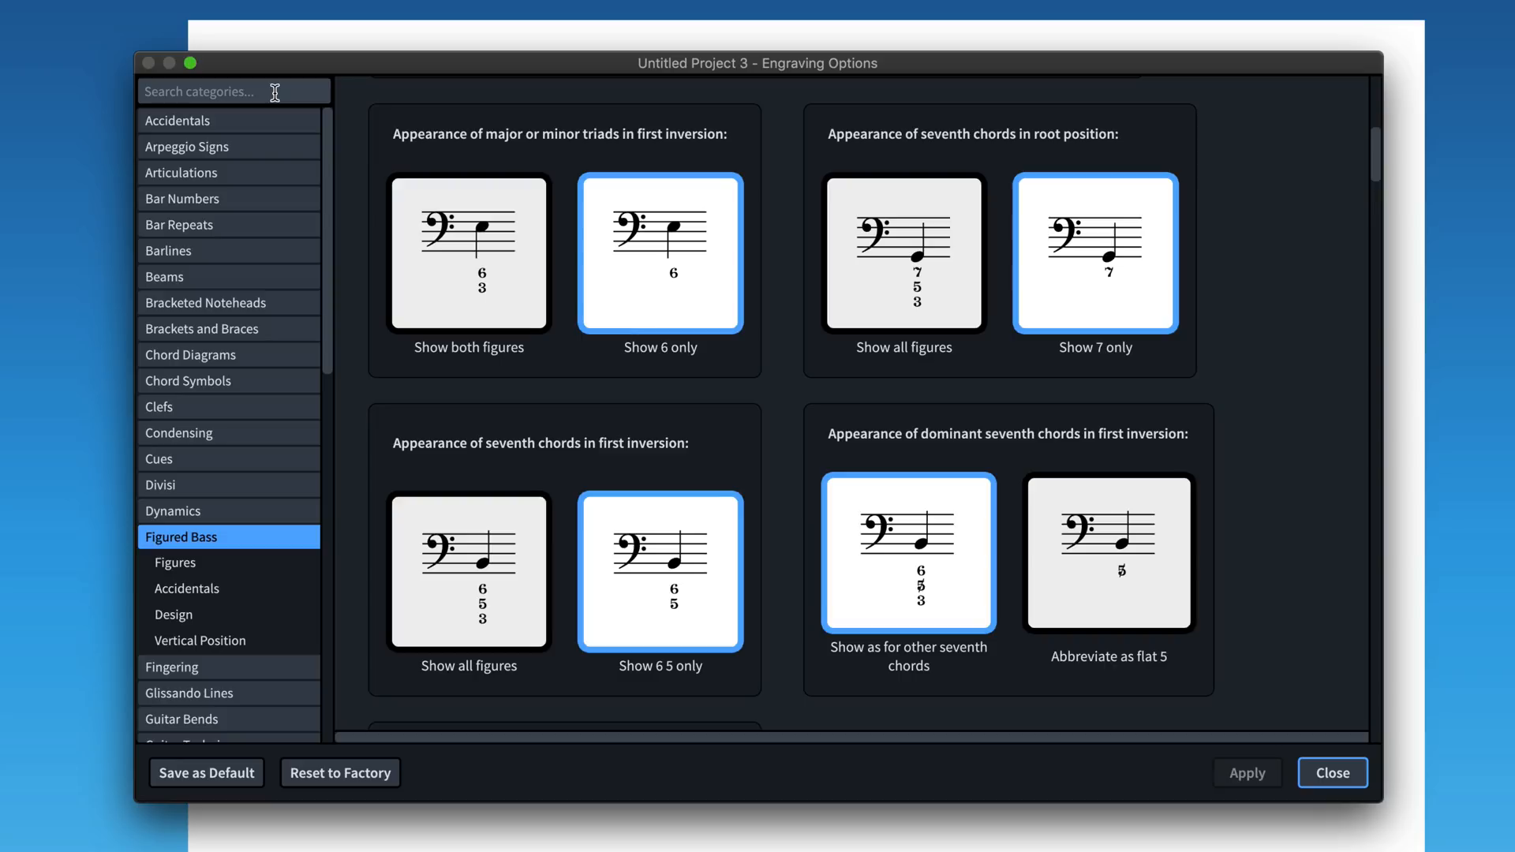
left_click(233, 92)
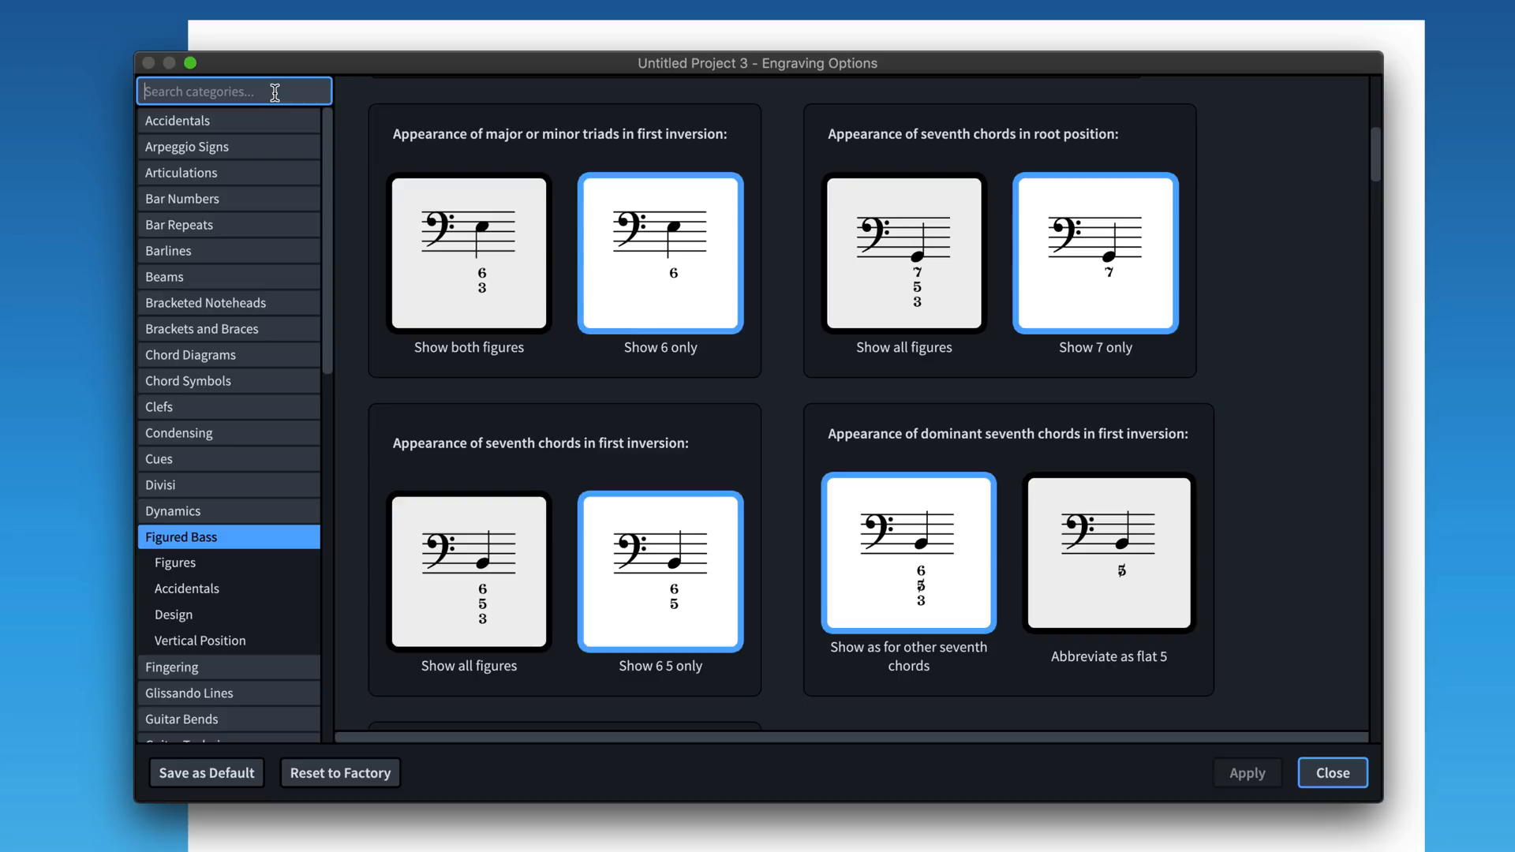
mouse_move(359, 126)
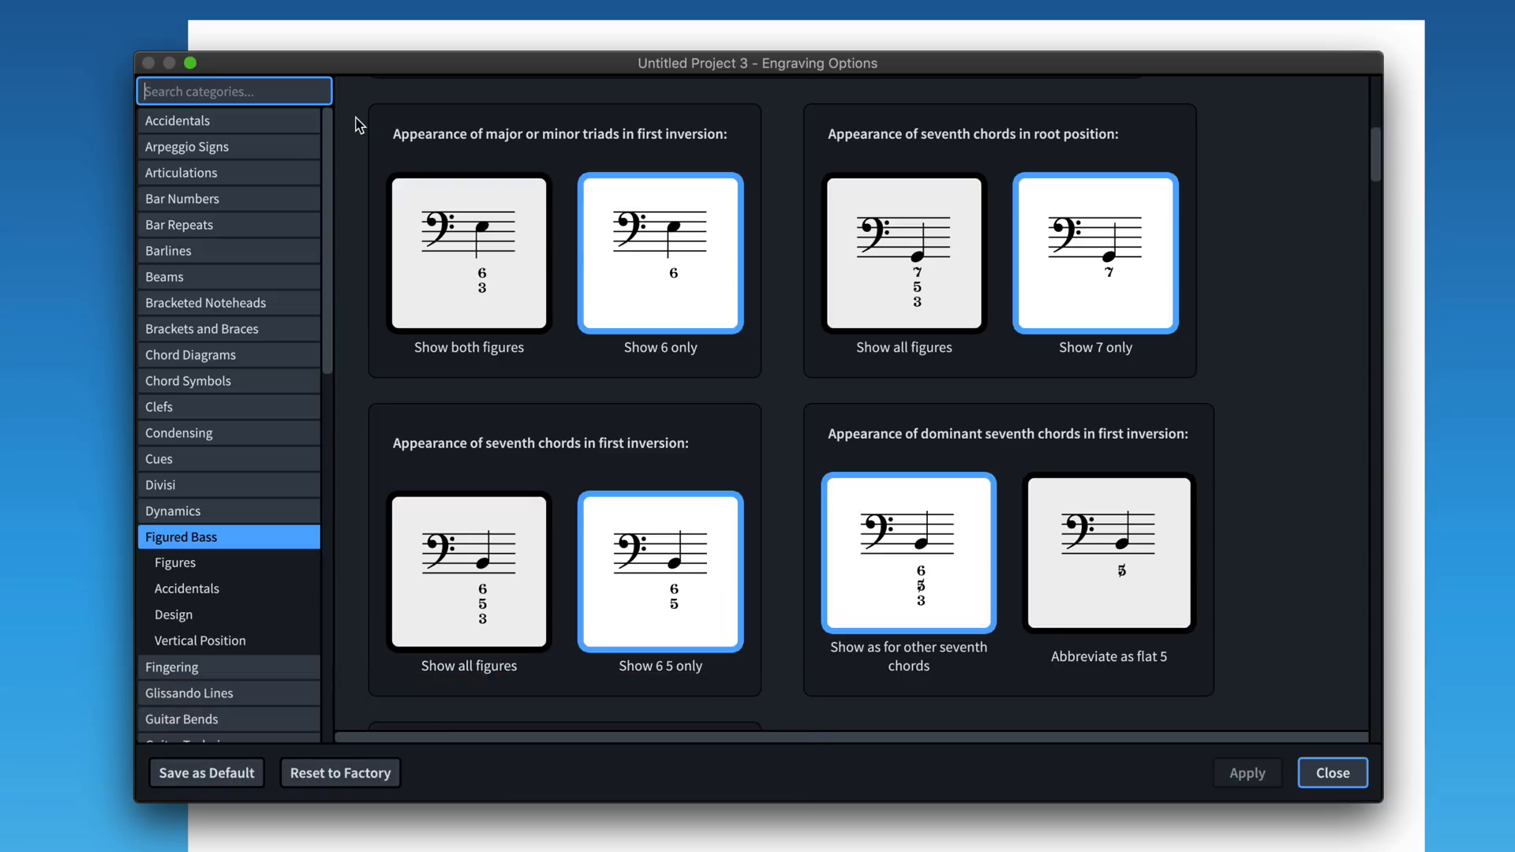
Search the categories for 'position' then 'gradu' and show the Gradual Dynamics page
type("positi")
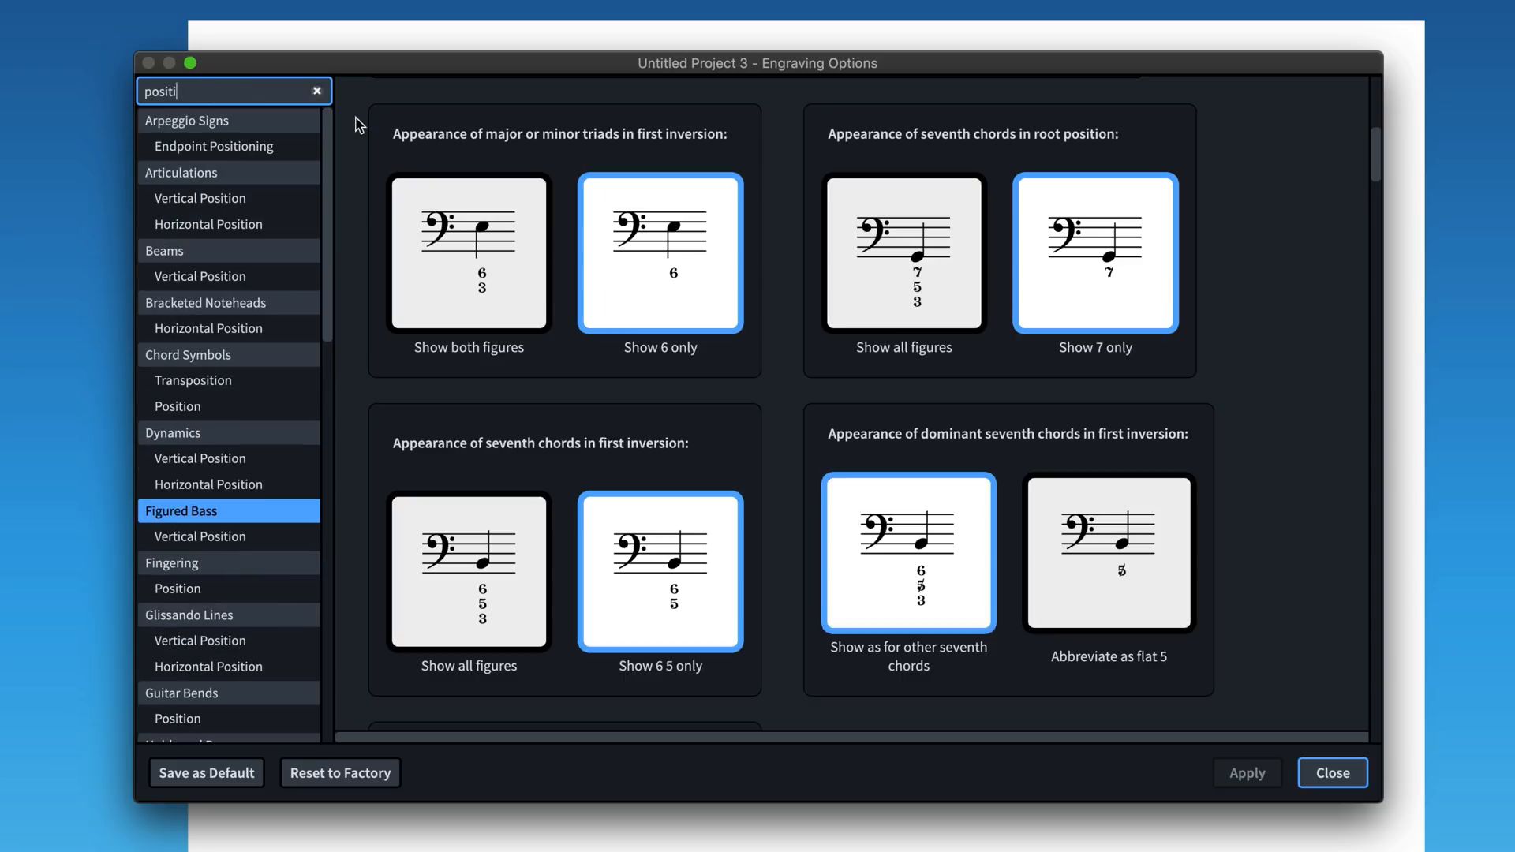
type("on")
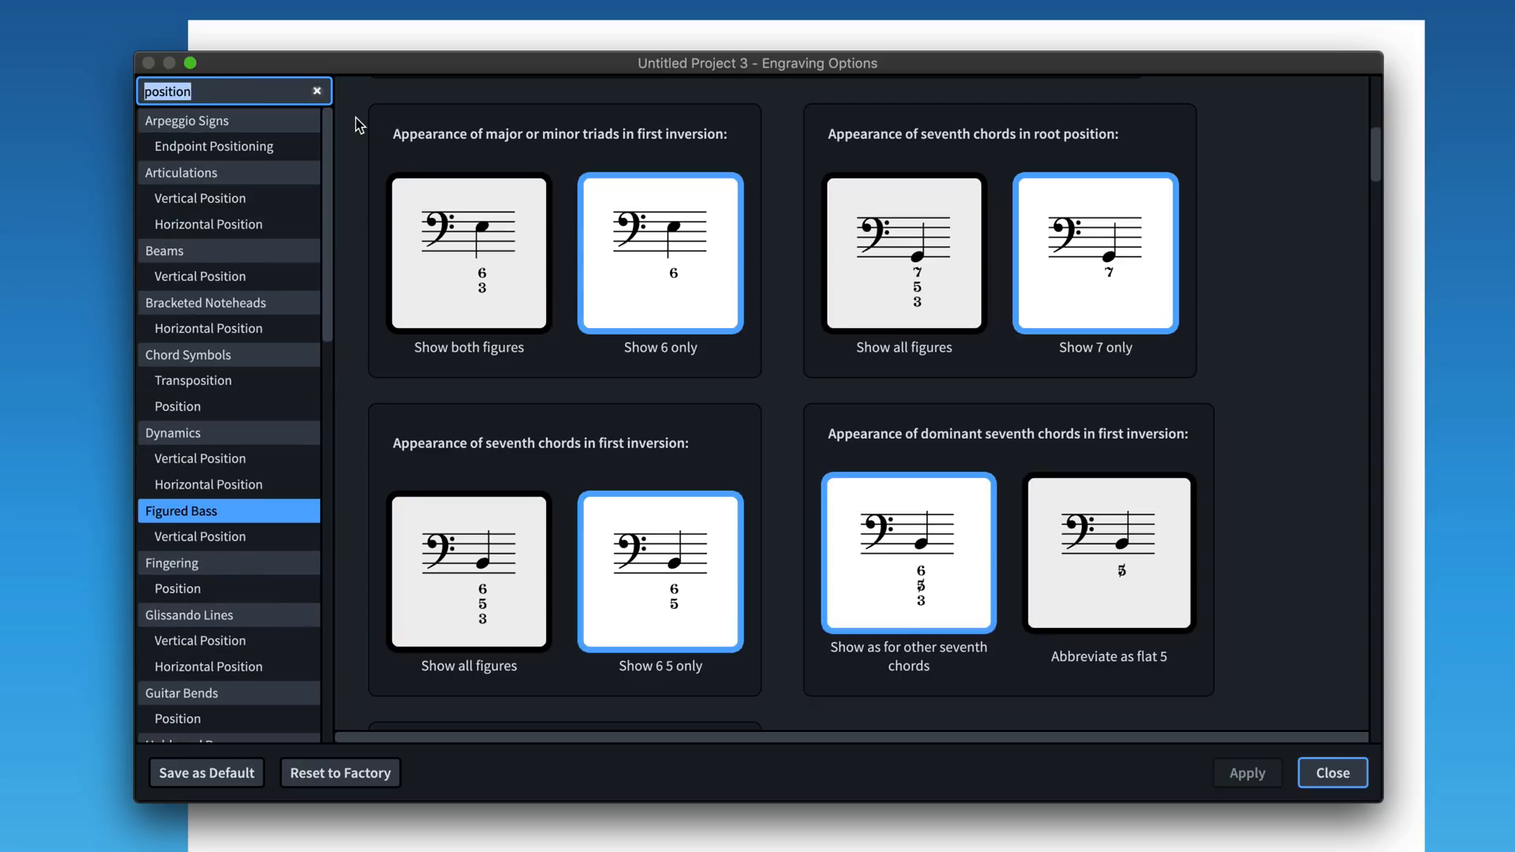
type("gradu")
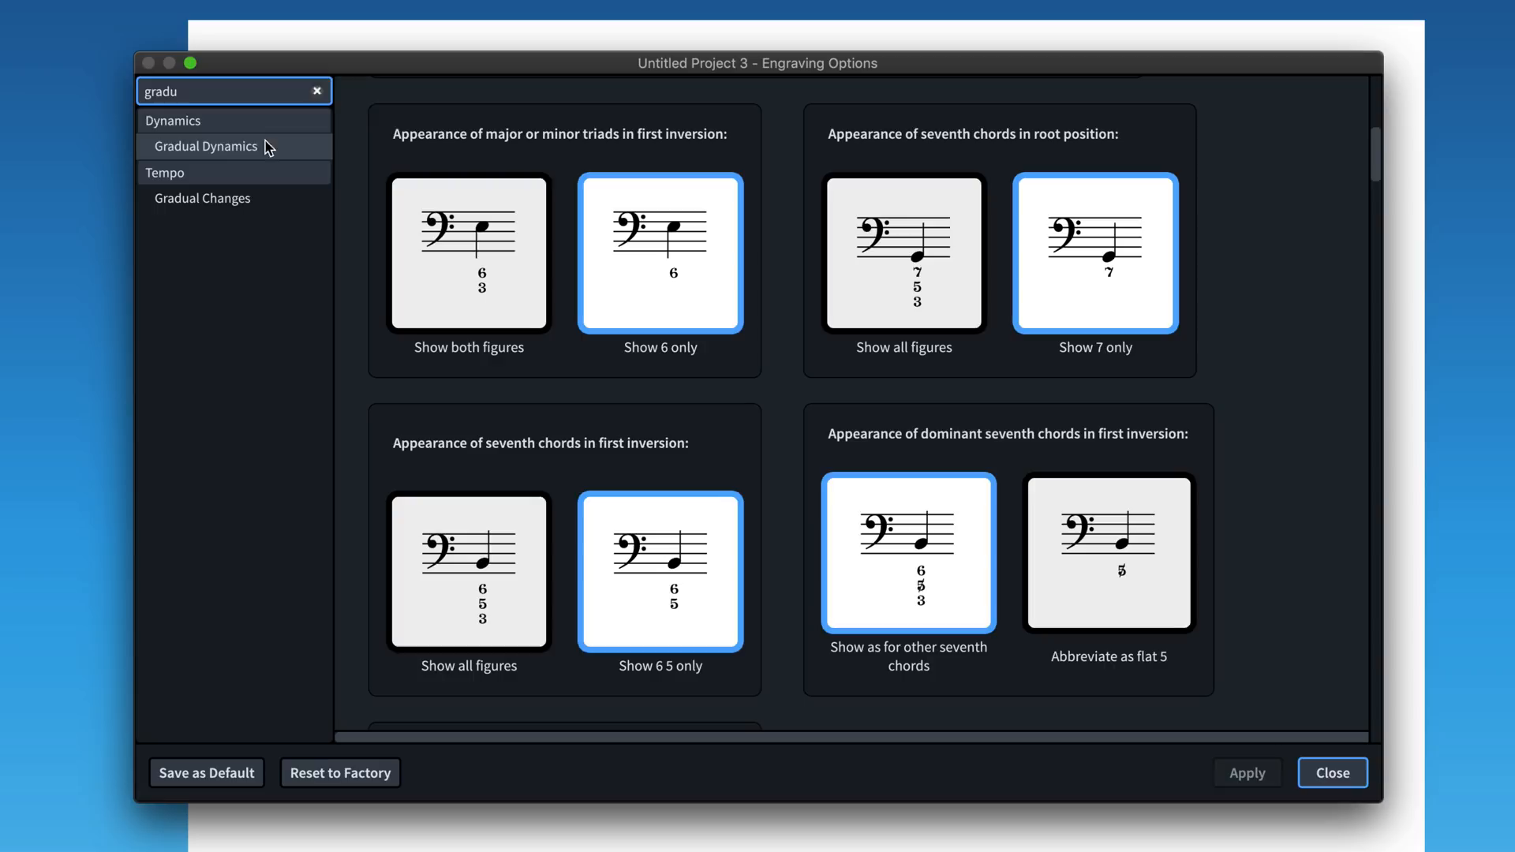
left_click(173, 120)
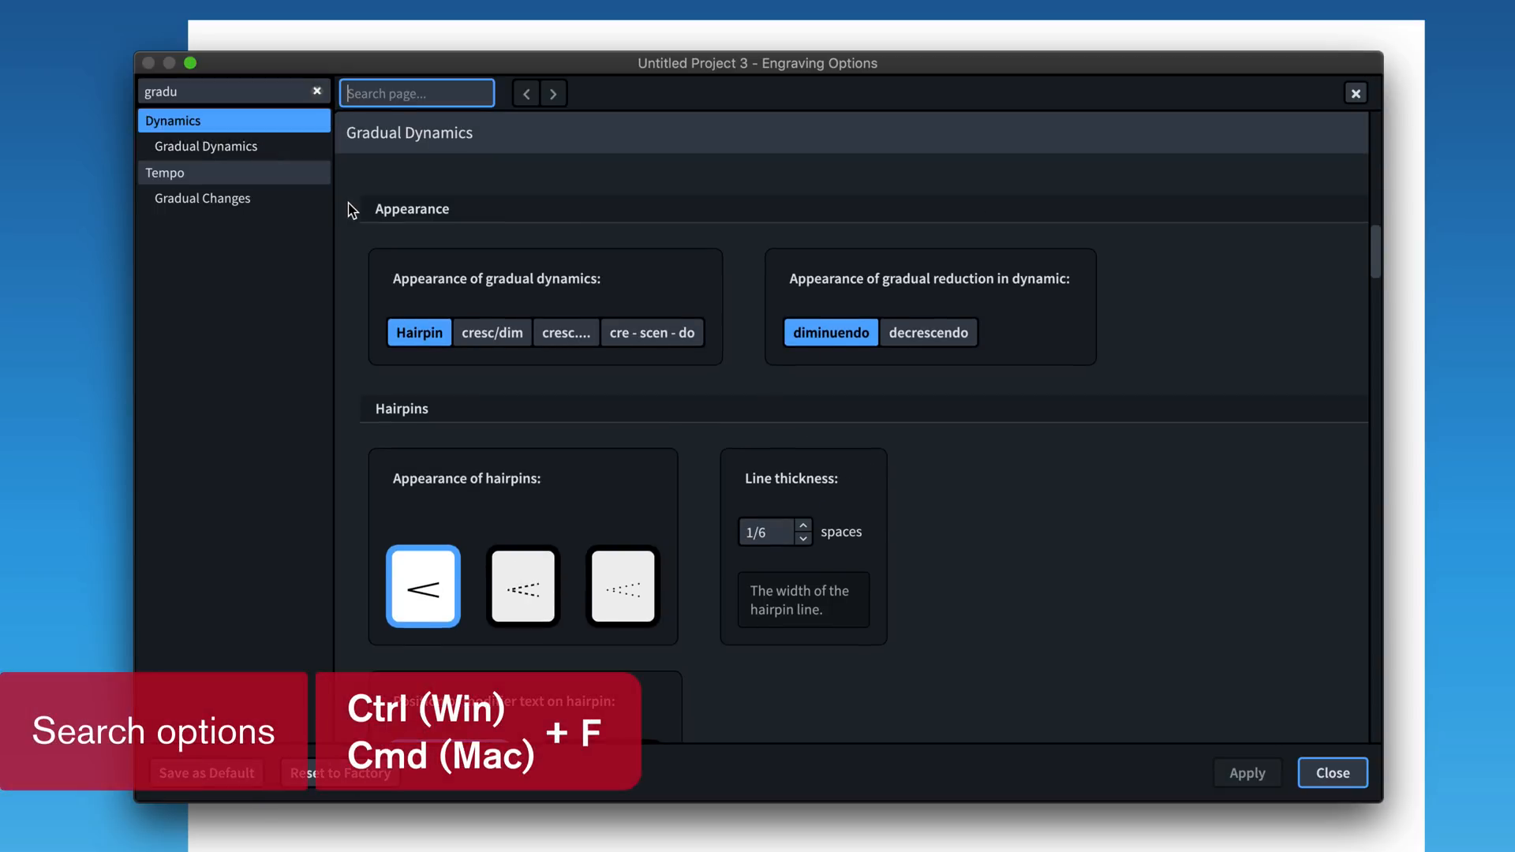
Find the 'hairpin' aperture settings within the page, step to the next match, then close the options
type("hair")
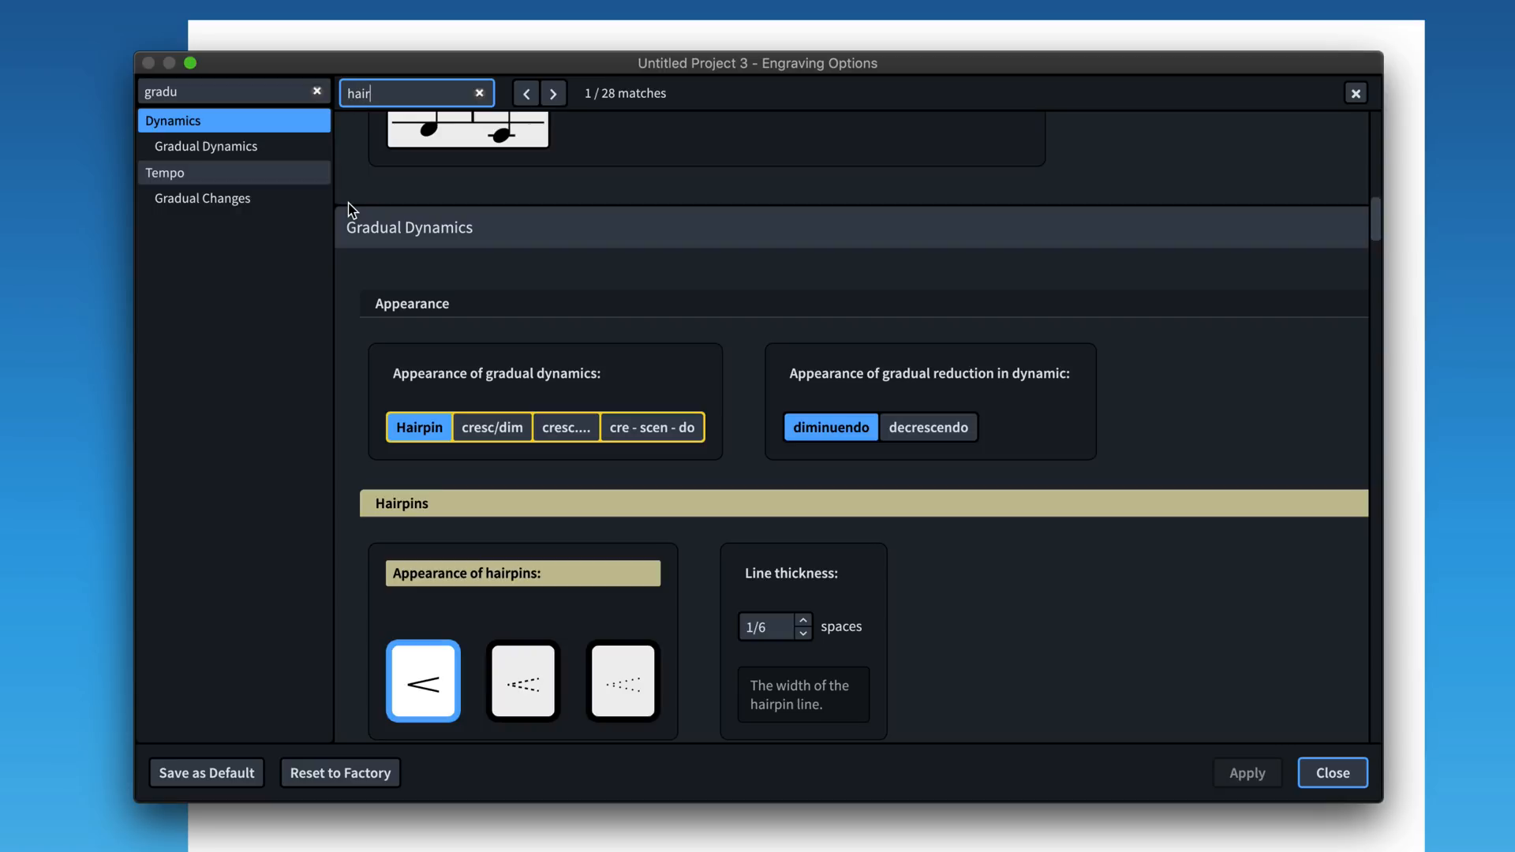
type("pin")
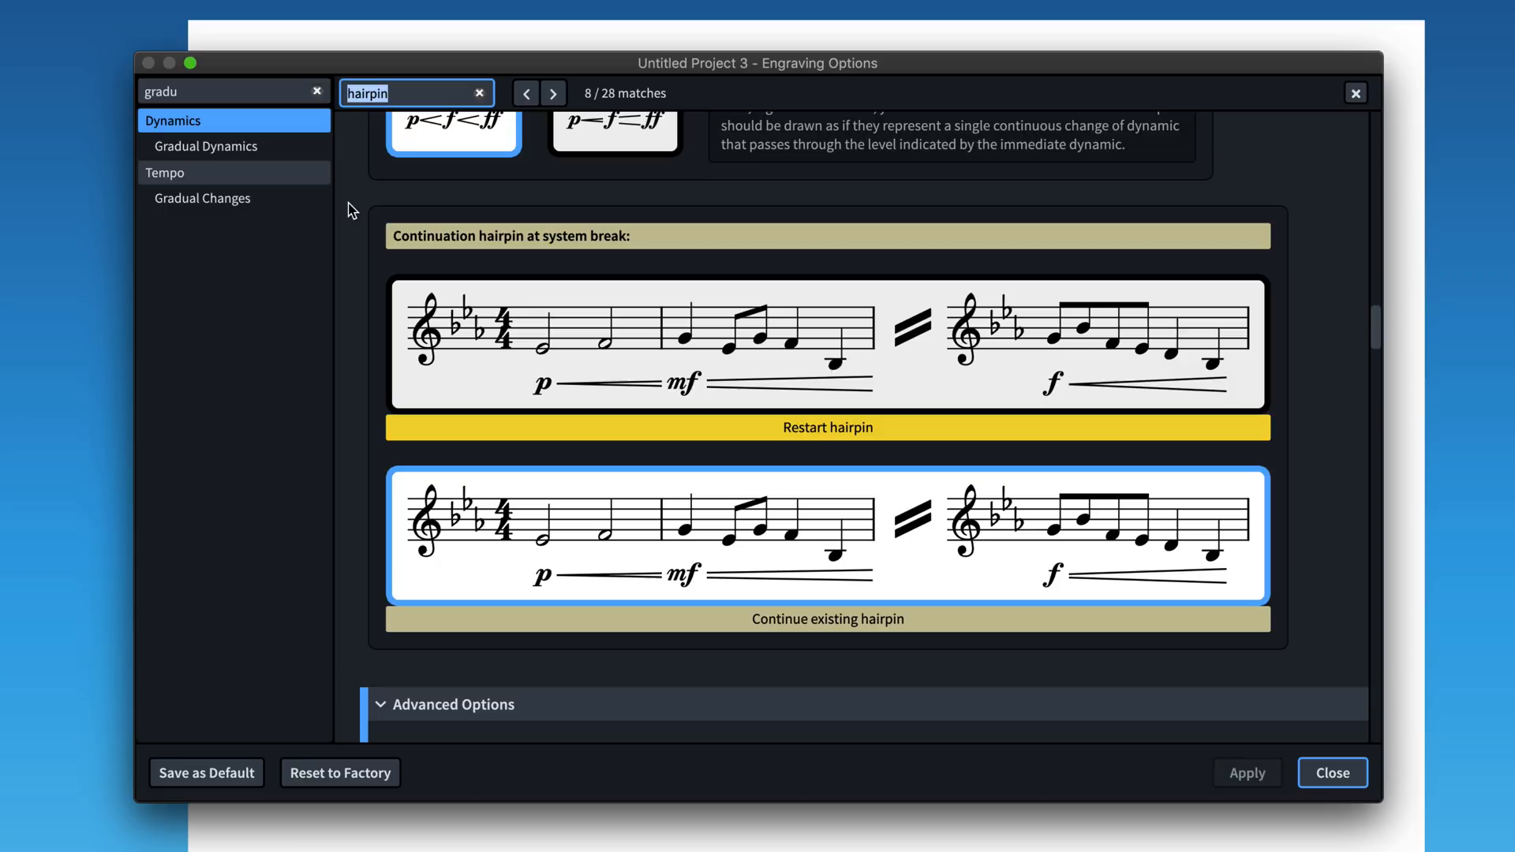
type("chasb")
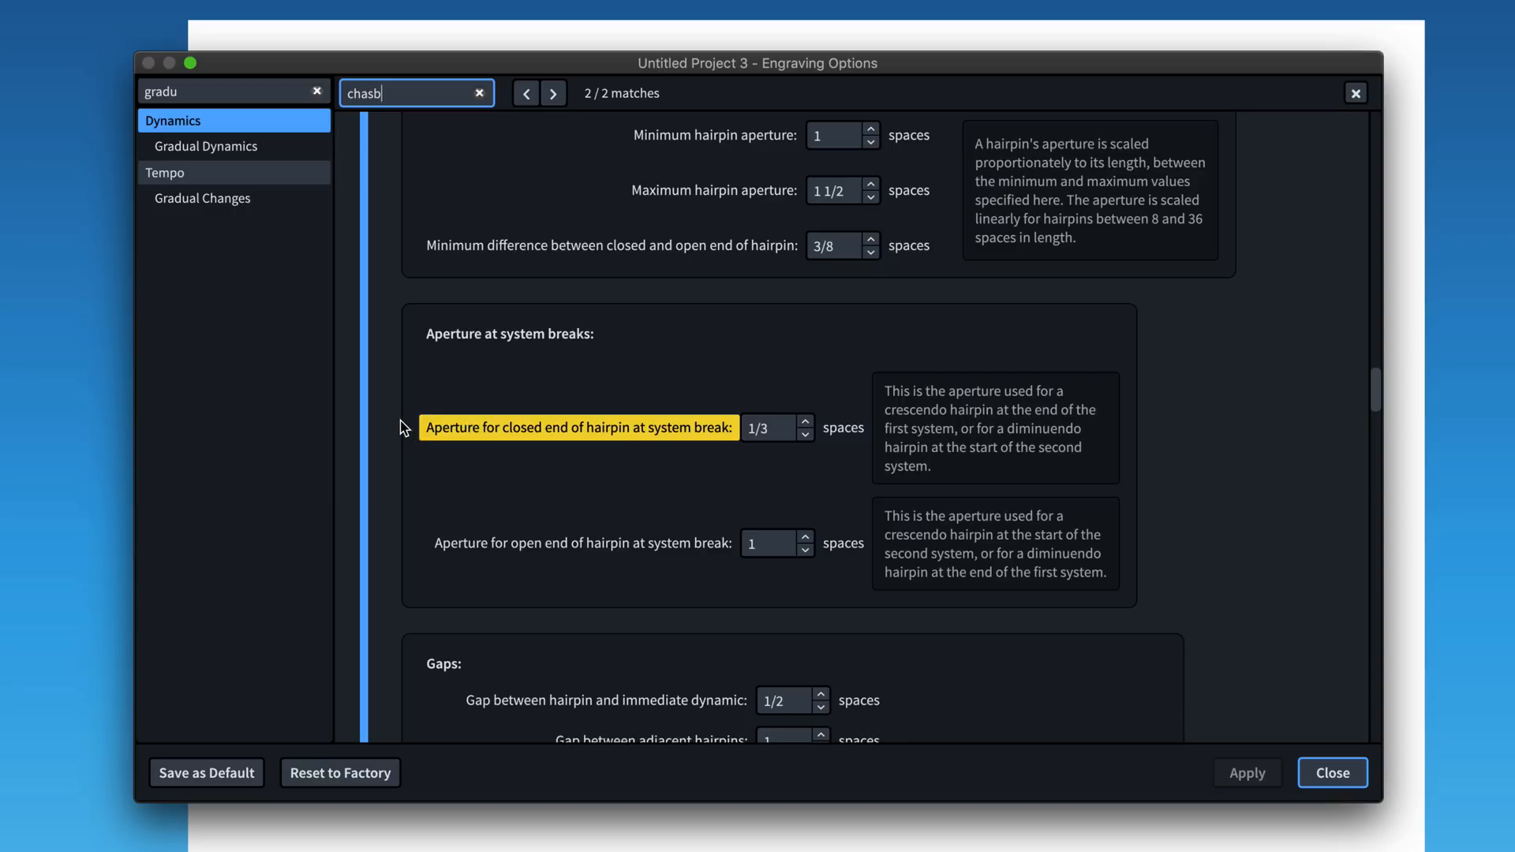
left_click(525, 93)
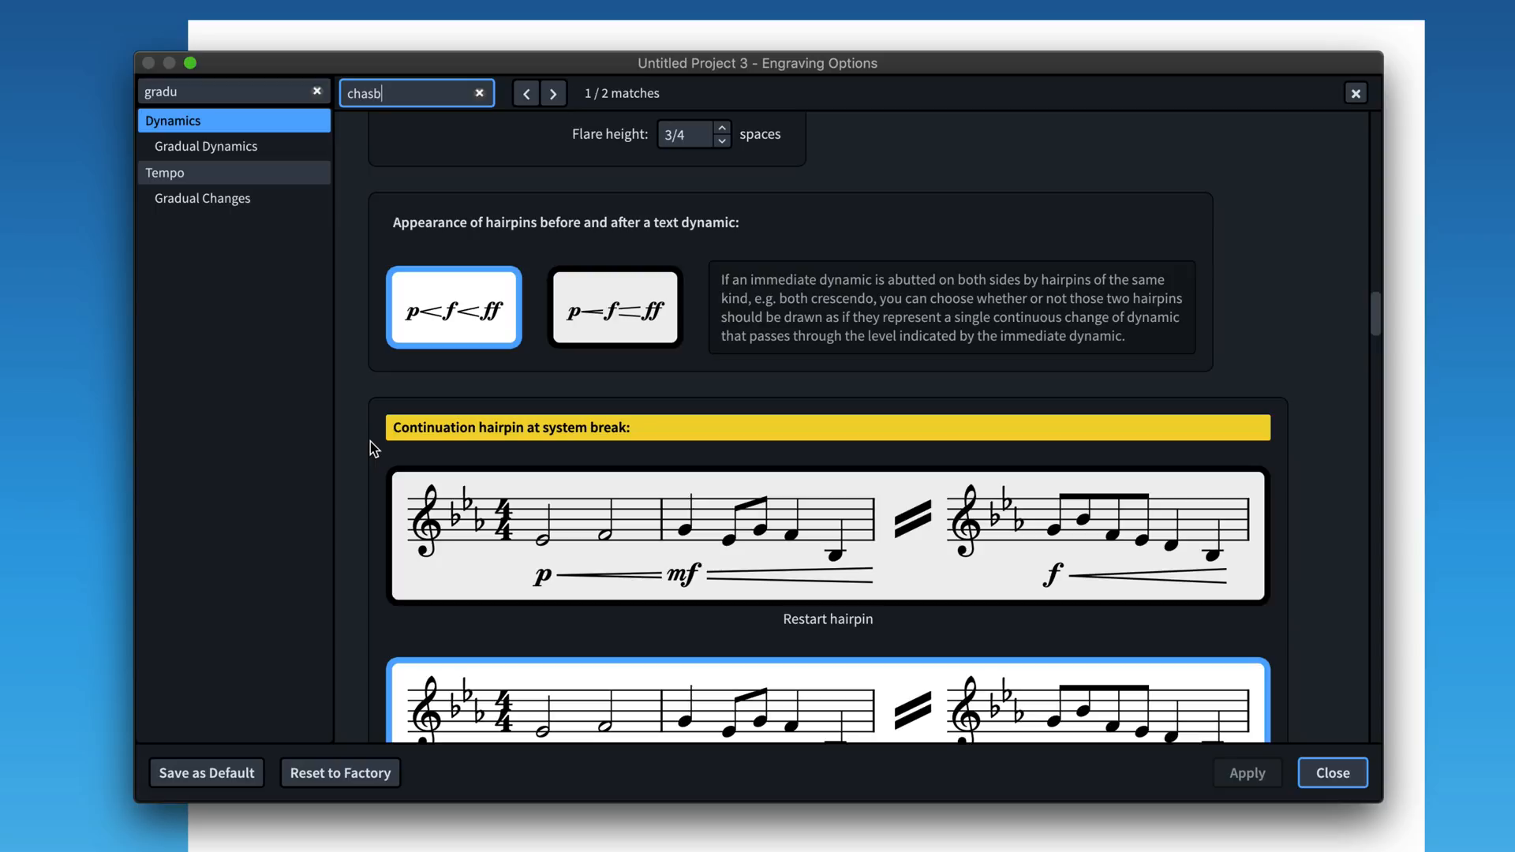
left_click(1332, 771)
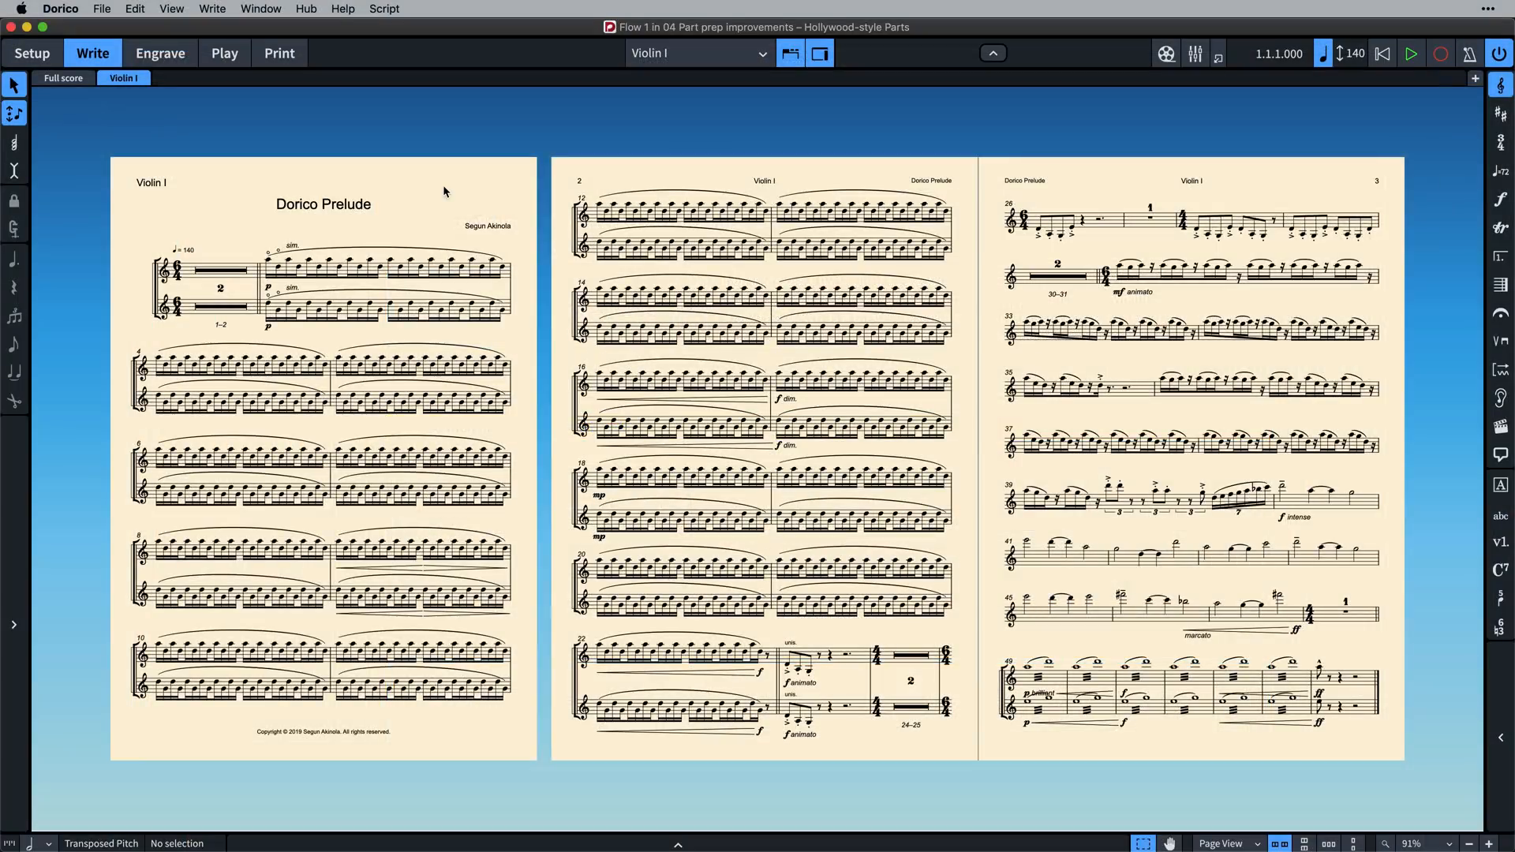
mouse_move(385, 263)
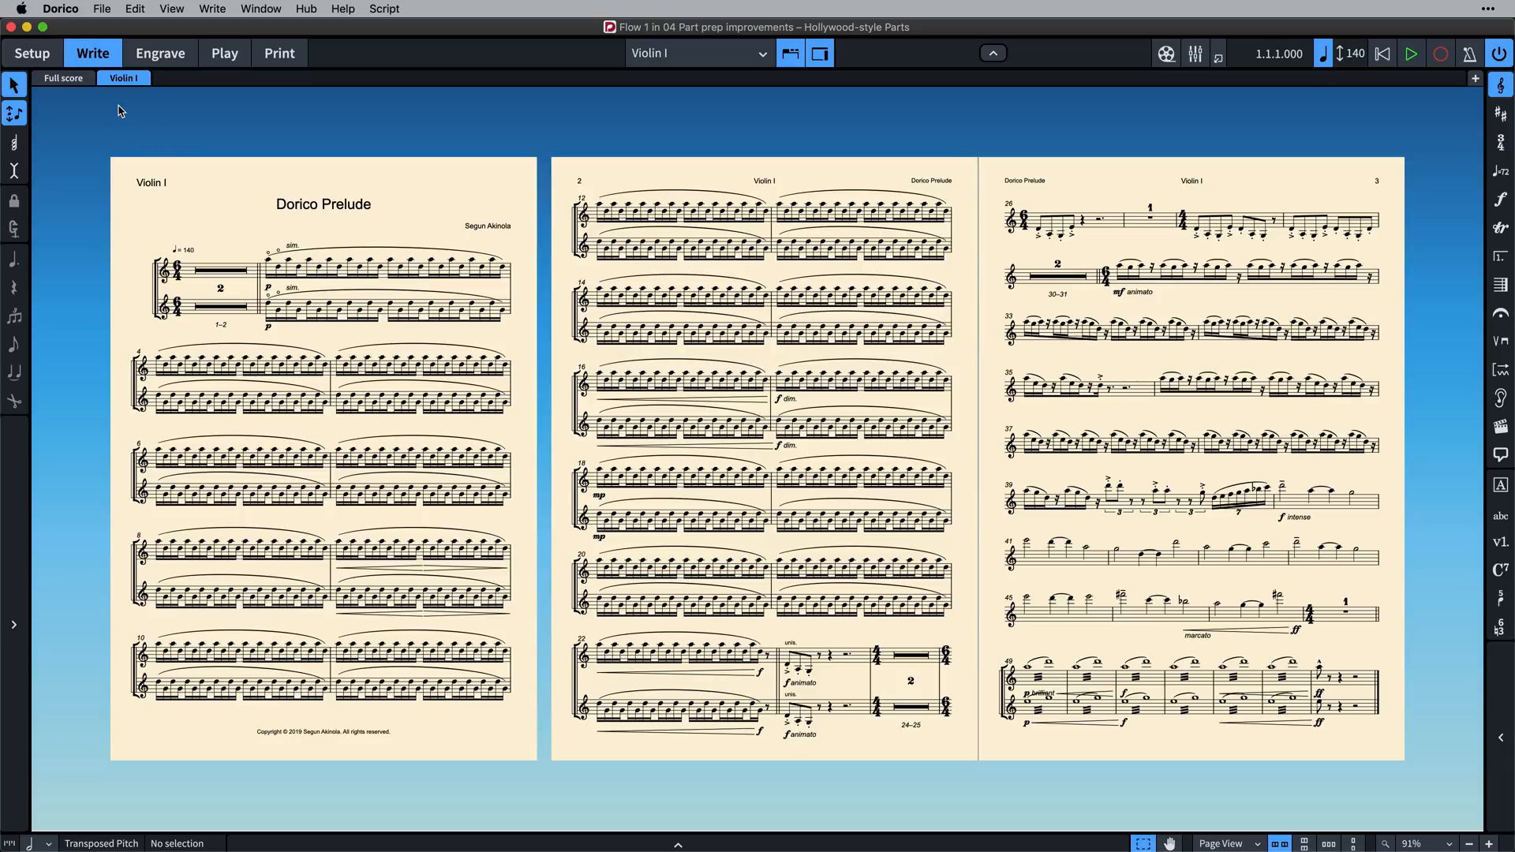
View the Full score's white pages, then return to the Violin I part's cream pages
left_click(63, 79)
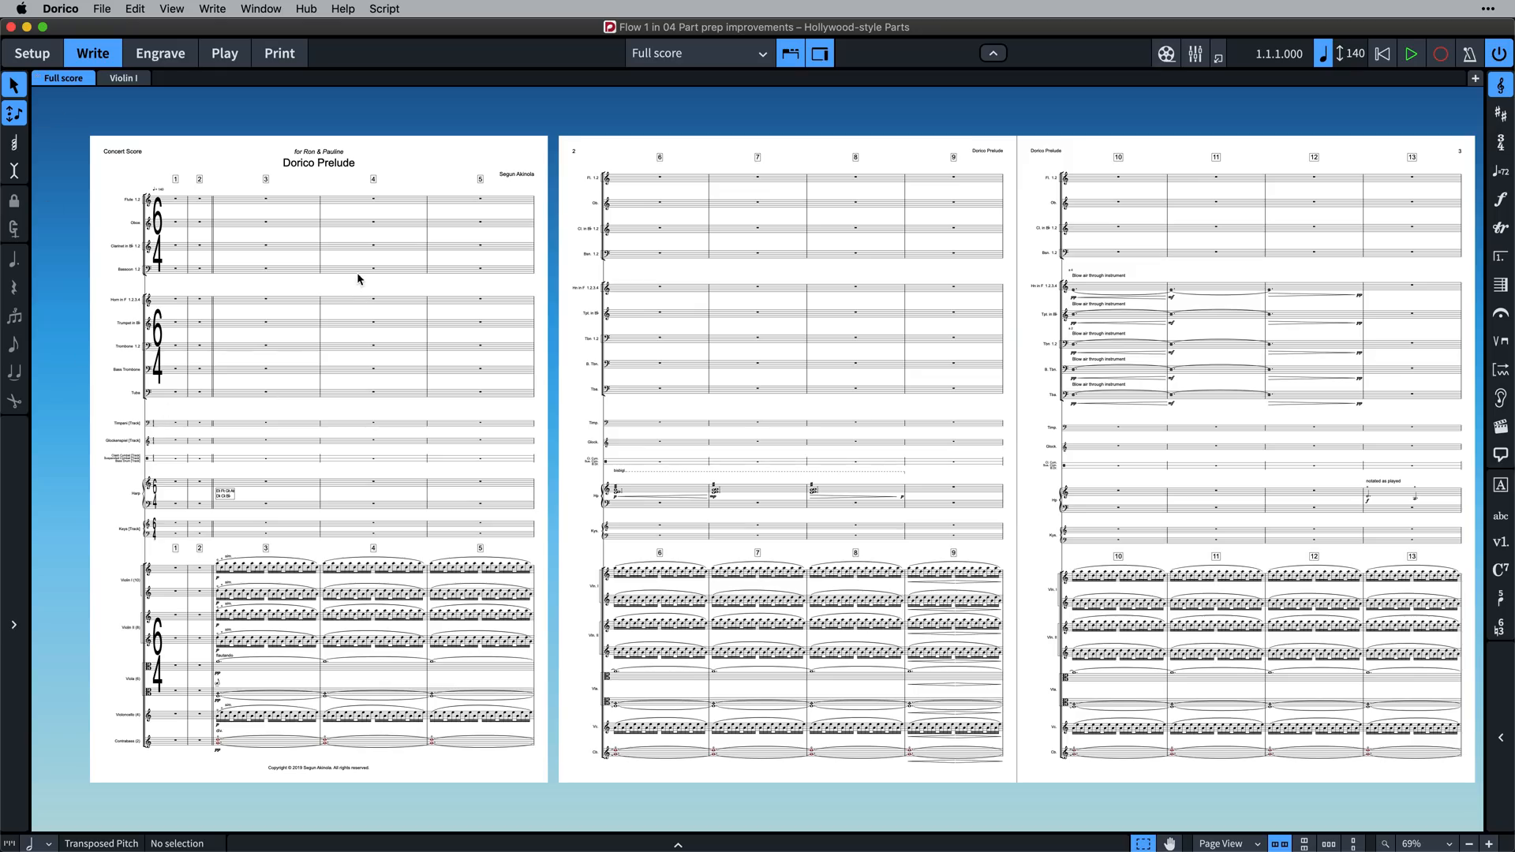
left_click(120, 78)
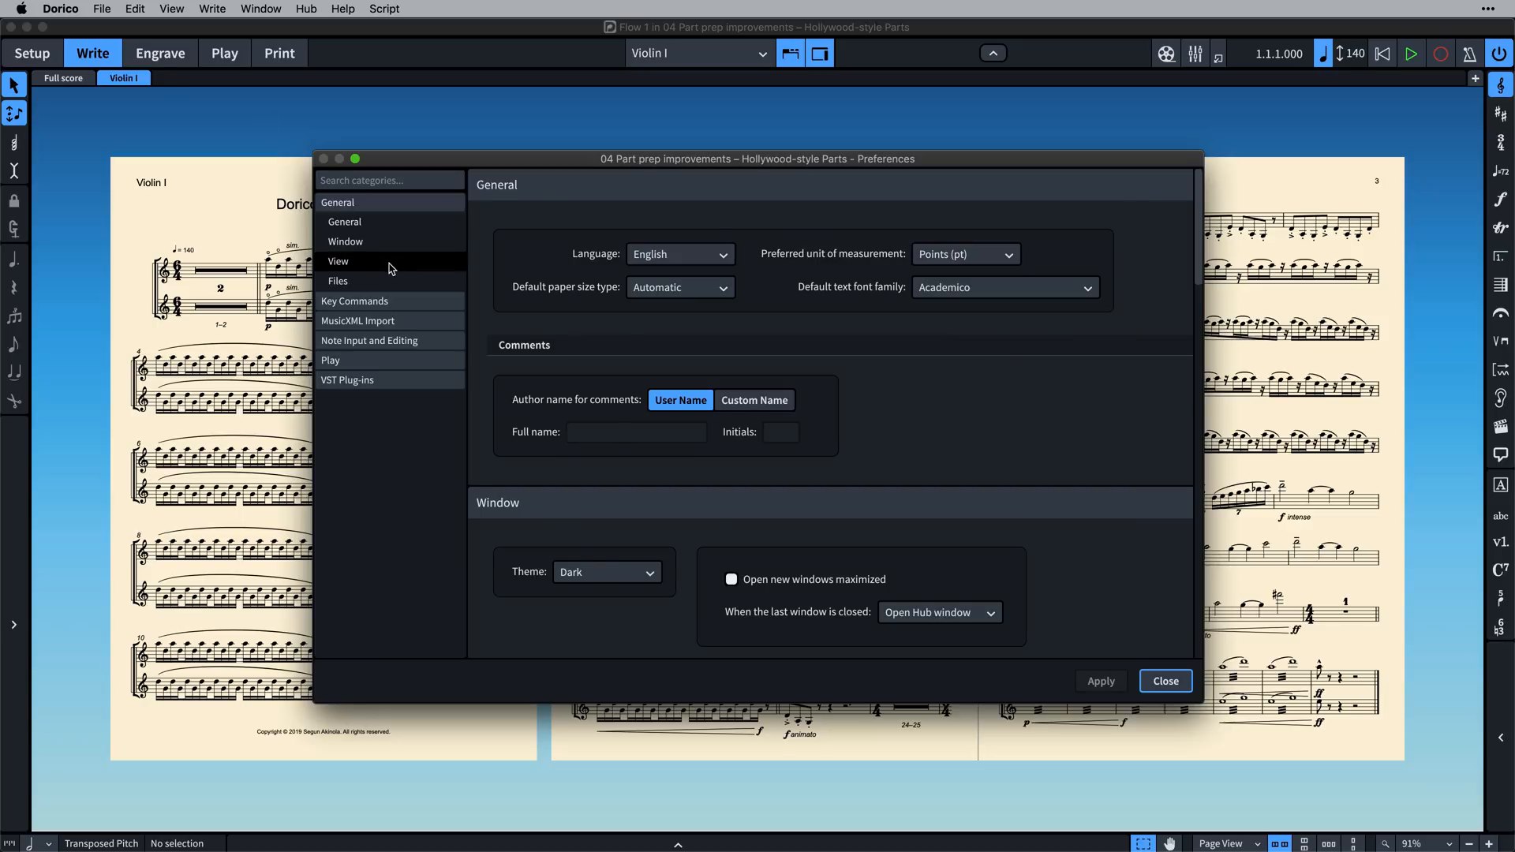
Show the View preferences and scroll to the Background Colors section
left_click(338, 260)
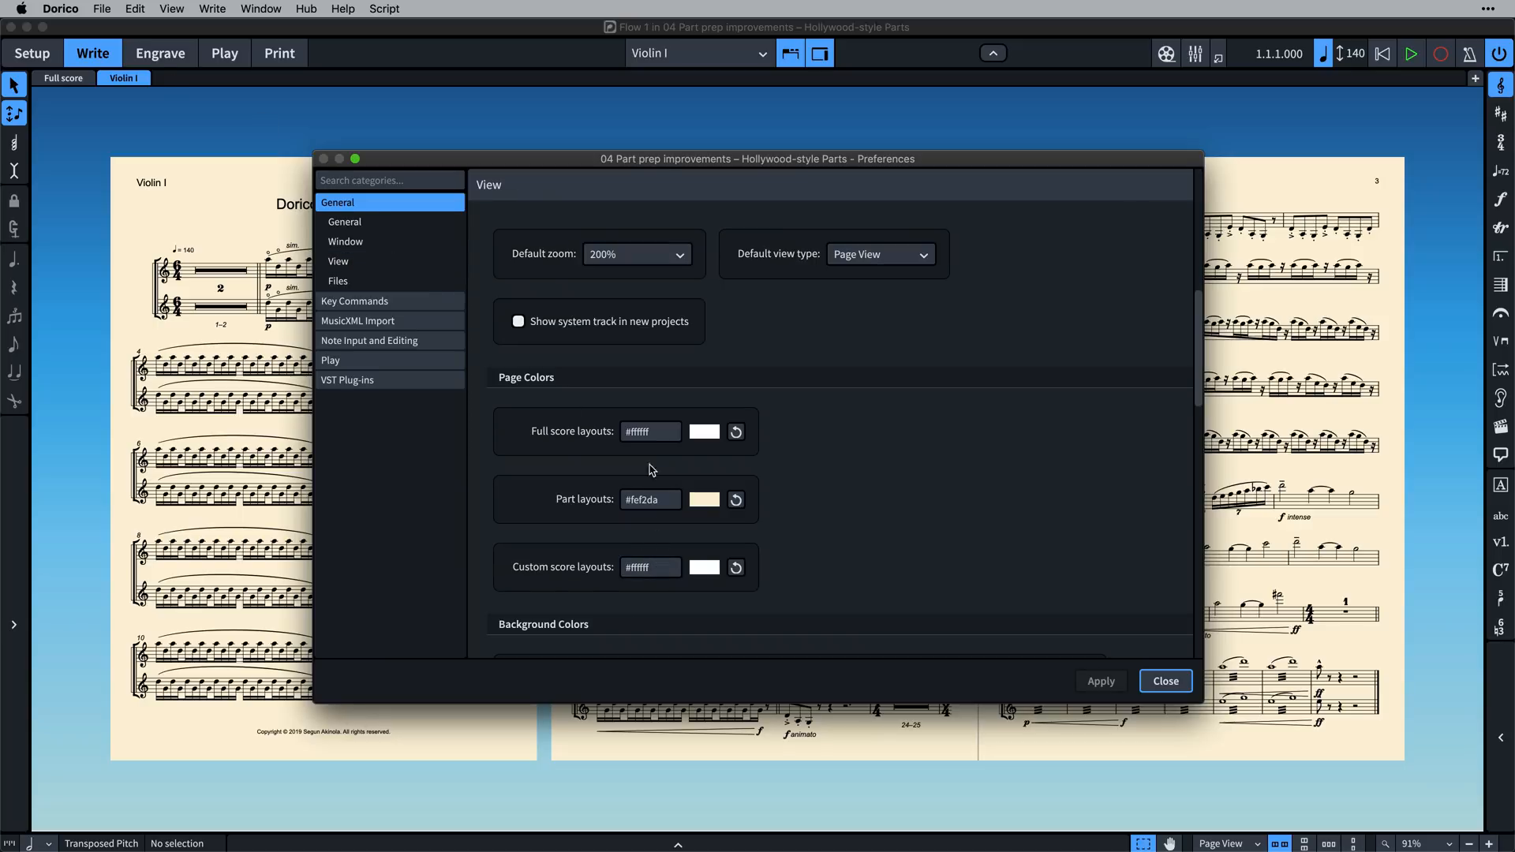
scroll("down", 3)
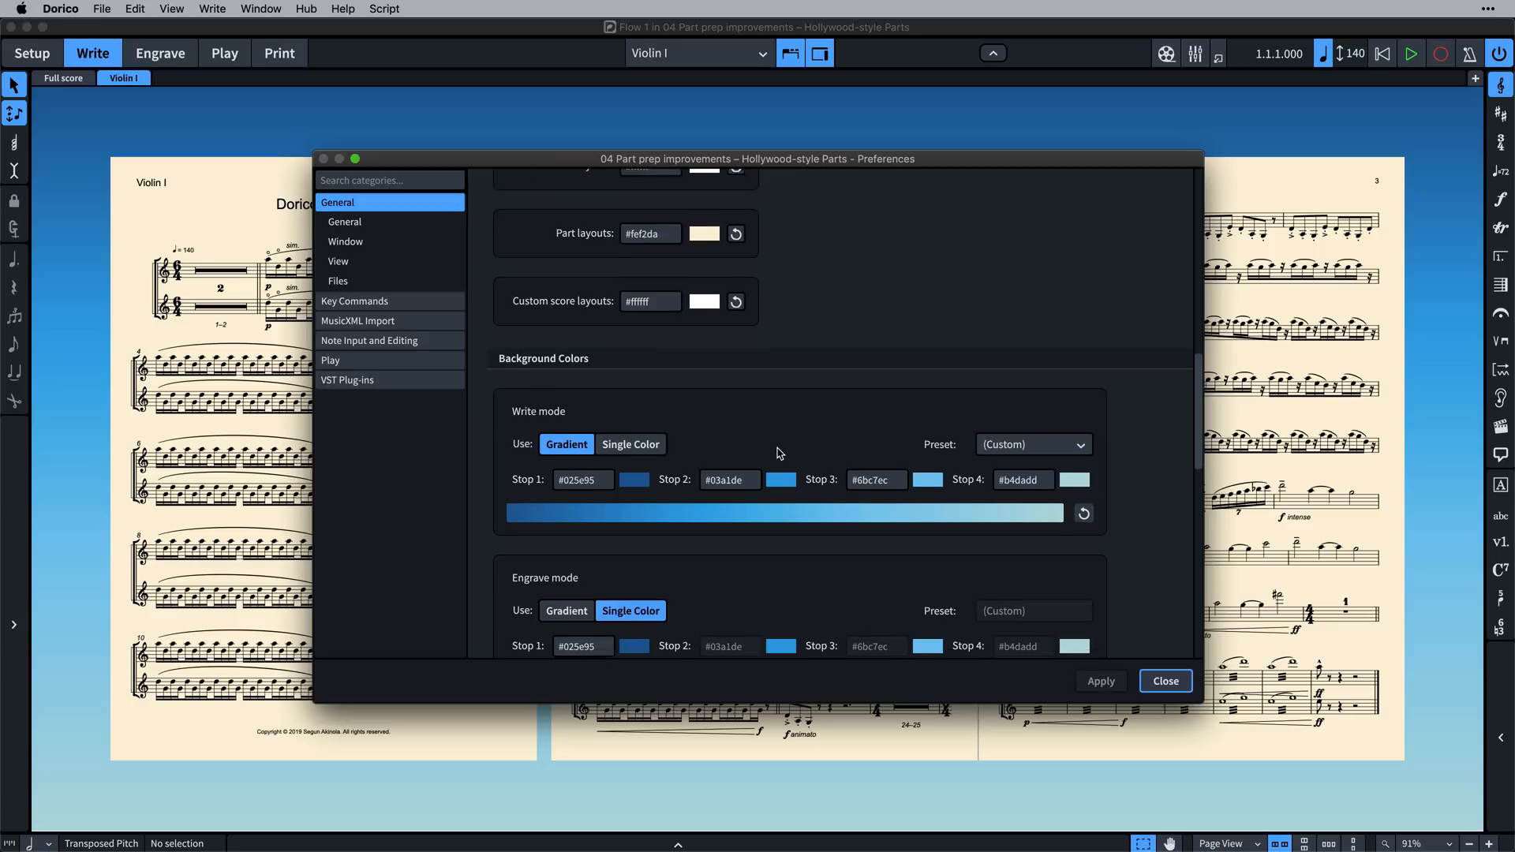
scroll("down", 3)
type("f")
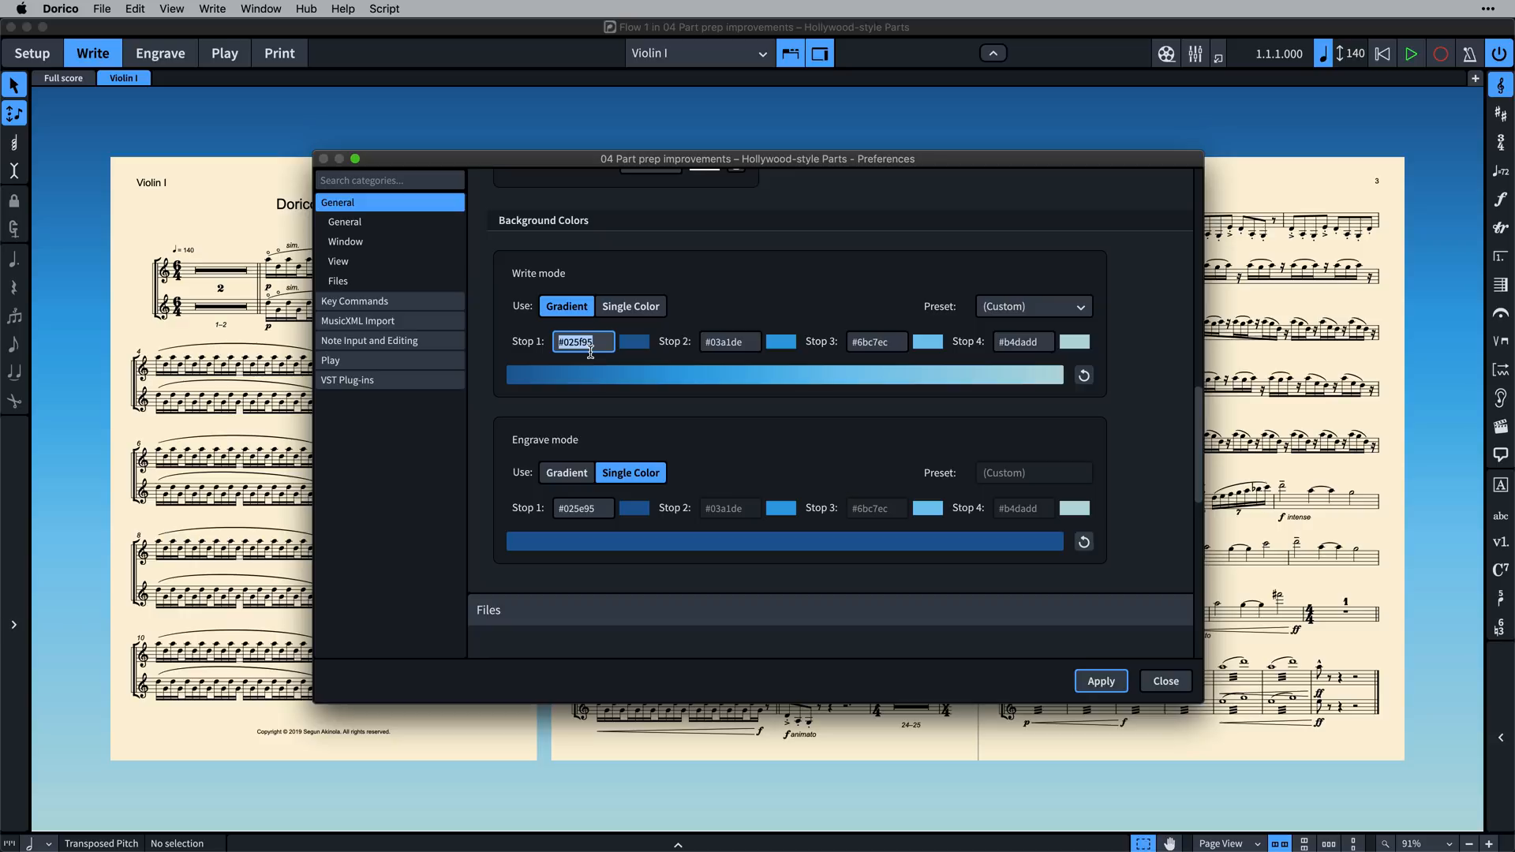
Try the Big Mango, Eternal Constance and Juicy Cake Write-mode gradient presets, then revert
left_click(1032, 306)
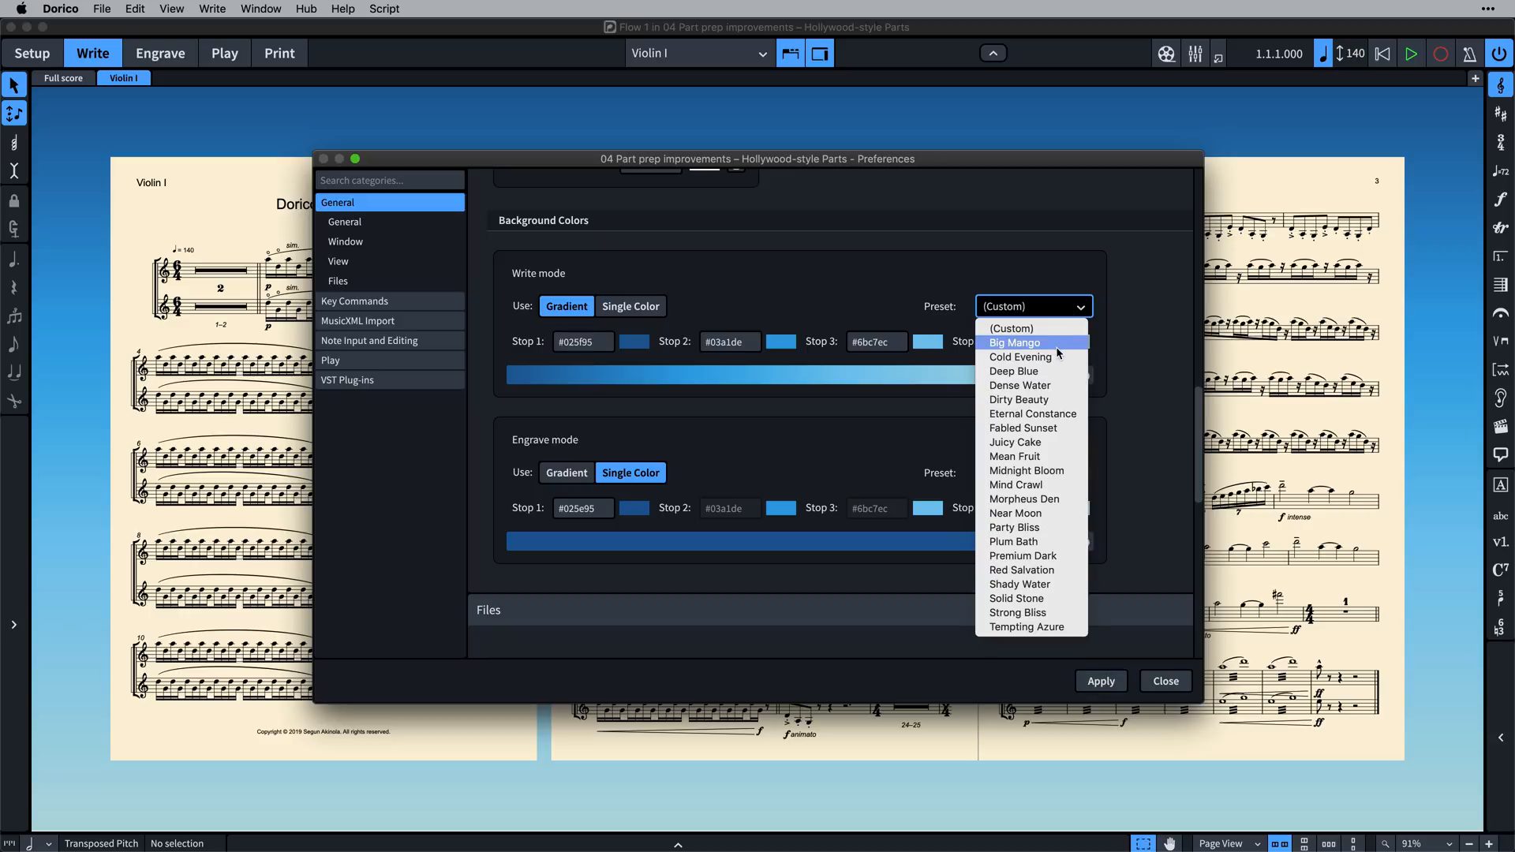
left_click(1014, 343)
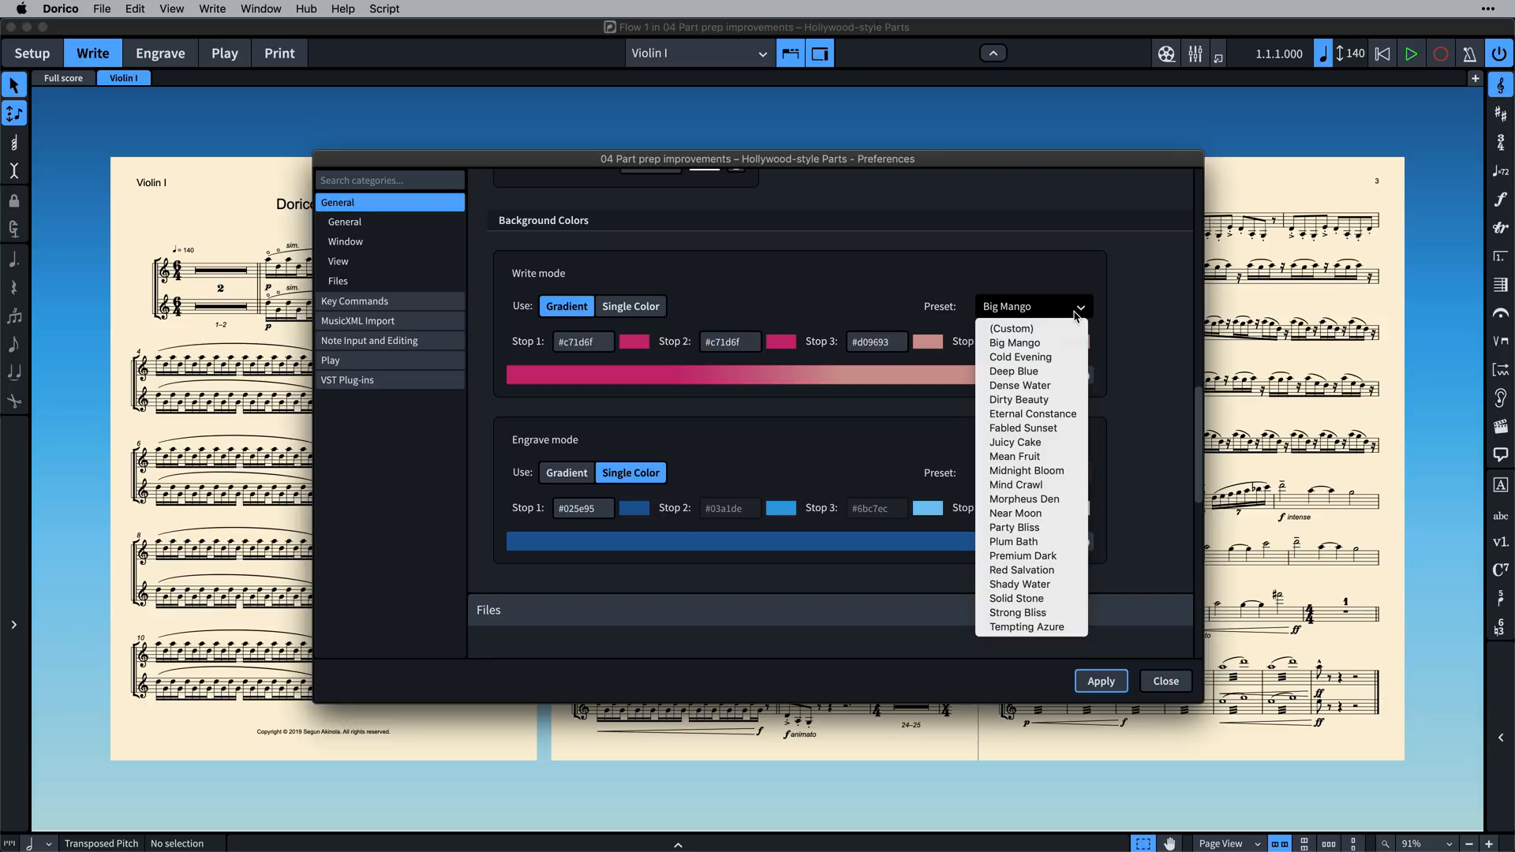
left_click(1030, 413)
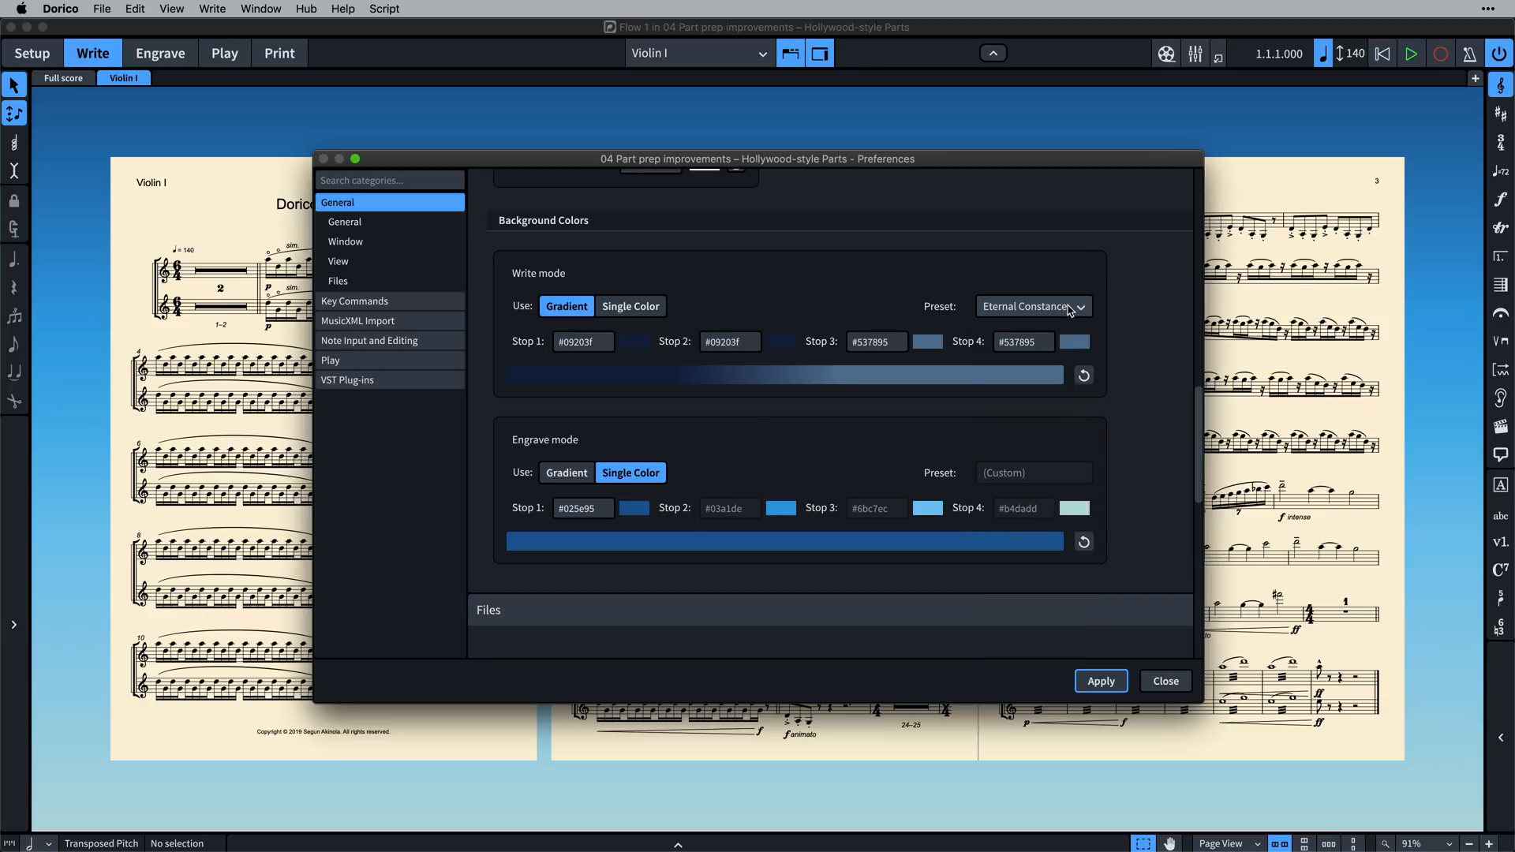
left_click(1031, 308)
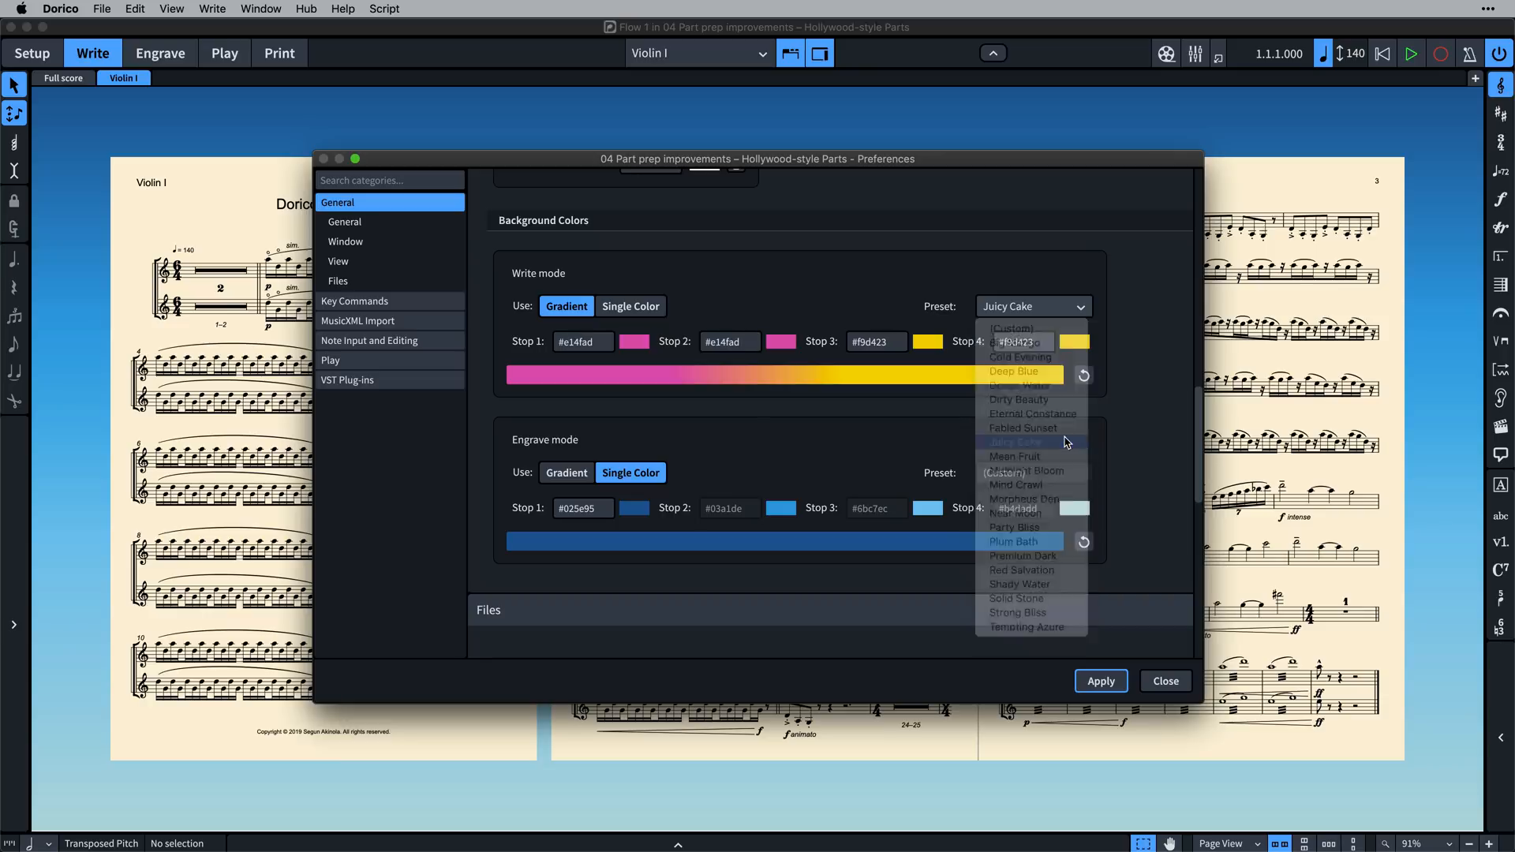
left_click(1014, 442)
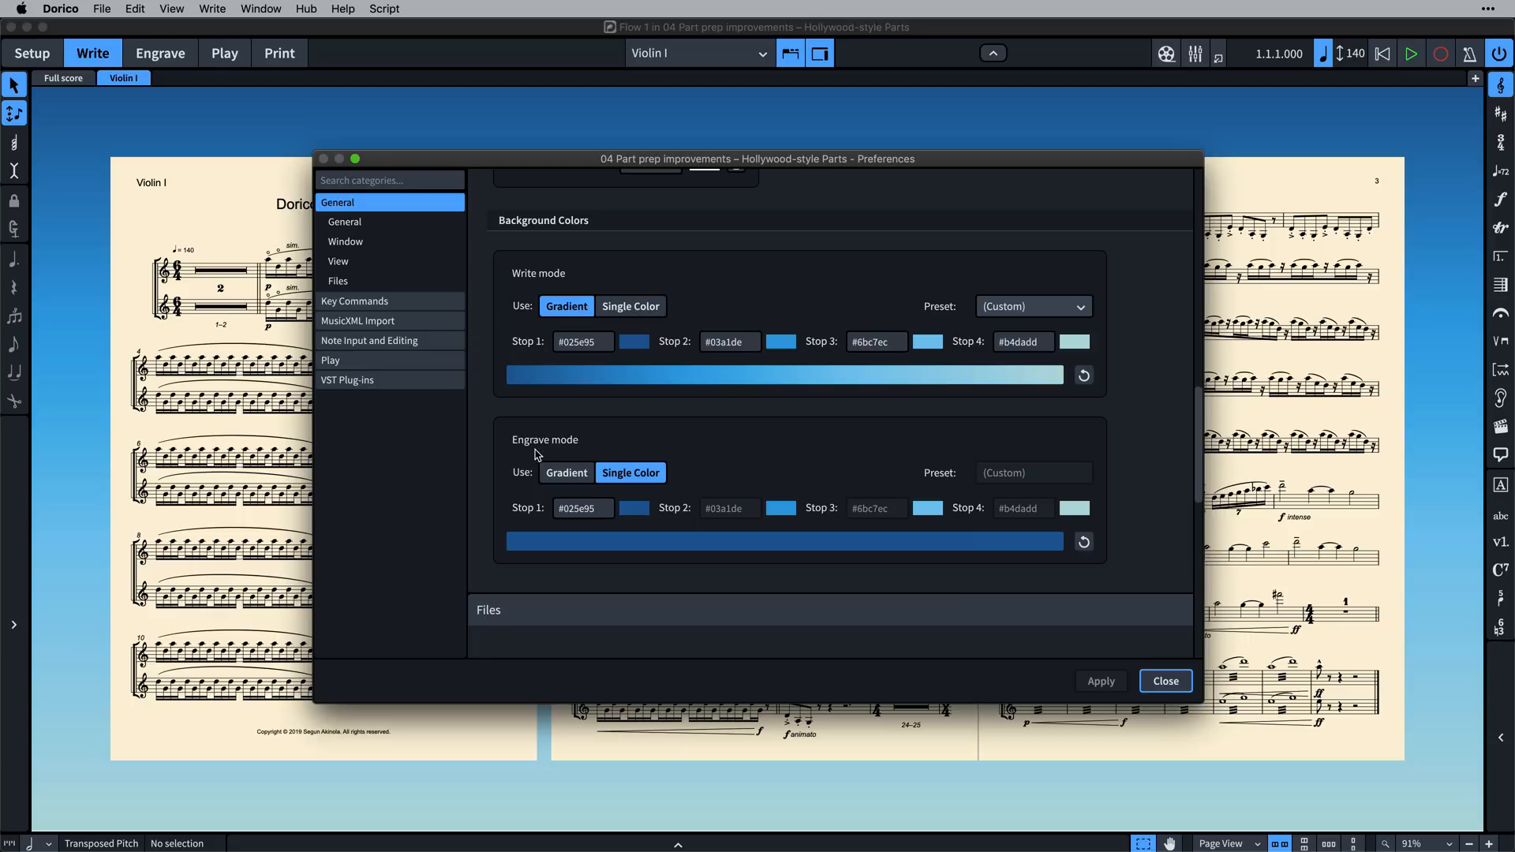
mouse_move(514, 531)
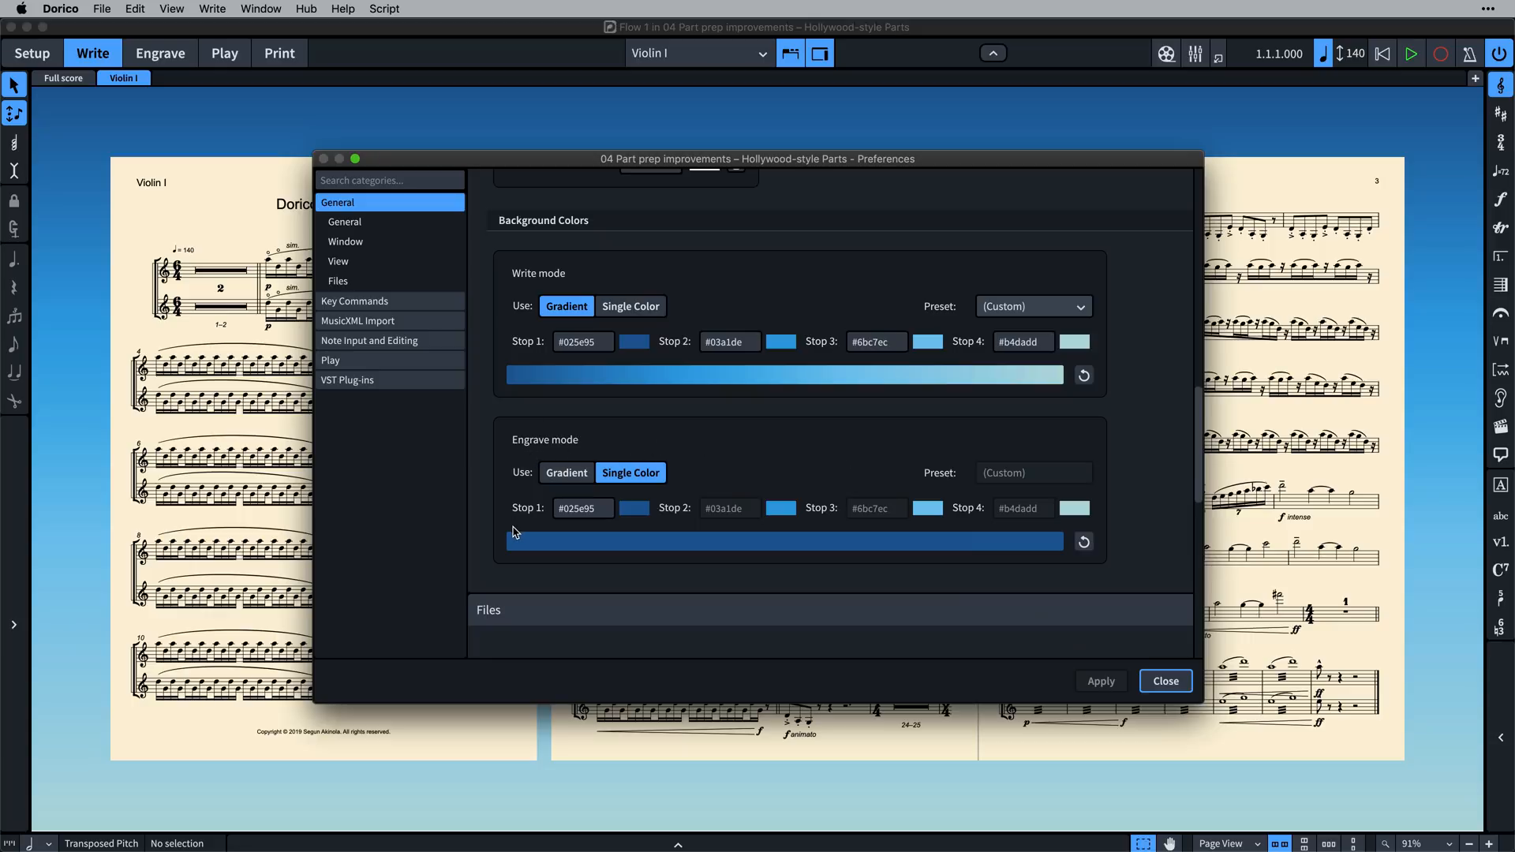
Toggle Engrave mode between Gradient and Single Color, then close Preferences keeping the original colours
left_click(565, 472)
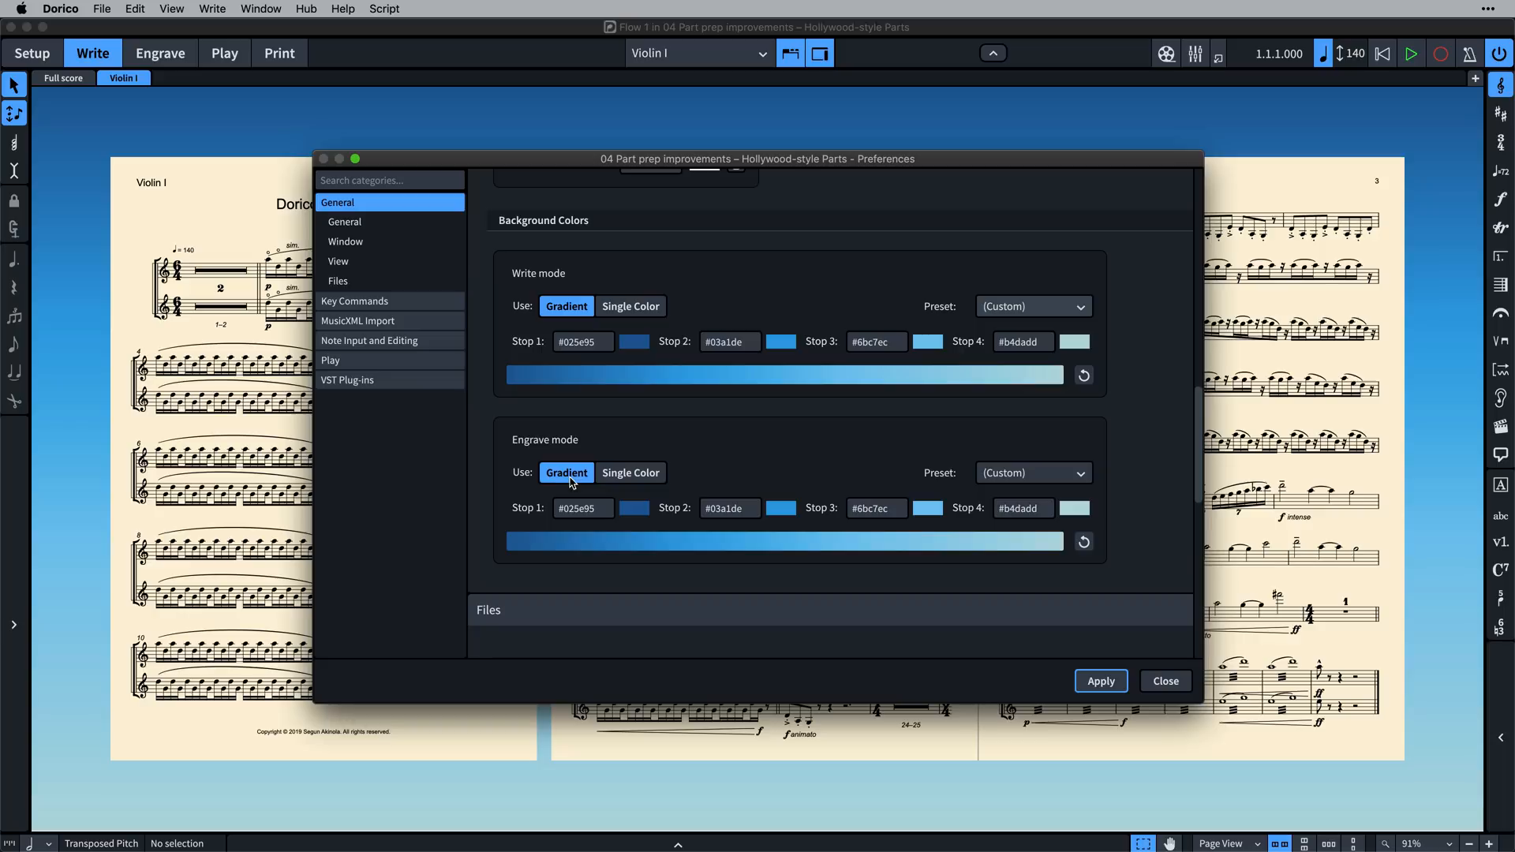
left_click(1032, 472)
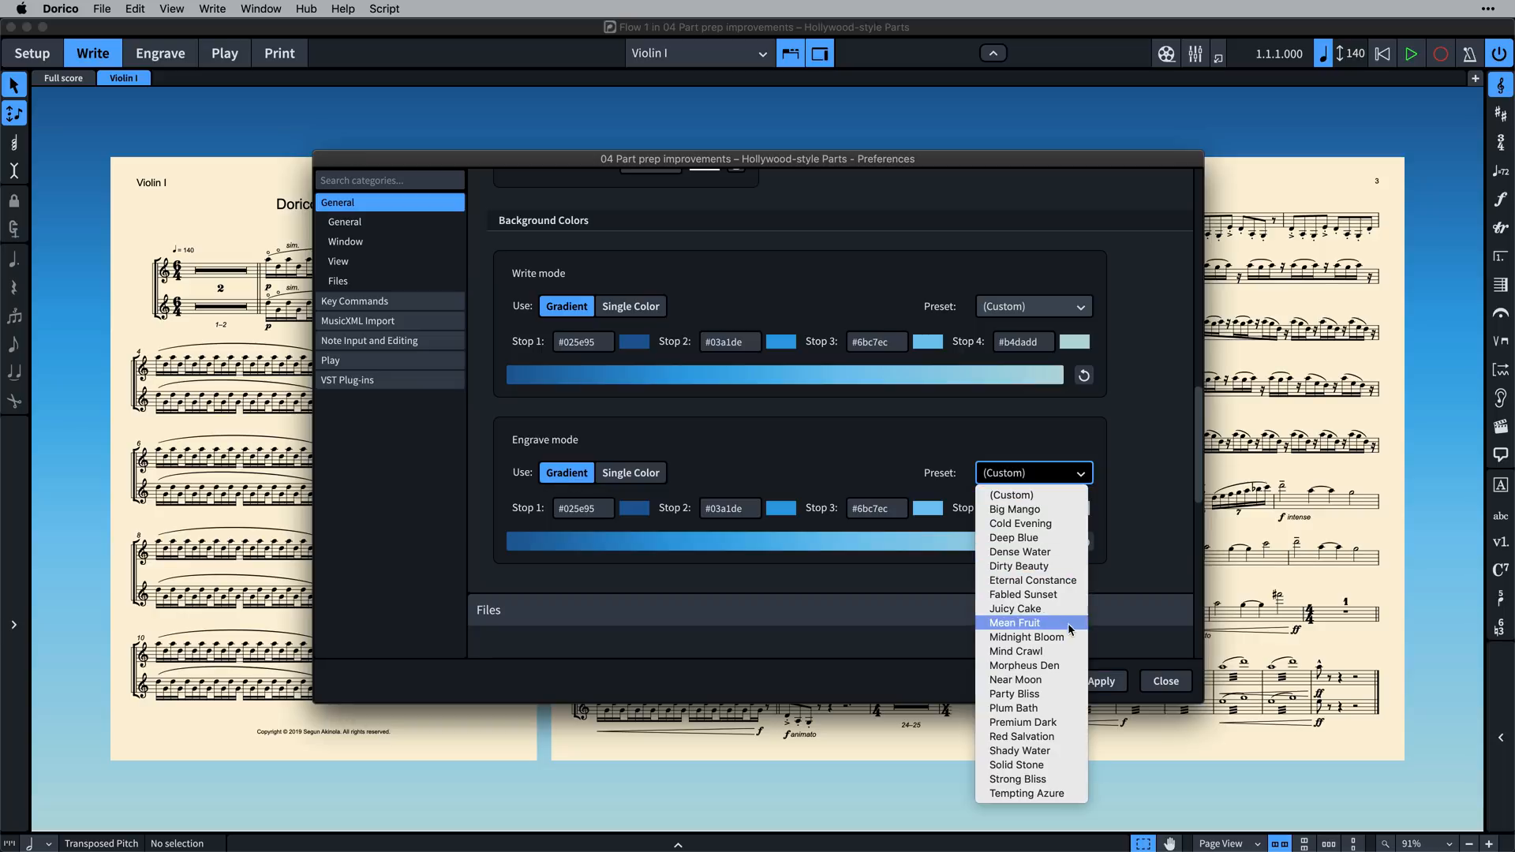
left_click(1022, 664)
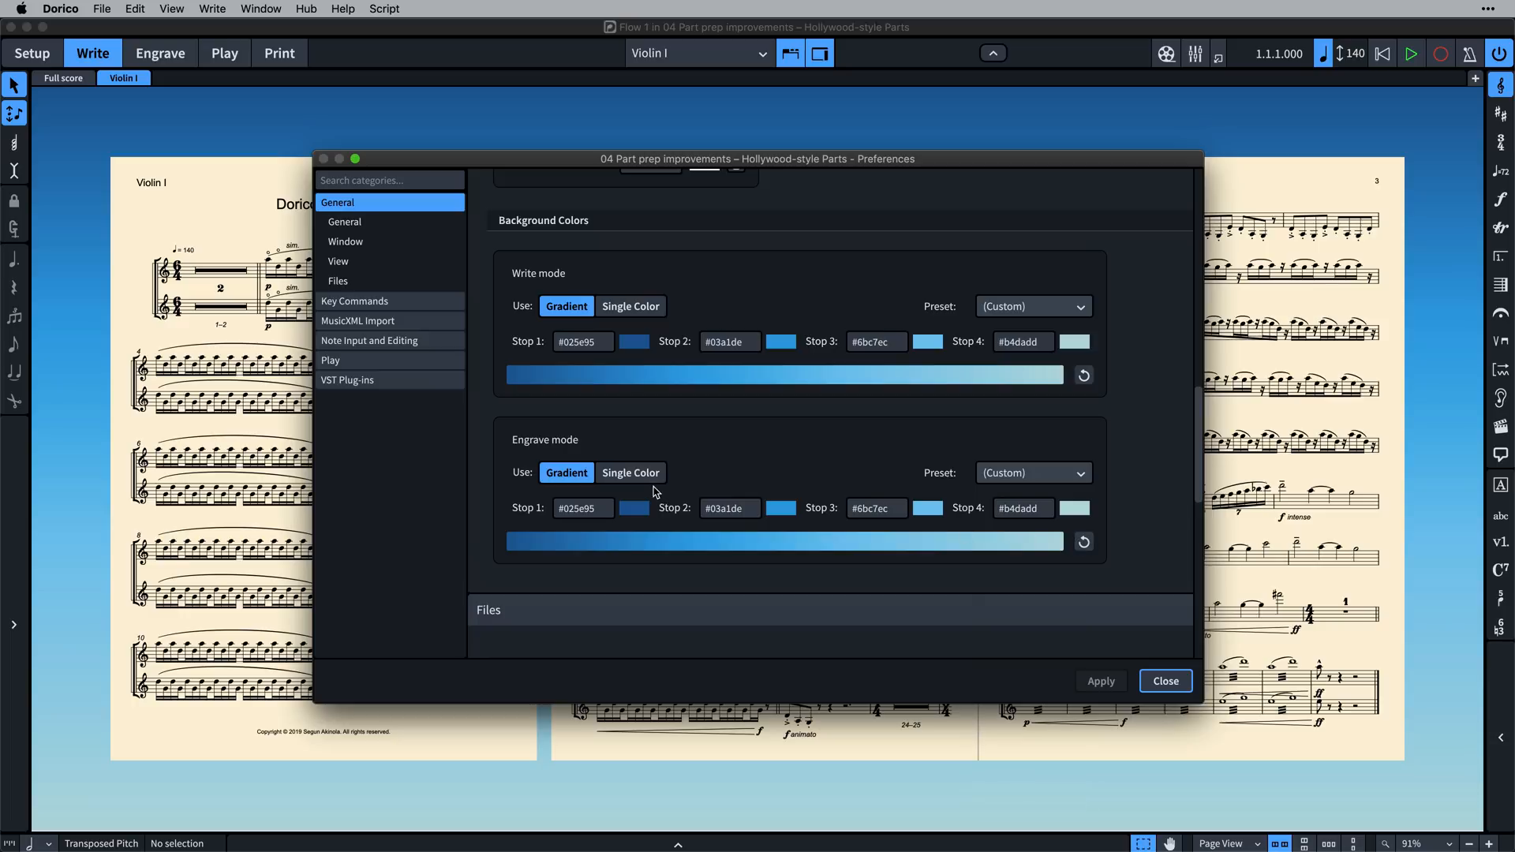
left_click(630, 472)
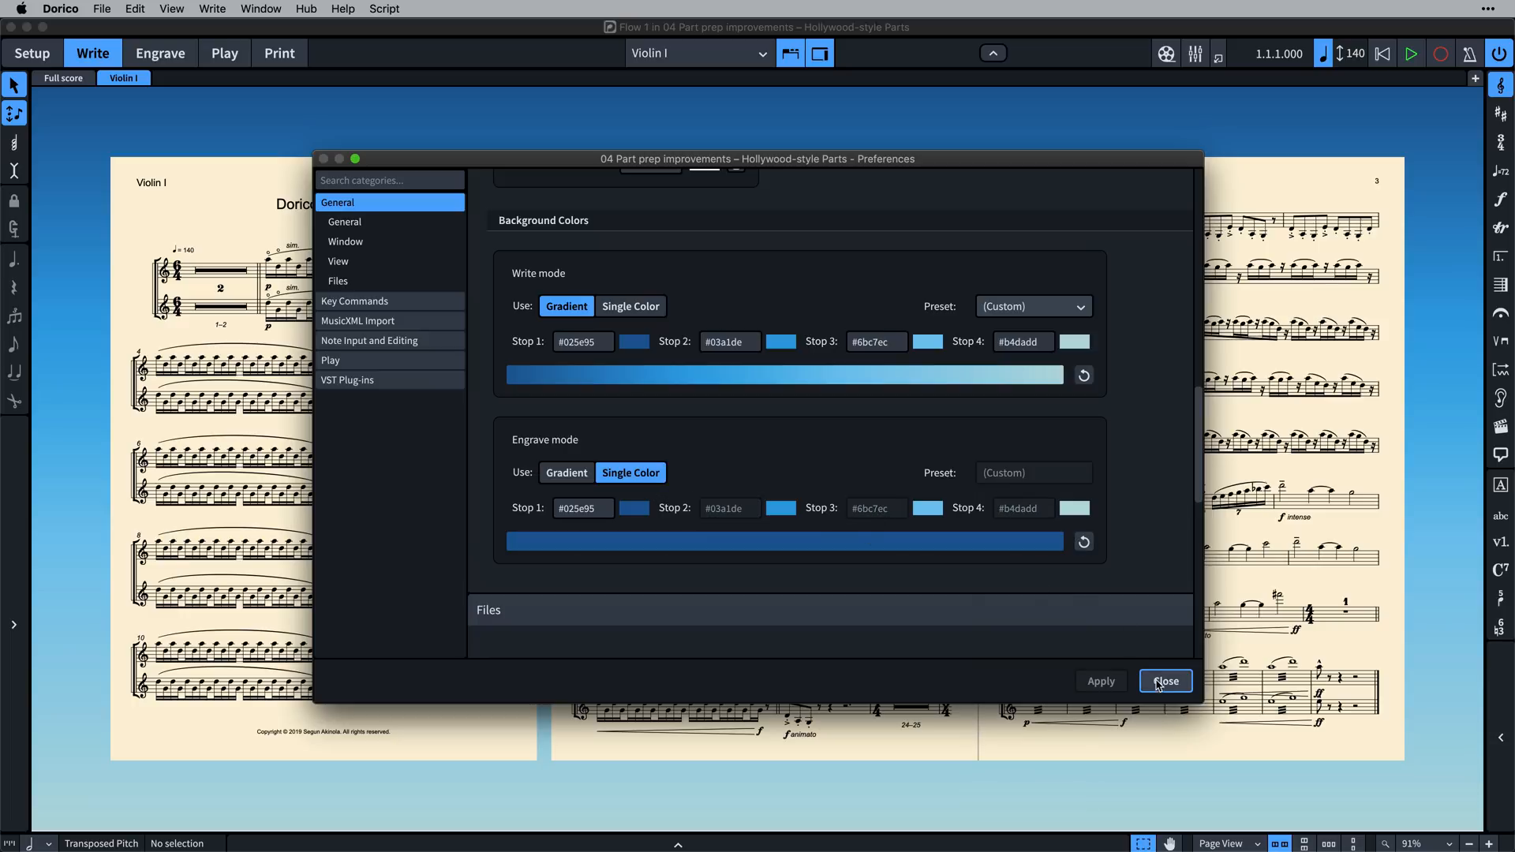
left_click(1164, 682)
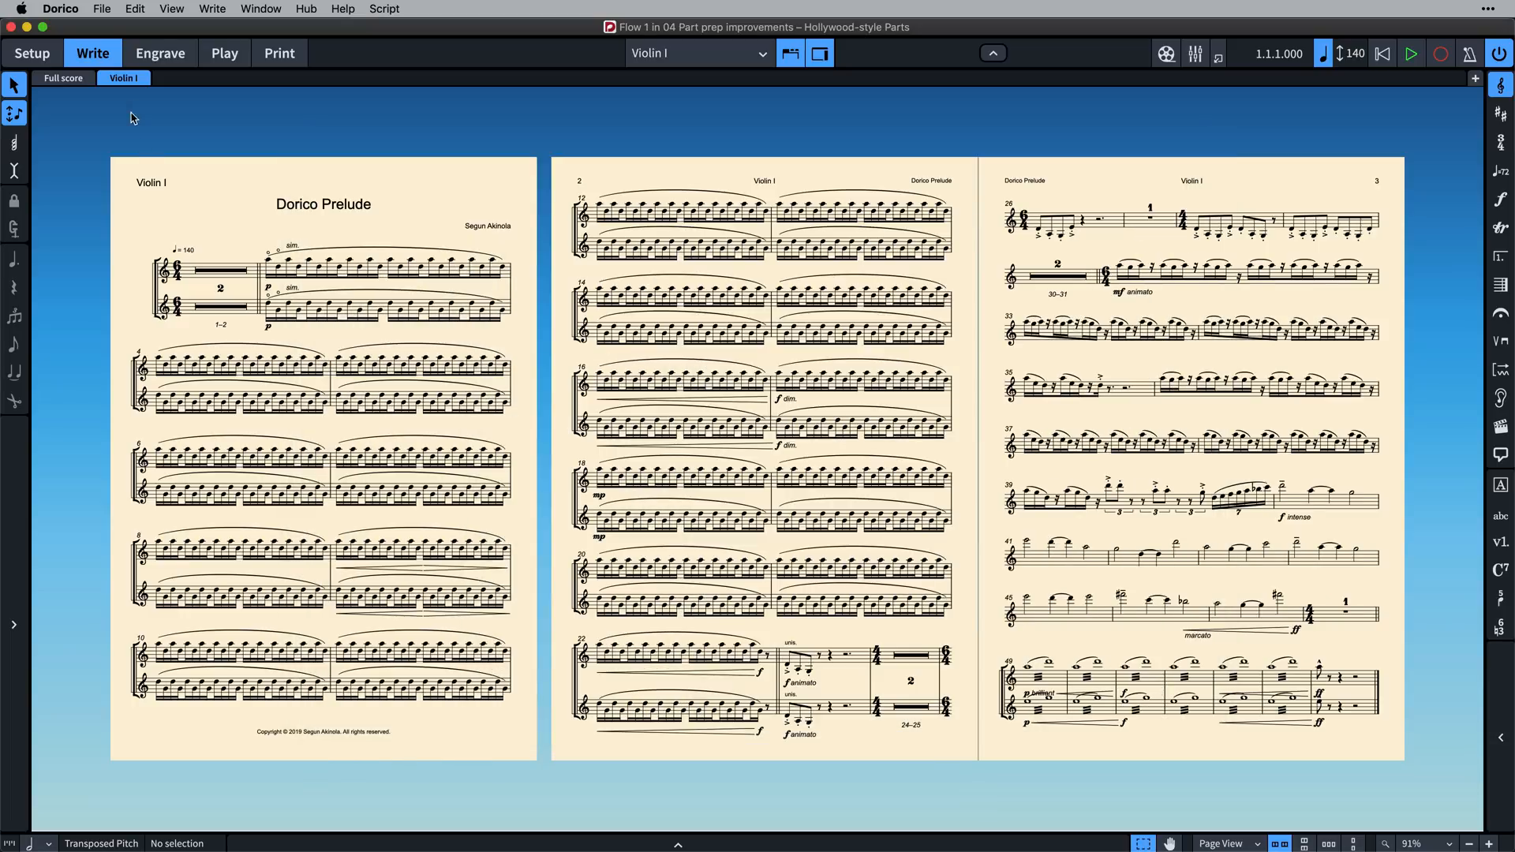
In Engrave mode, multiply the dynamic's Start offset Y value by entering *3
left_click(159, 53)
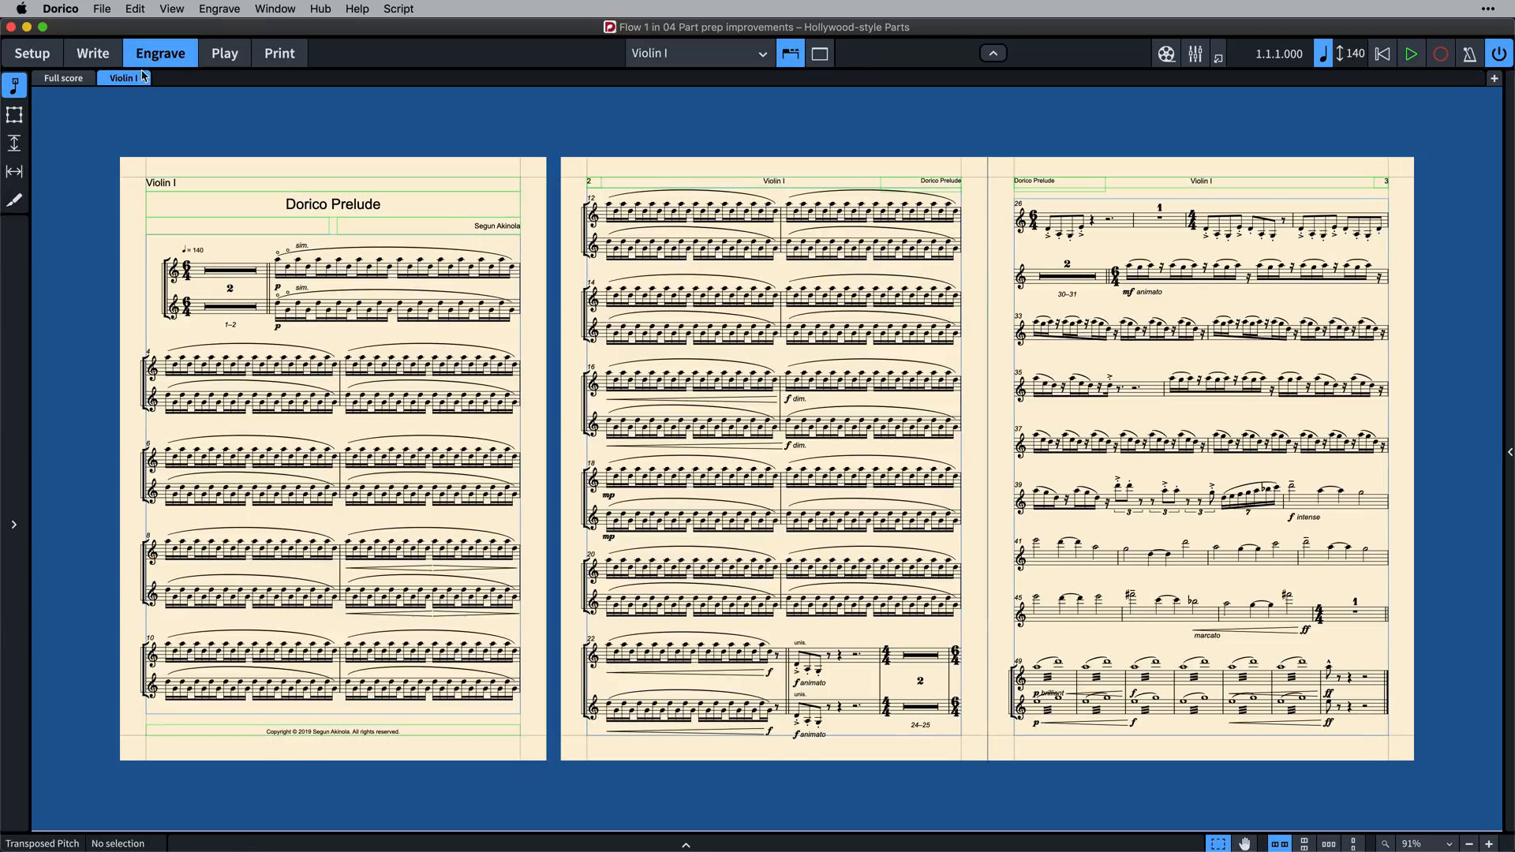
mouse_move(79, 191)
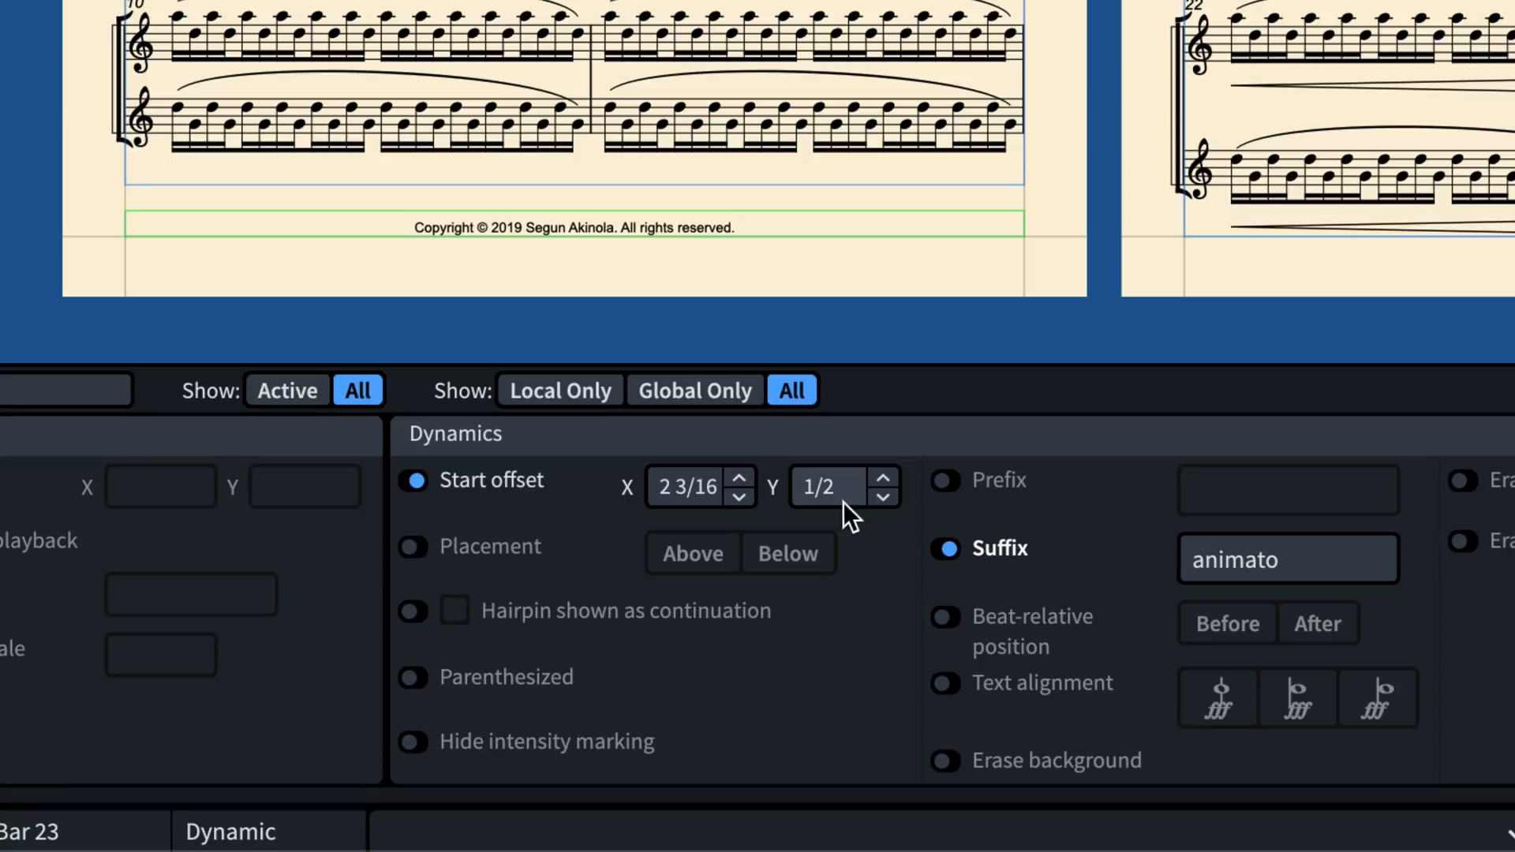
left_click(821, 486)
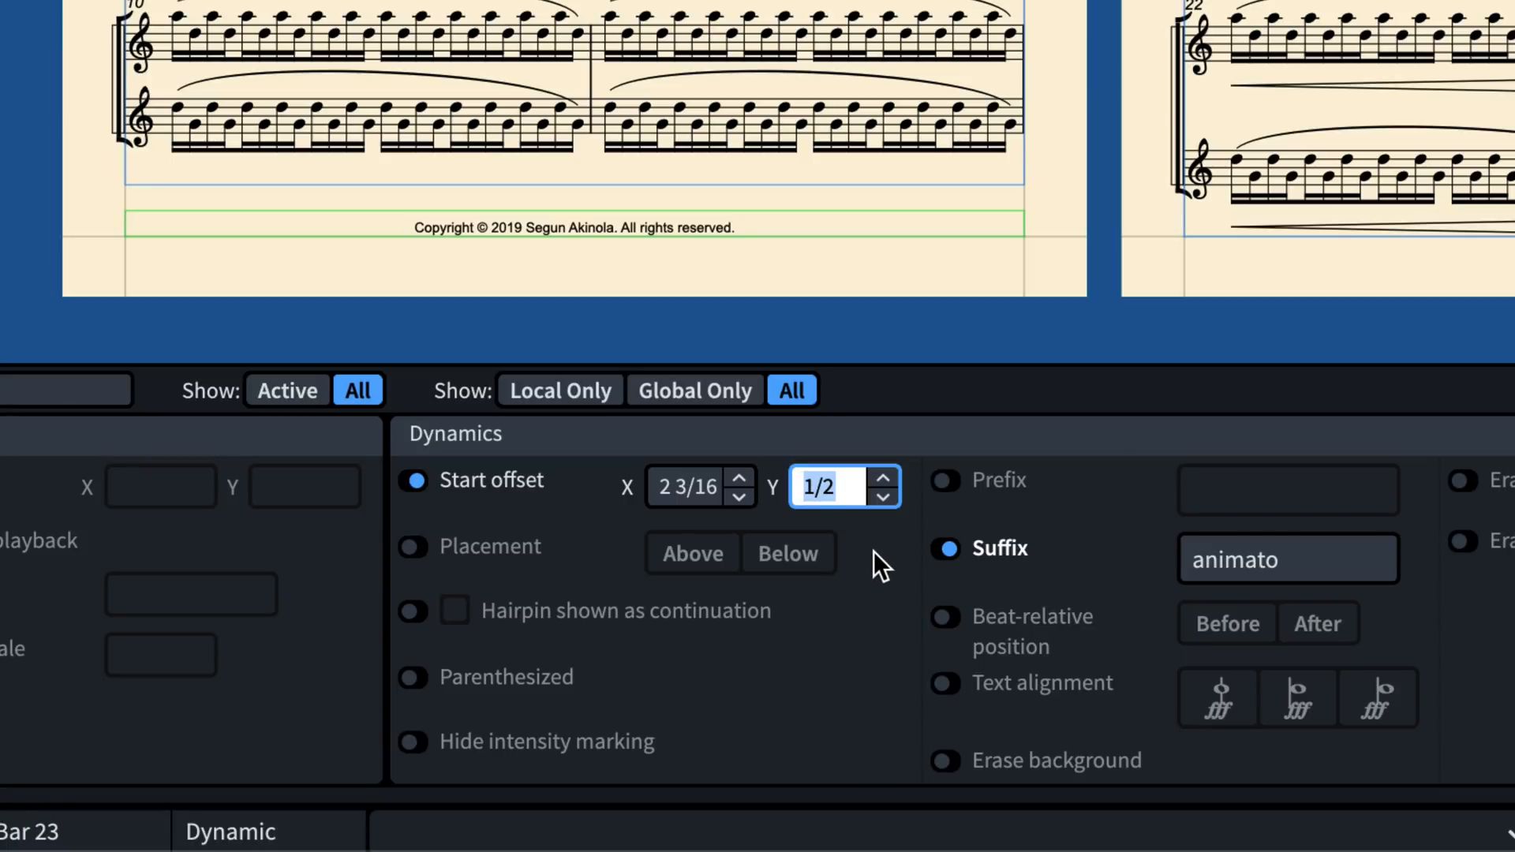
type("*3")
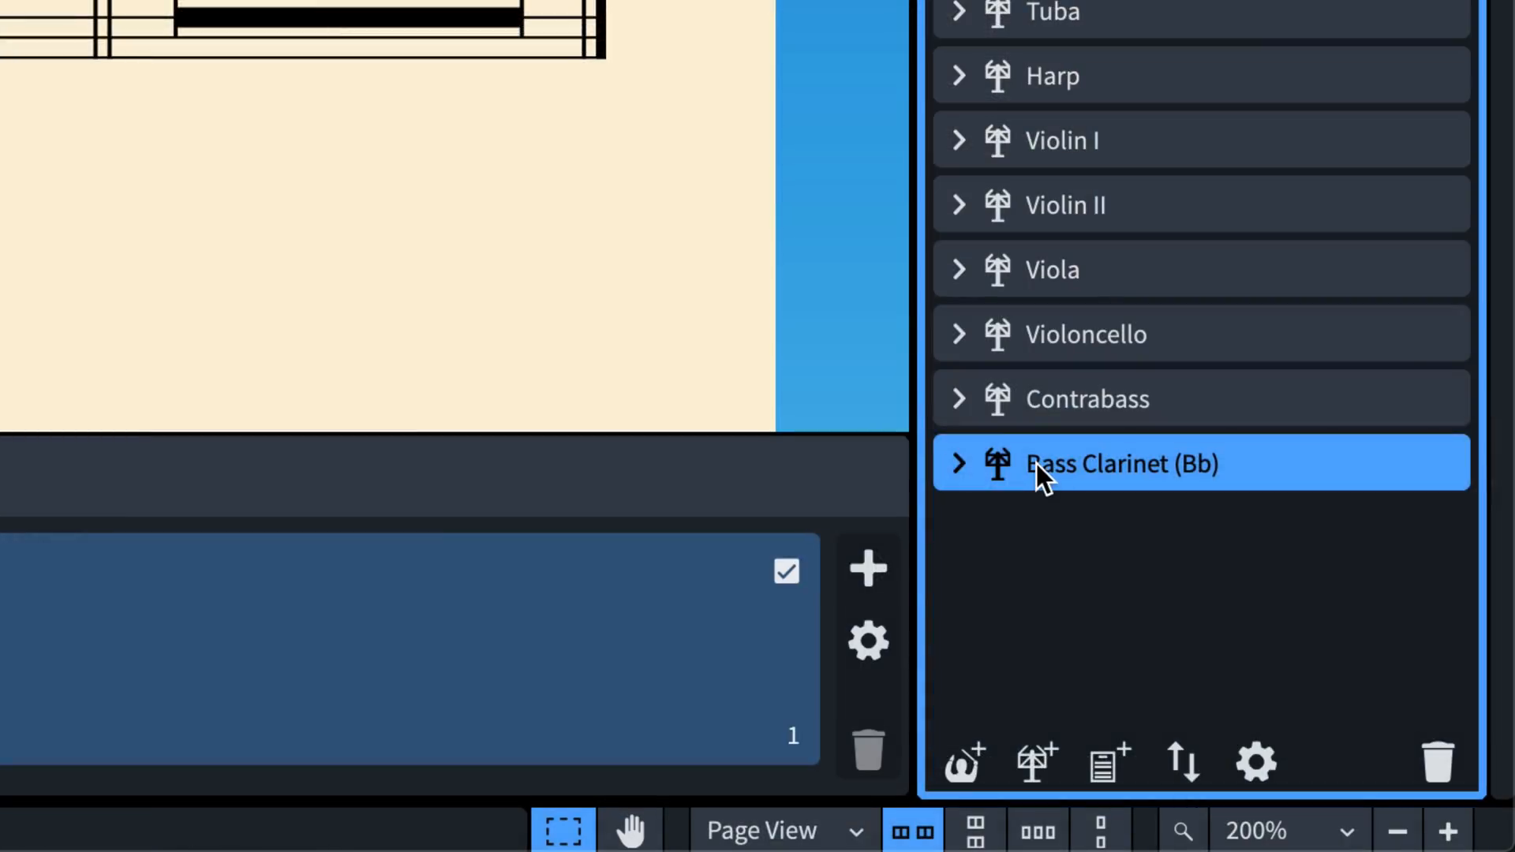
Rename the Bass Clarinet (Bb) player by entering the gclef symbol token
double_click(1121, 464)
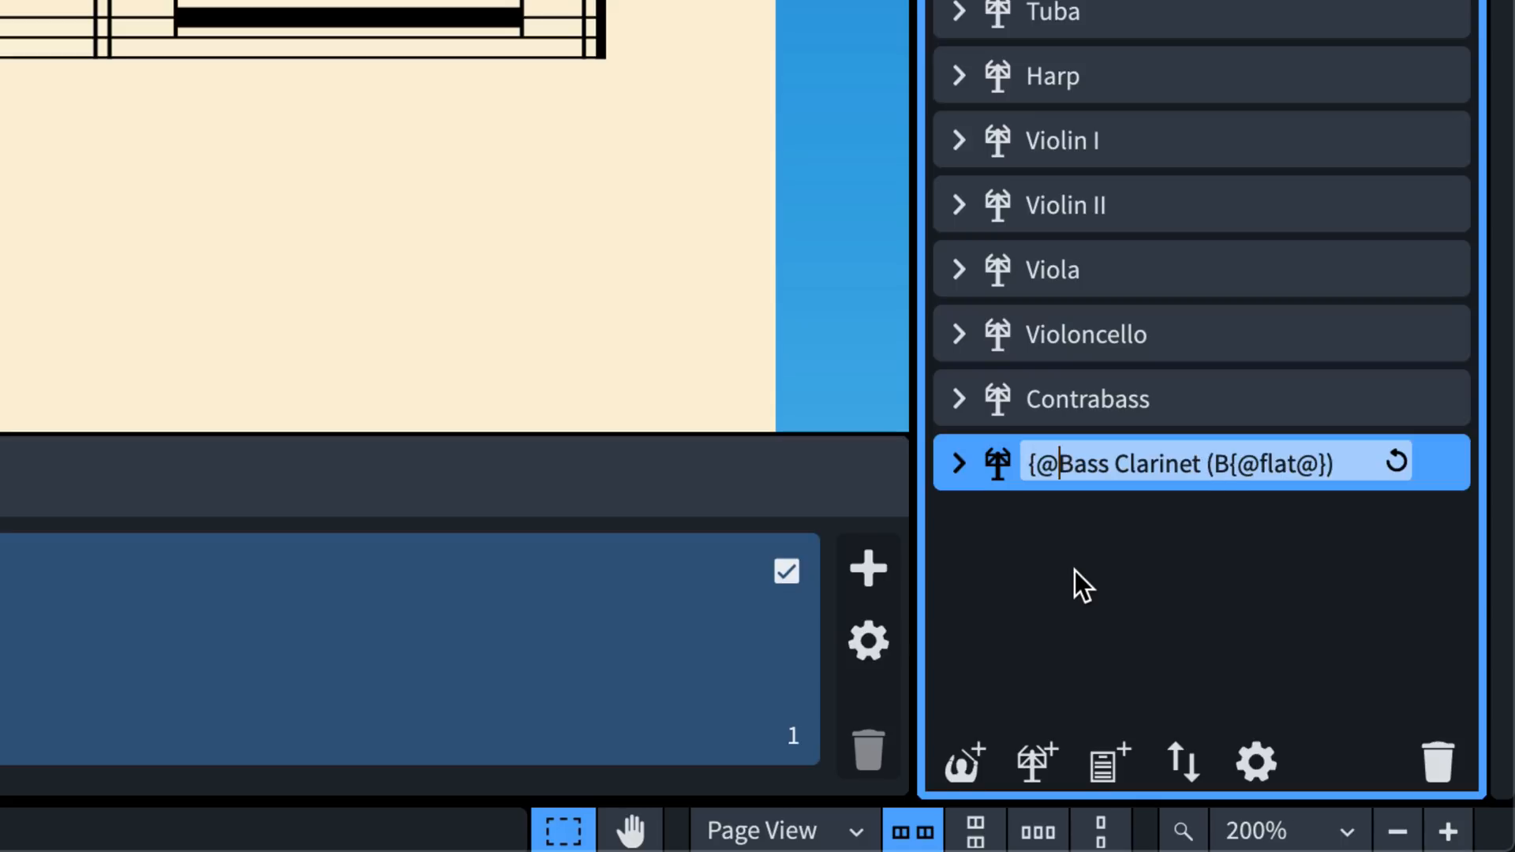
type("gclef")
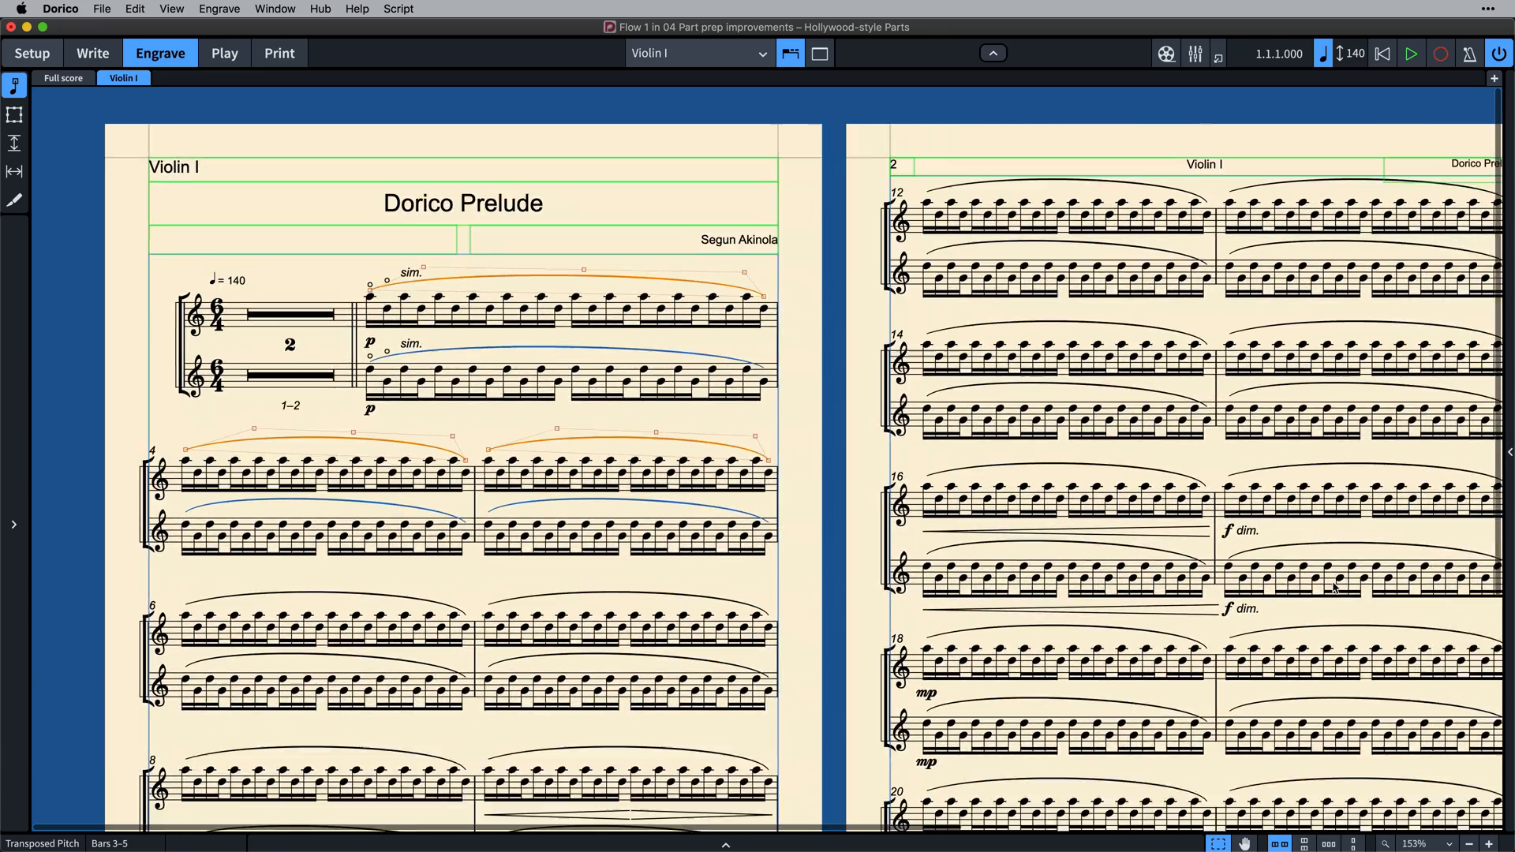
scroll("down", 3)
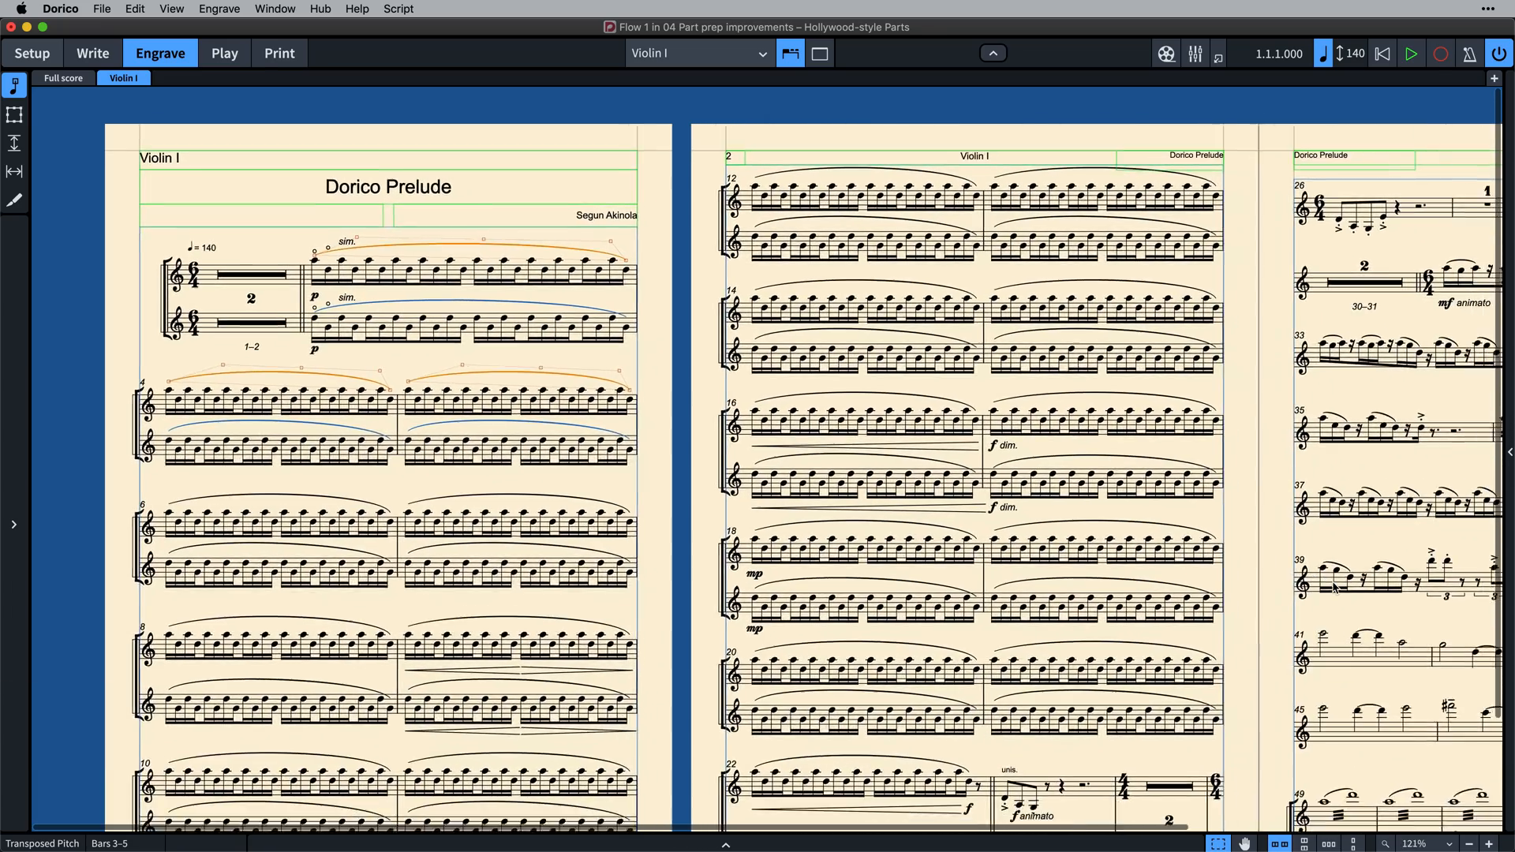